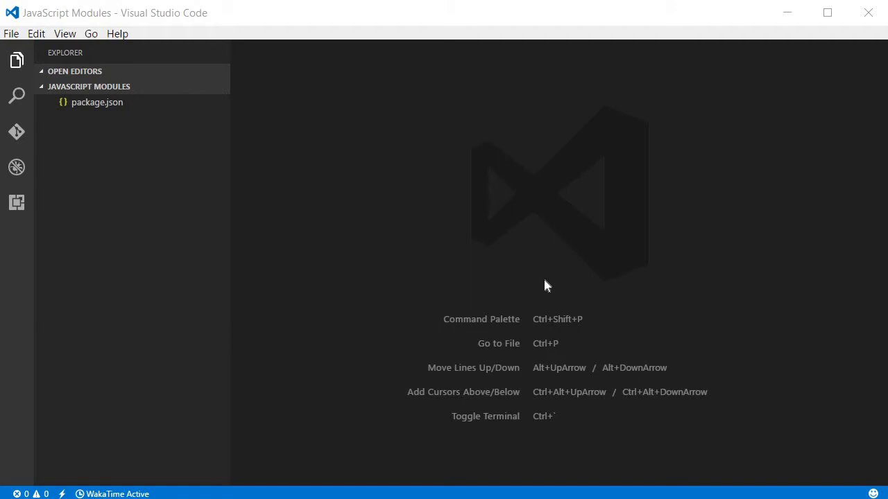
mouse_move(516, 283)
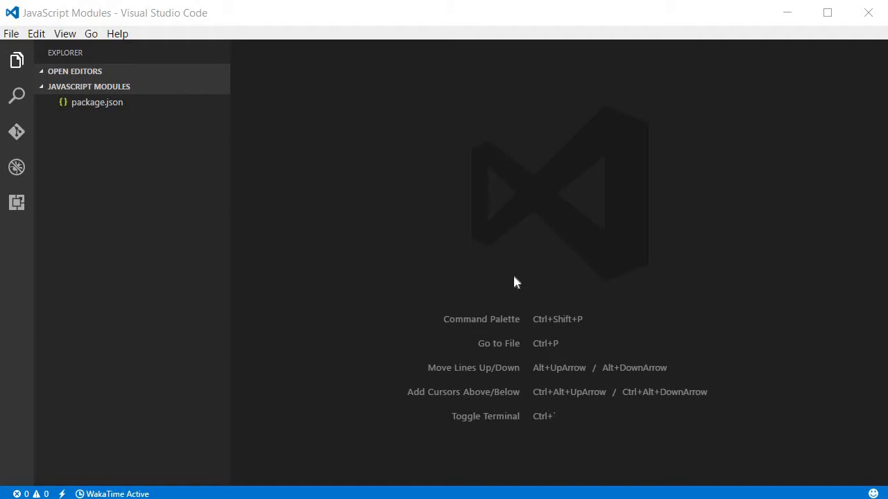
mouse_move(294, 108)
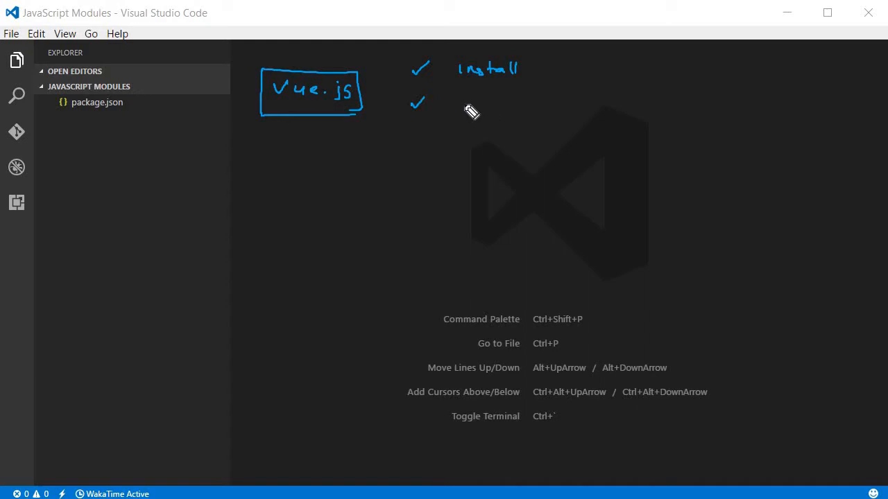
Stop the running live-server with Ctrl+C in the integrated terminal and clear it
drag(461, 99, 479, 108)
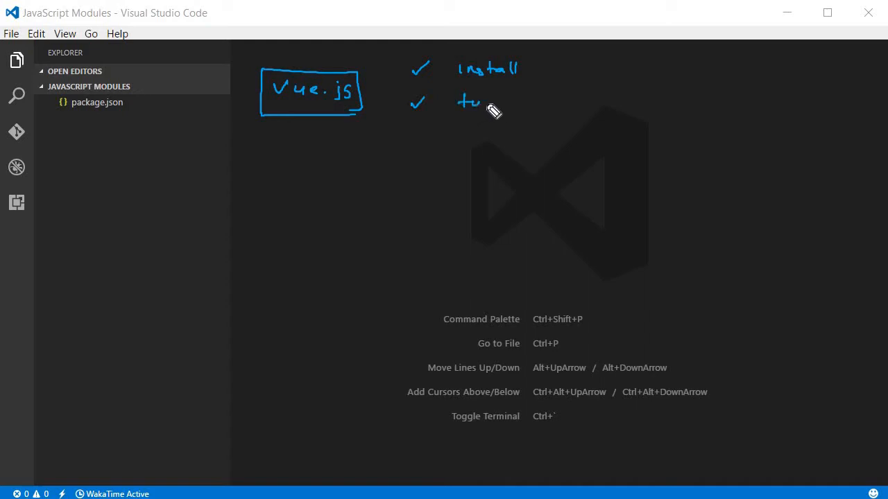
drag(479, 104, 516, 104)
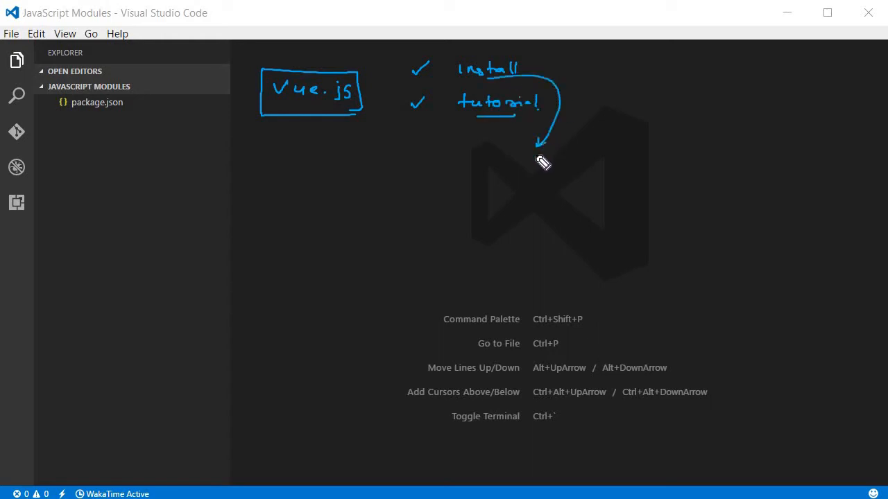
drag(543, 164, 516, 177)
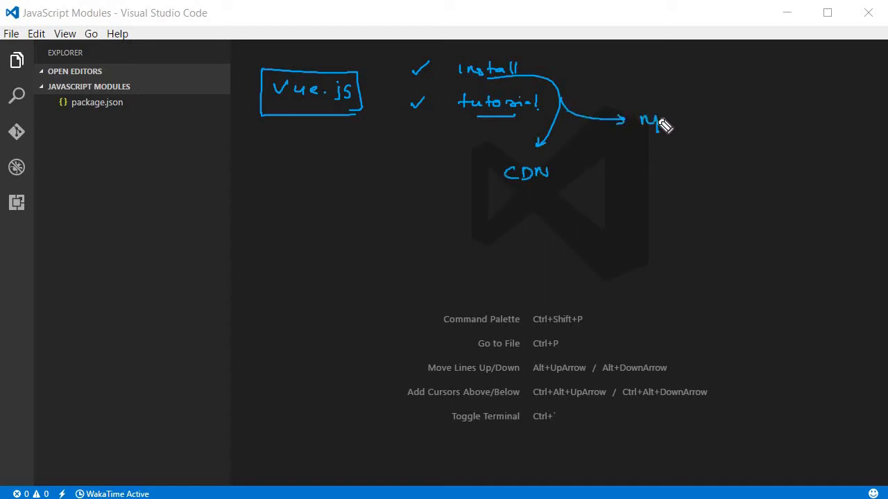
drag(638, 124, 687, 114)
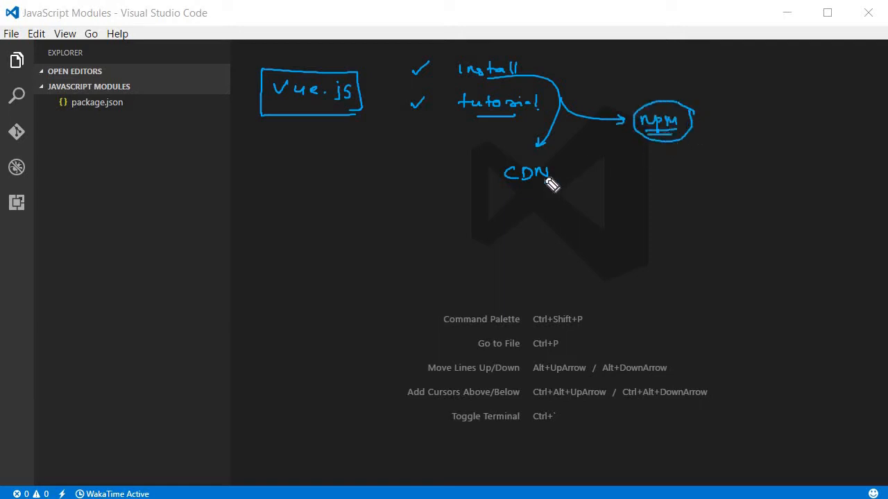
mouse_move(132, 116)
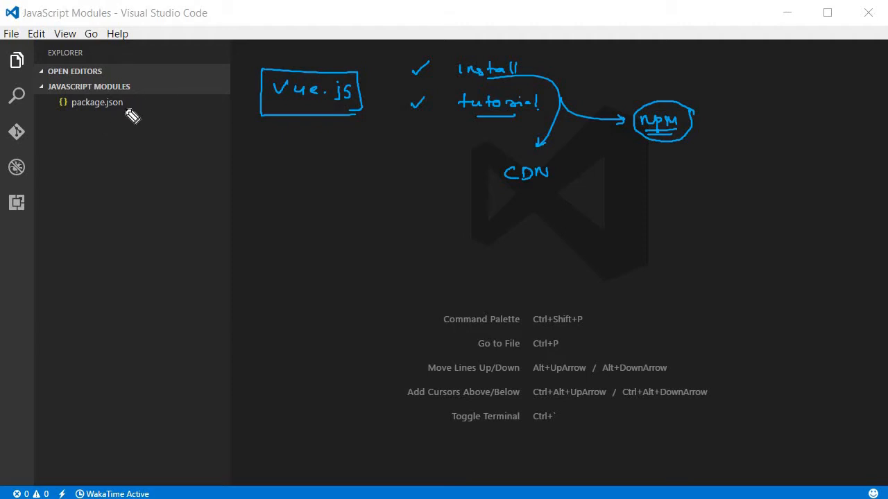
mouse_move(133, 116)
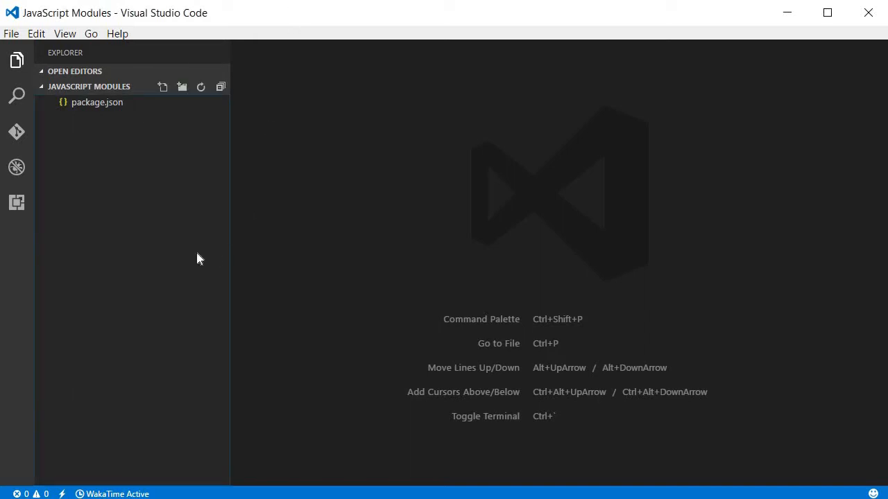
key(Ctrl+`)
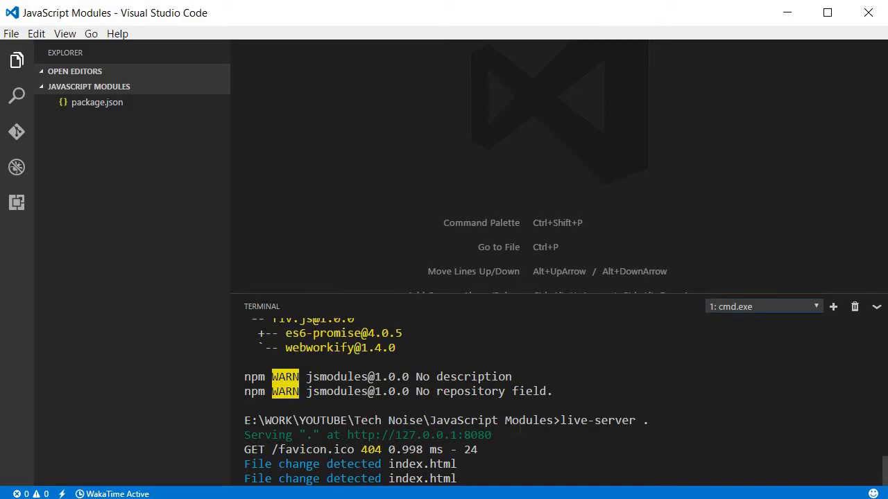
key(ctrl+c)
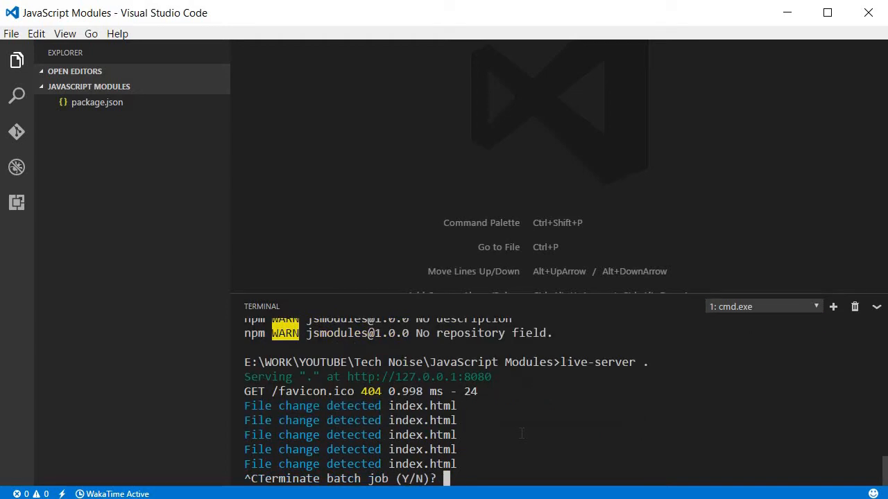
text(clear)
text(np)
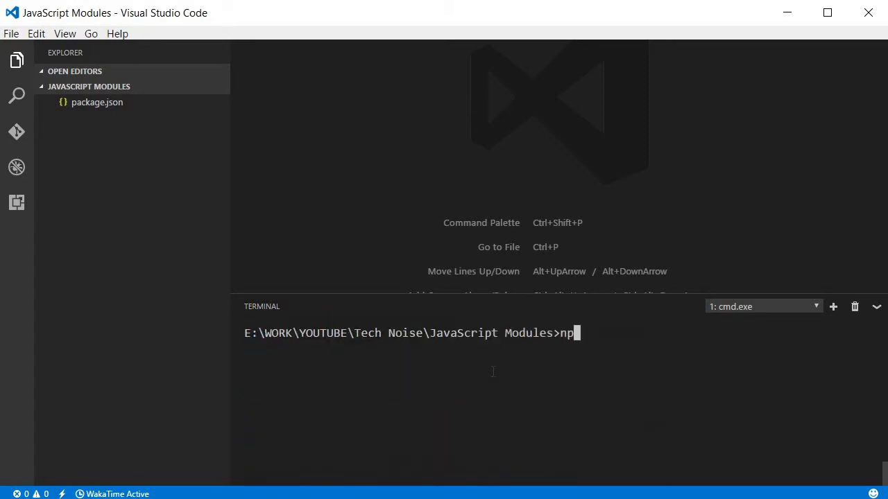
Run npm install vue to add the vue package to the project
text(m ins)
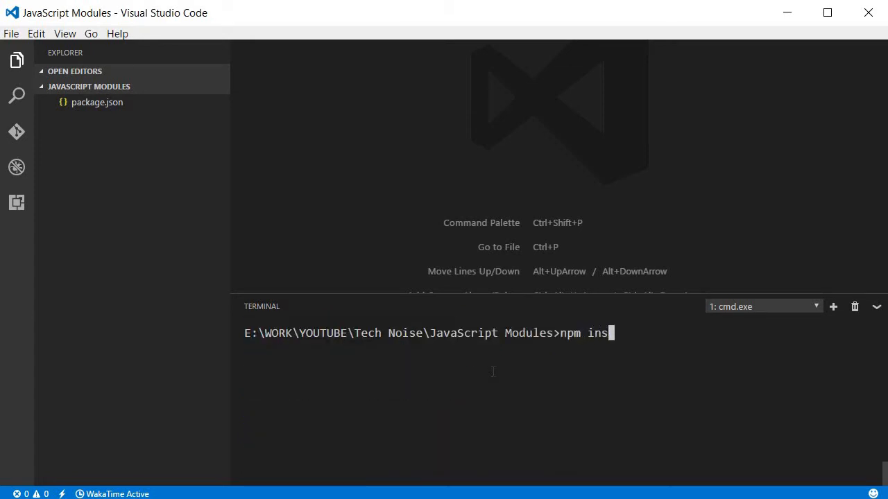
text(tall vue)
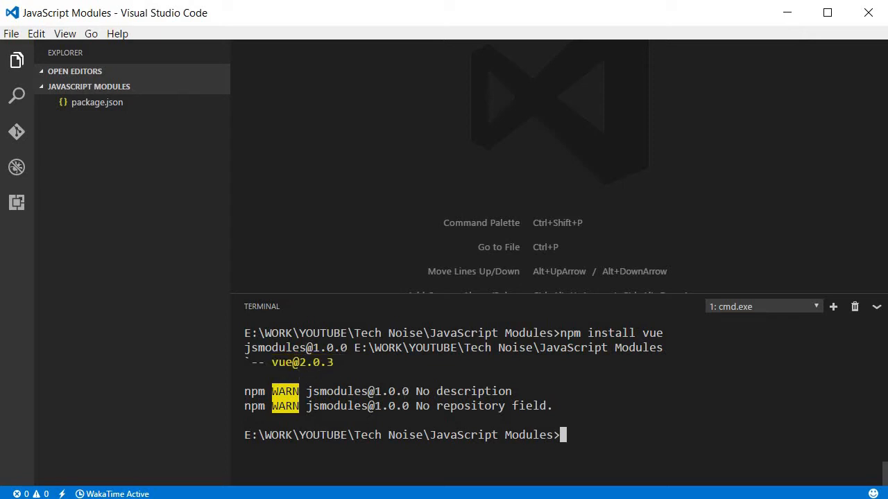
mouse_move(158, 96)
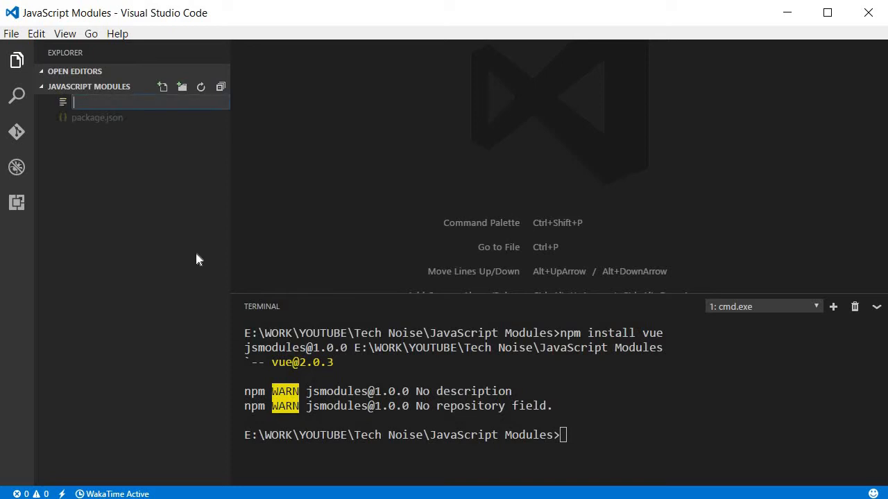
Create index.html with html and head tags
text(index.ht)
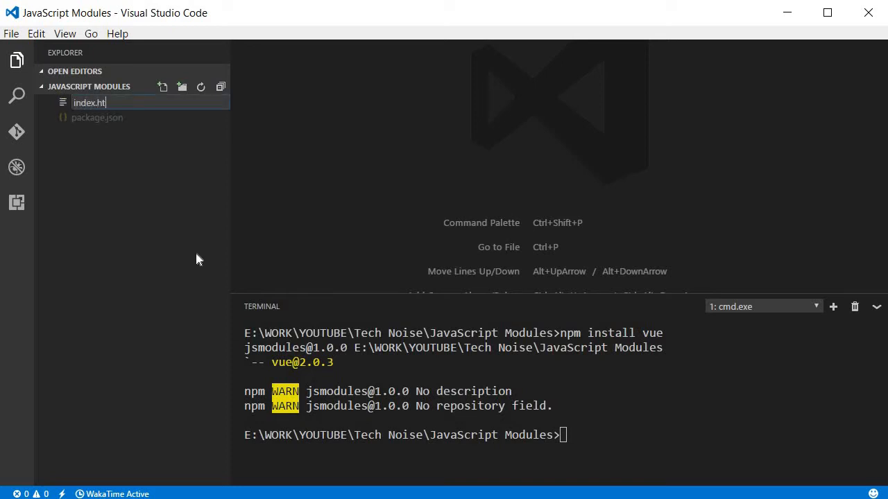
key(Enter)
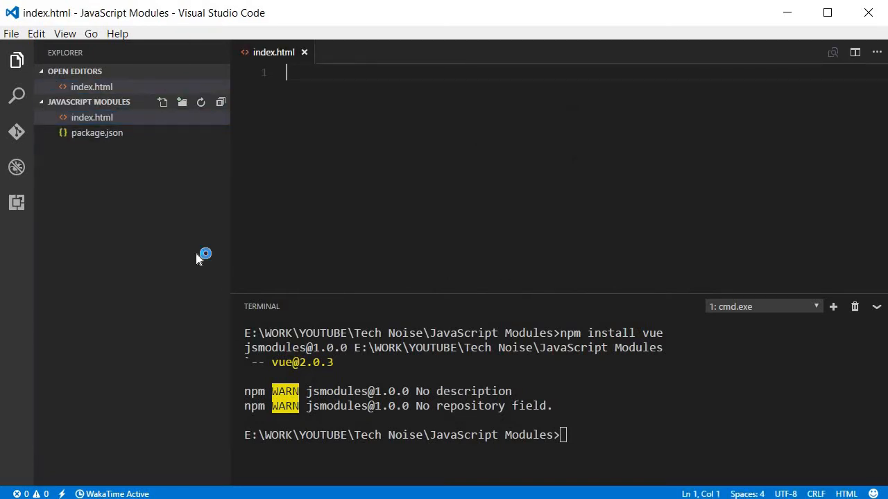
text(html>)
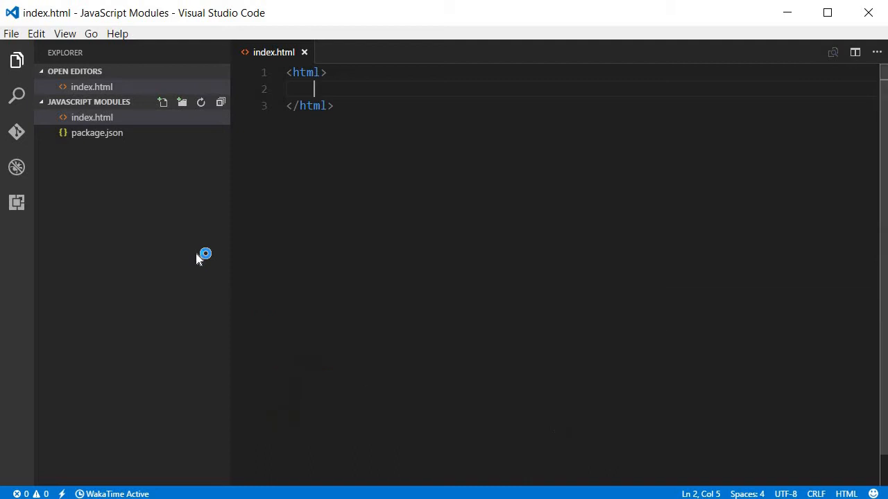
click(17, 61)
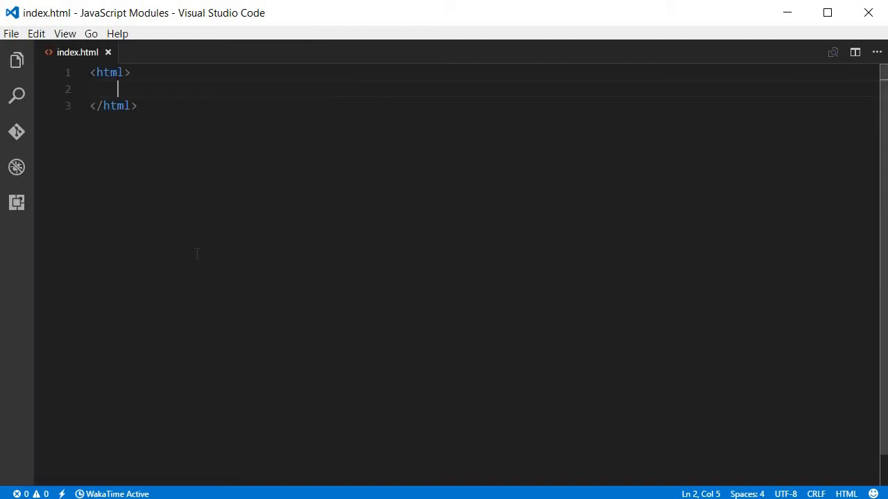
text(head)
text(<scrip></scrip)
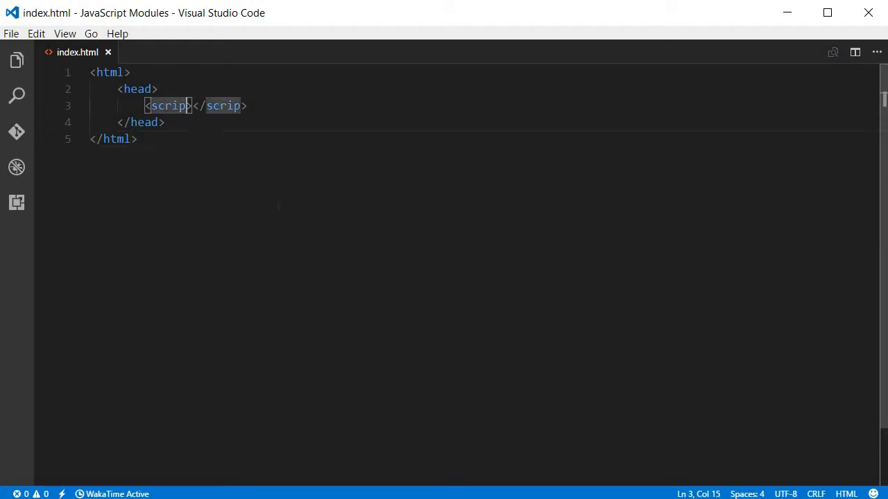
Add a script tag in the head loading ./node_modules/vue/dist/vue.min.js
text(>)
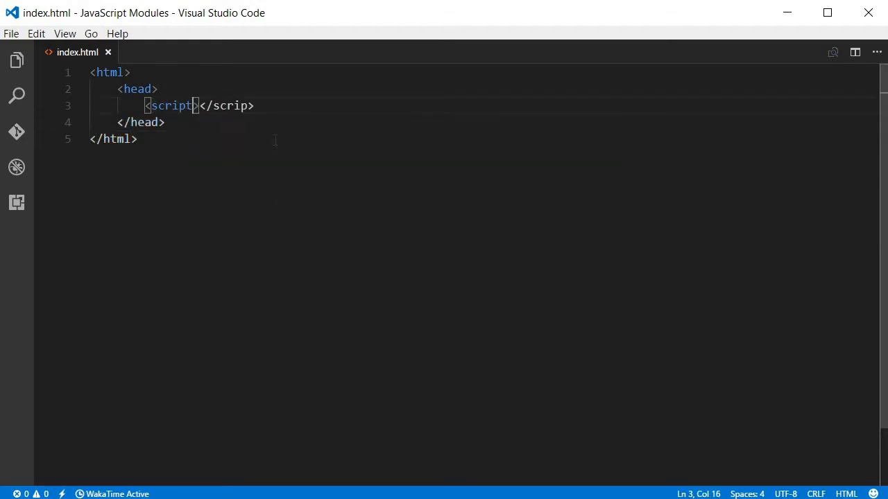
text(t)
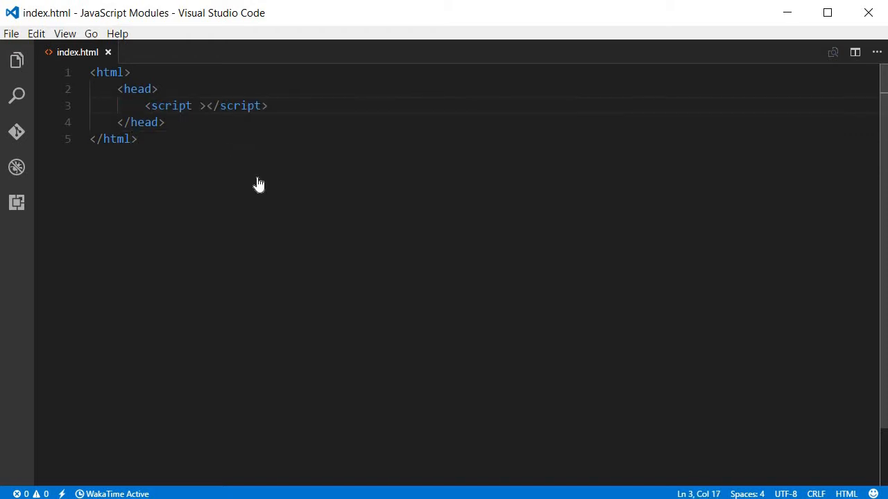
text(src="")
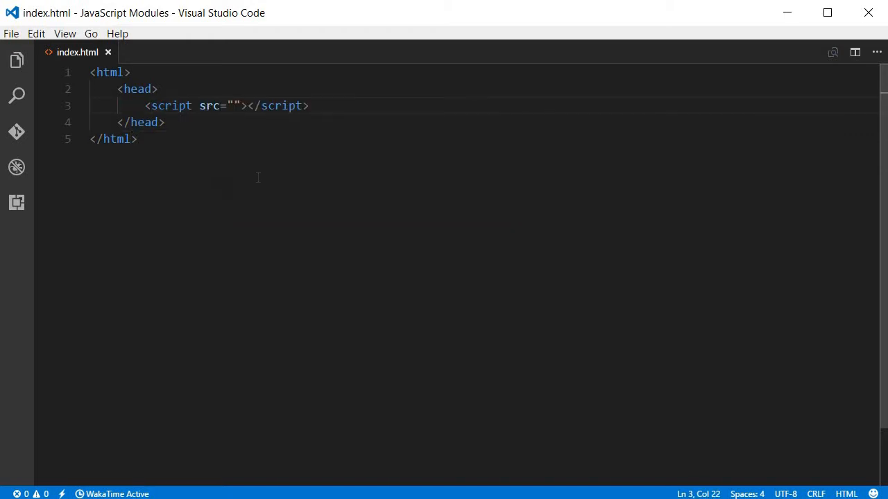
text(./)
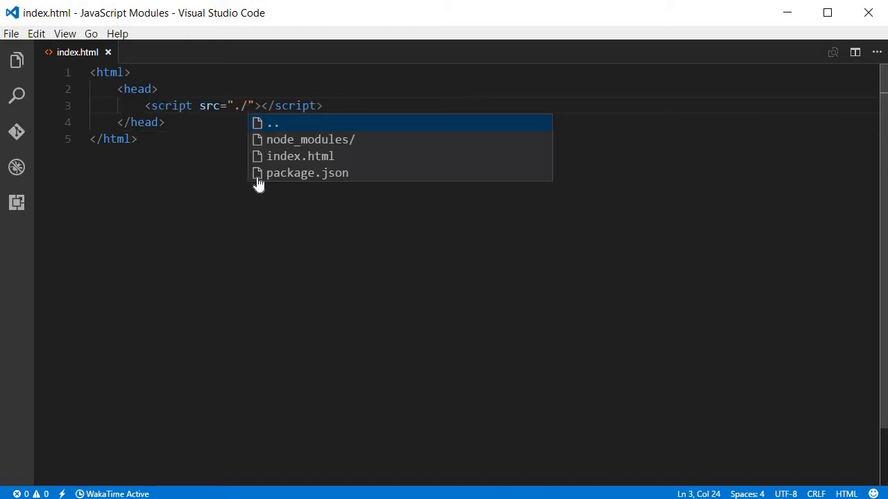
click(311, 138)
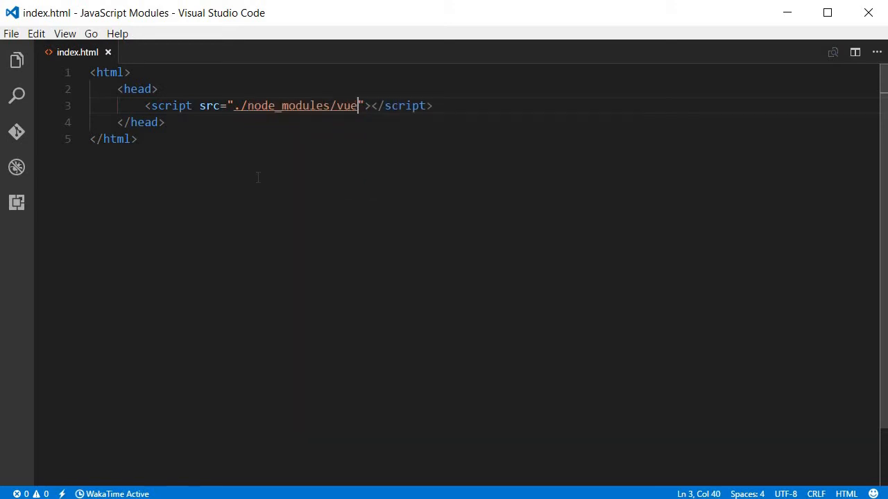
text(/dist)
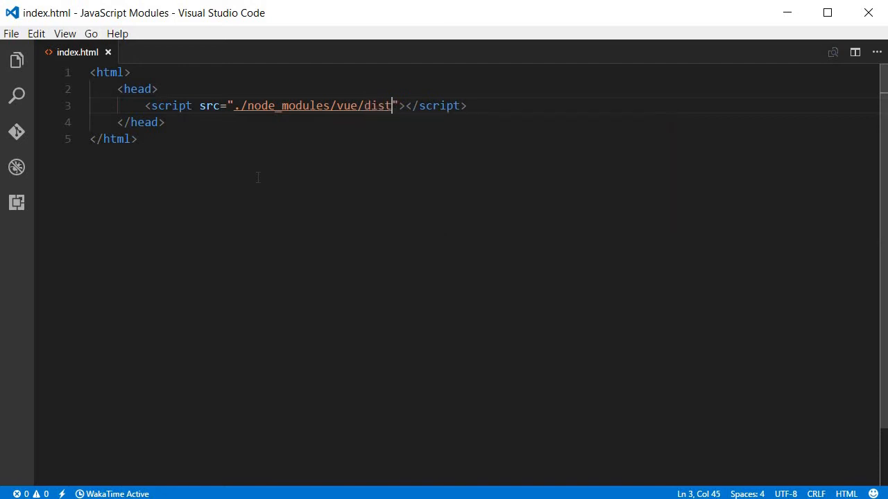
text(/vue.min.js)
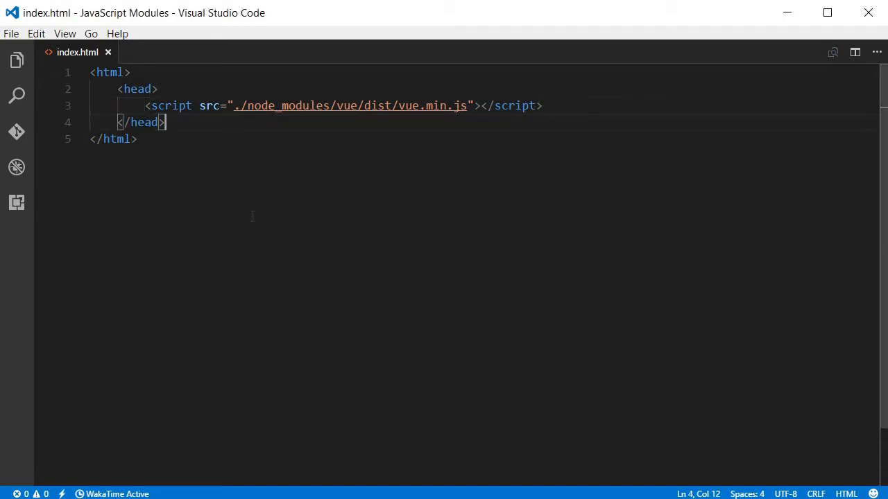
Add a body with a div id="tn-app" containing a {{ title }} interpolation
text(body>)
text(<div ></div>)
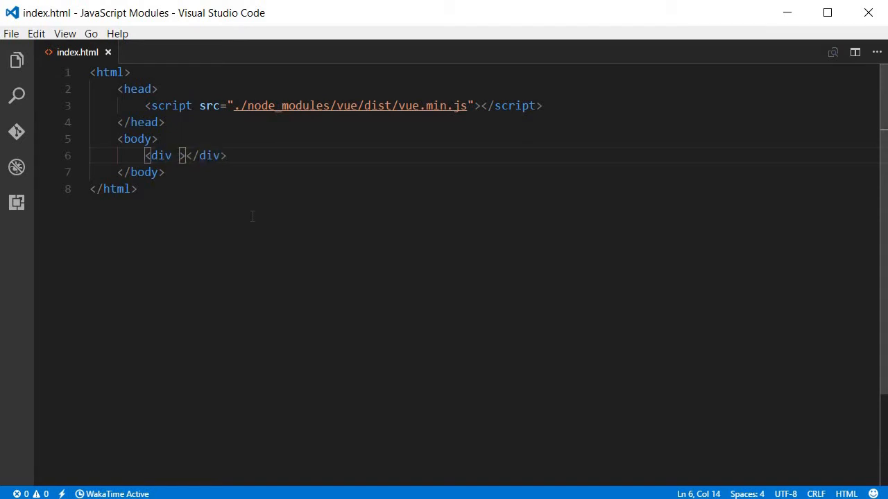
text(id=)
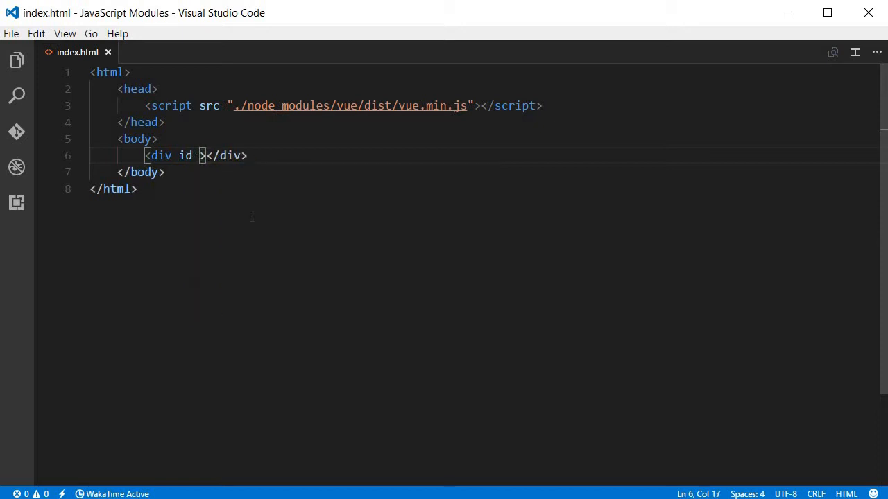
text("")
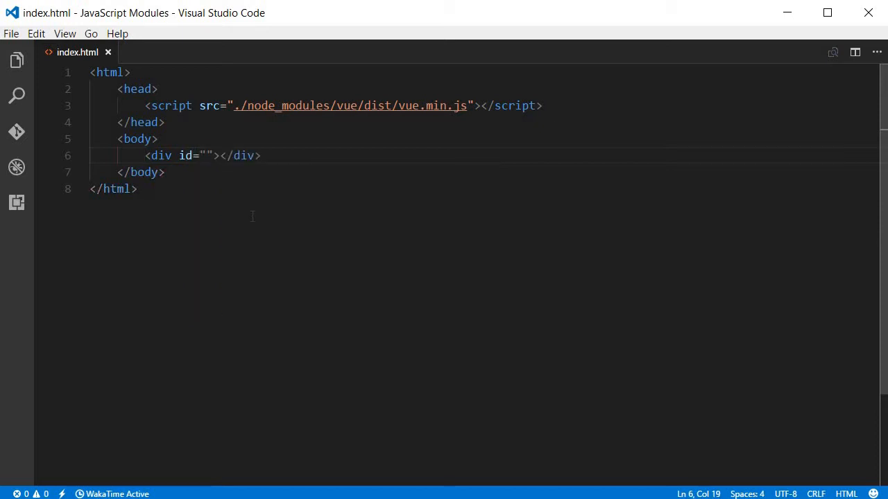
text(tn)
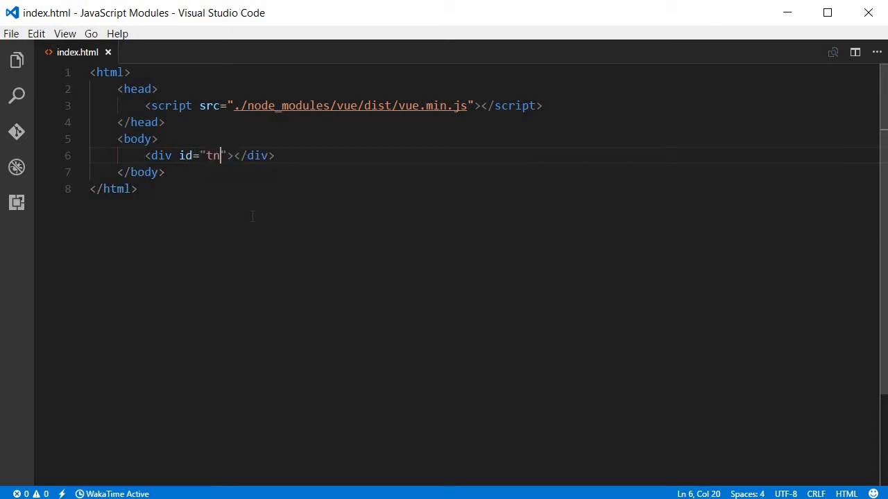
text(-)
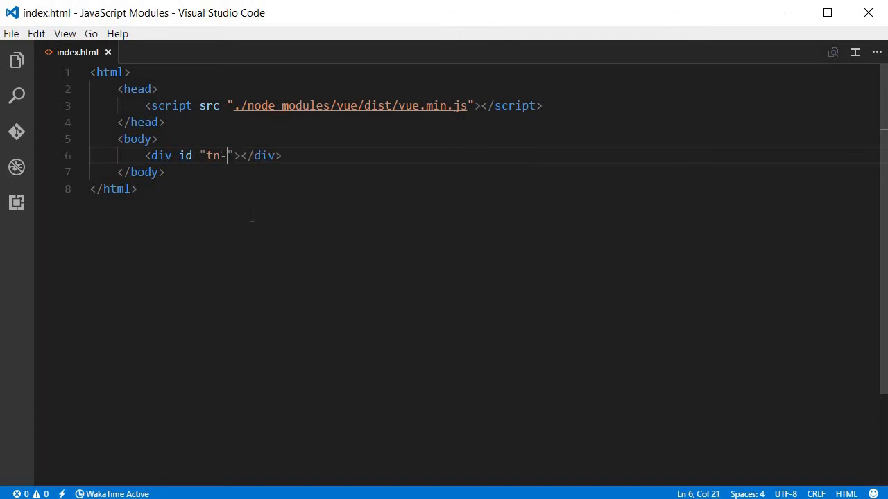
text(app)
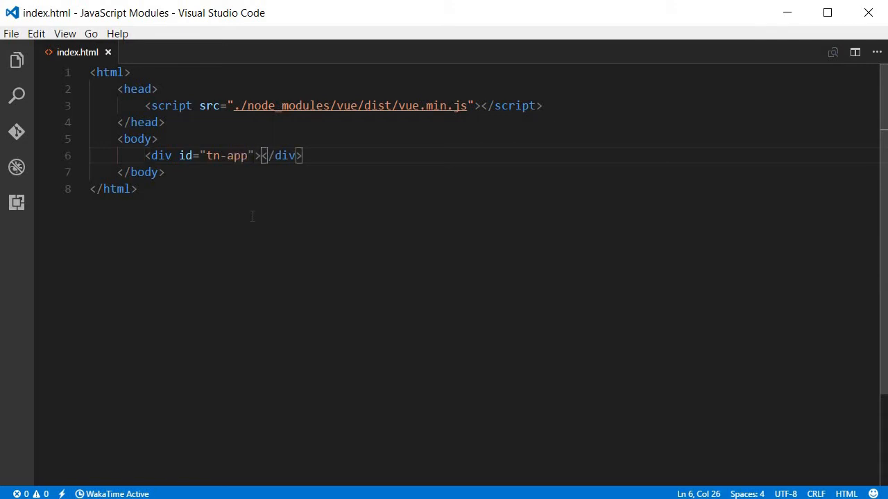
mouse_move(347, 180)
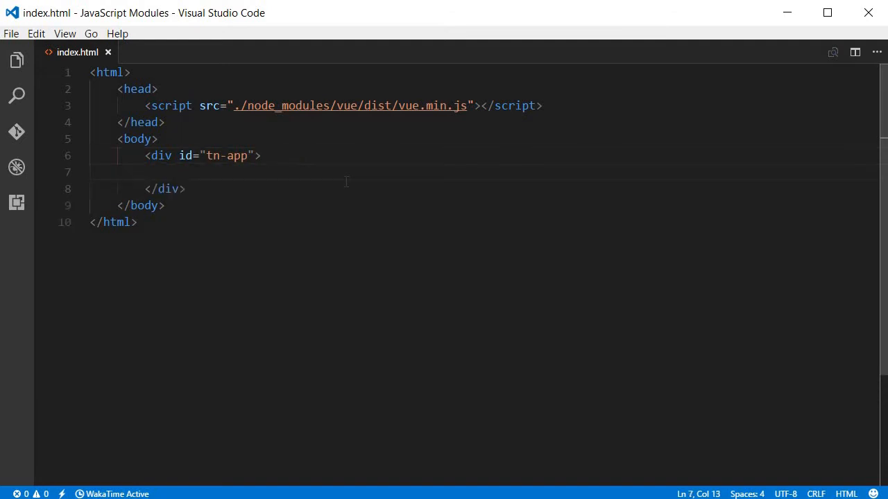
text({{  }})
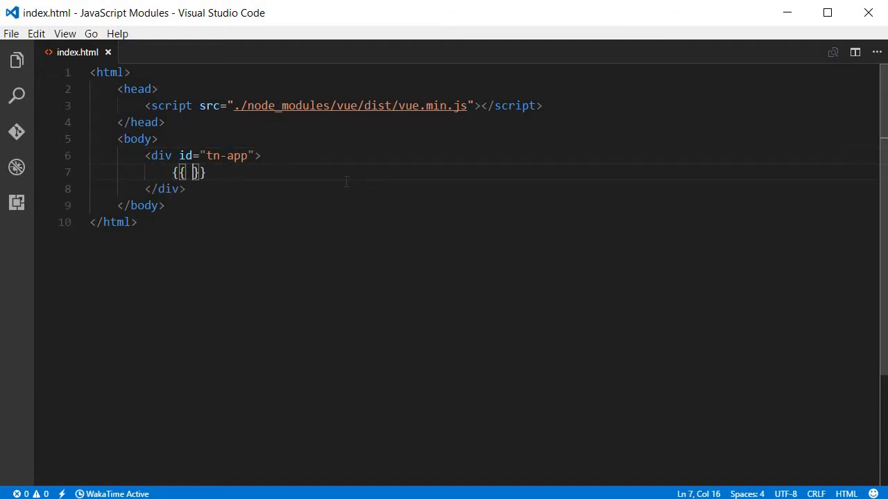
text(title)
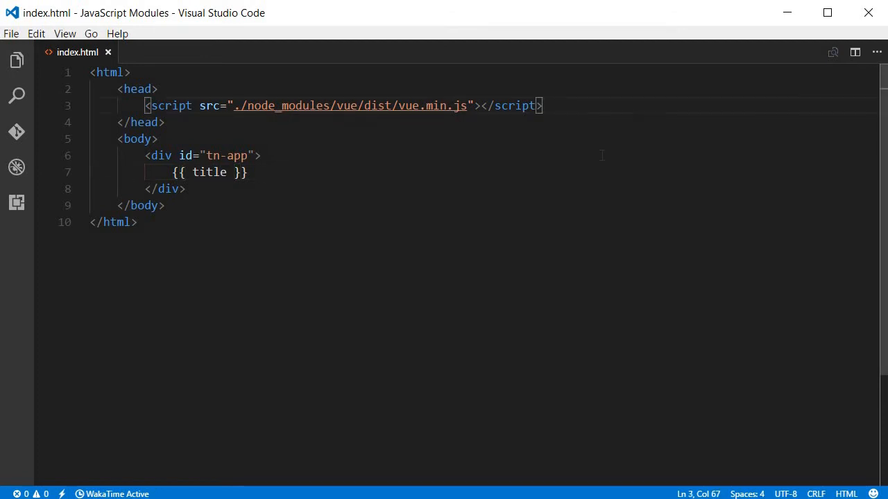
Add a second inline script block in the head for the Vue code
text(script)
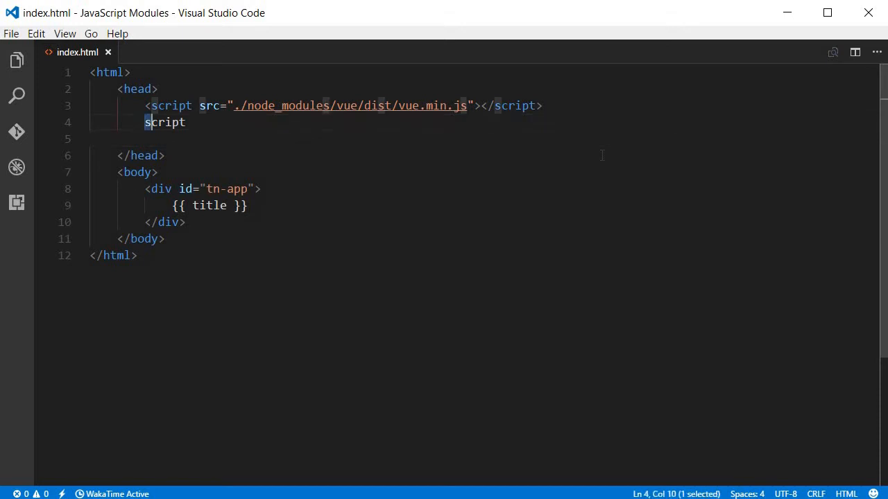
text(c)
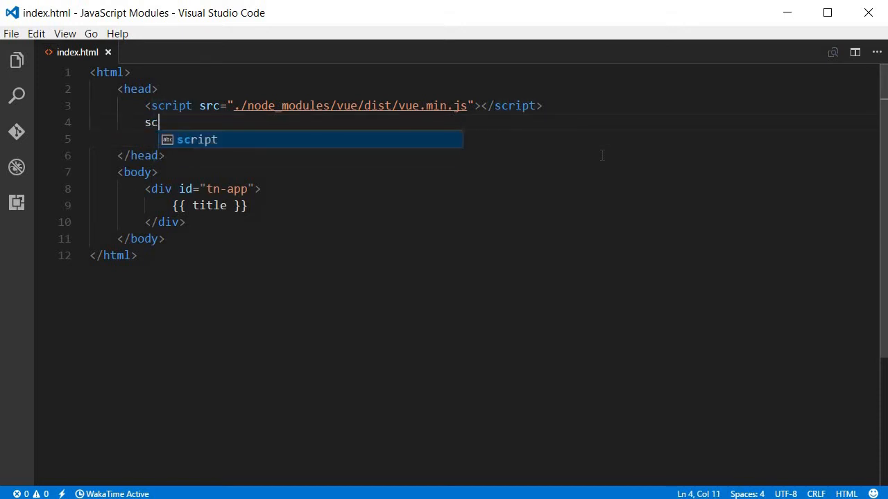
text(ript)
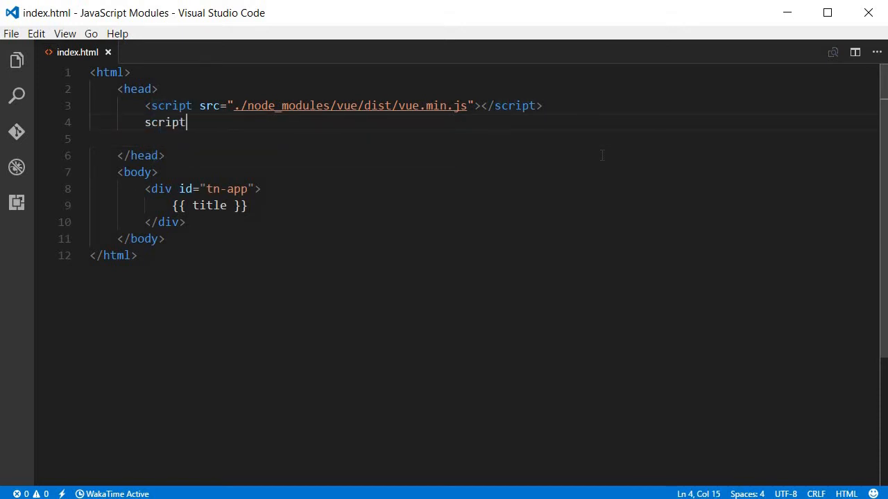
key(Enter)
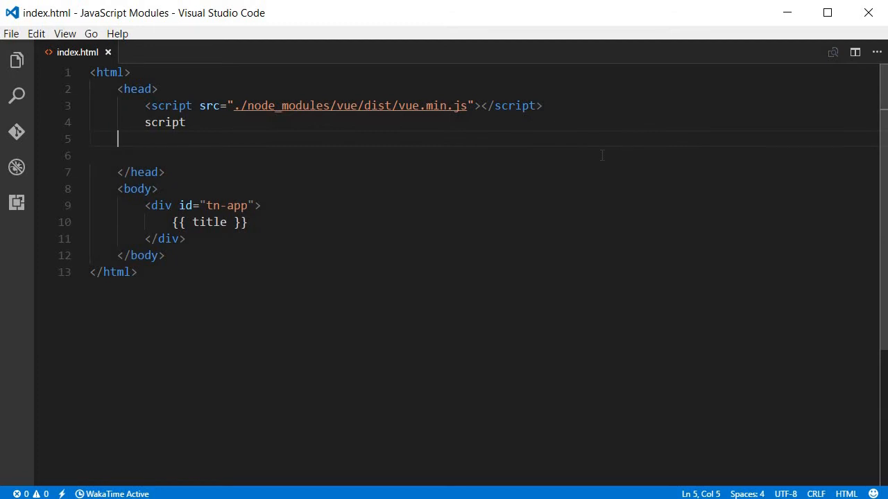
double_click(164, 122)
text(<)
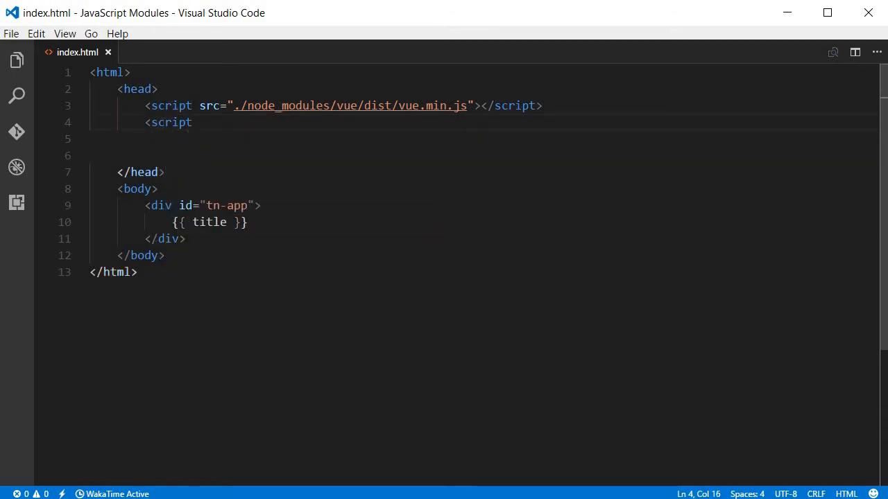
text(>)
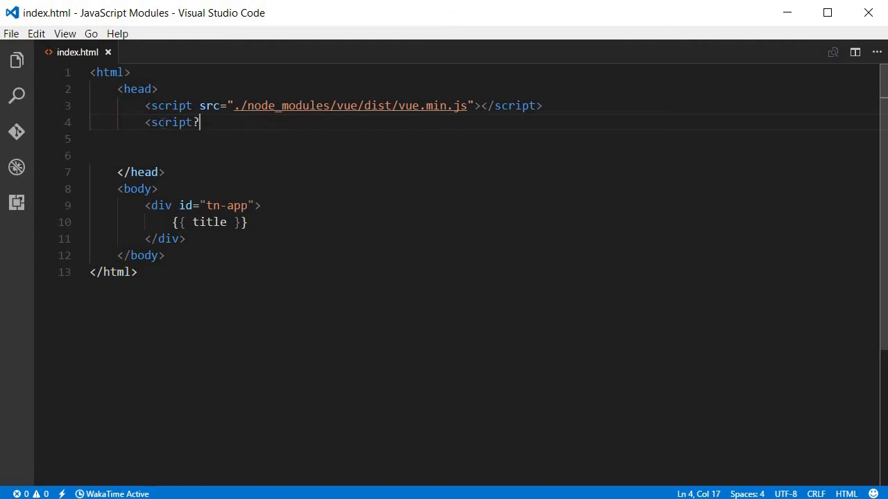
text(>)
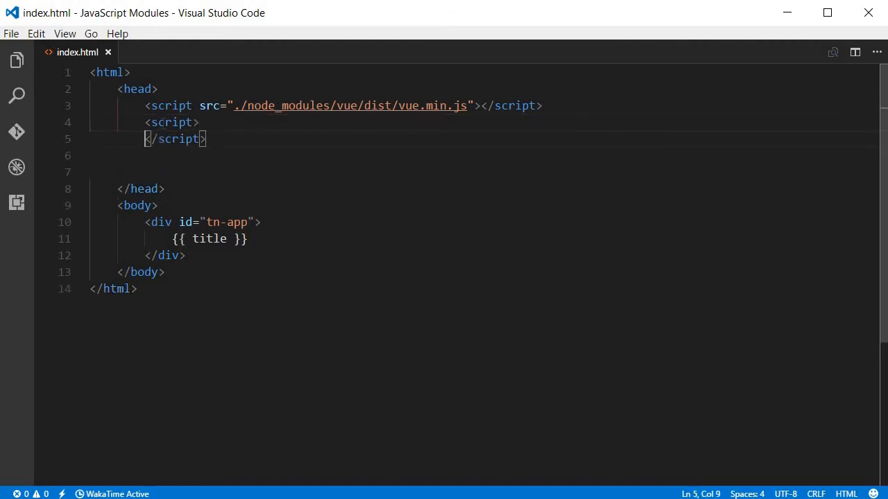
key(Enter)
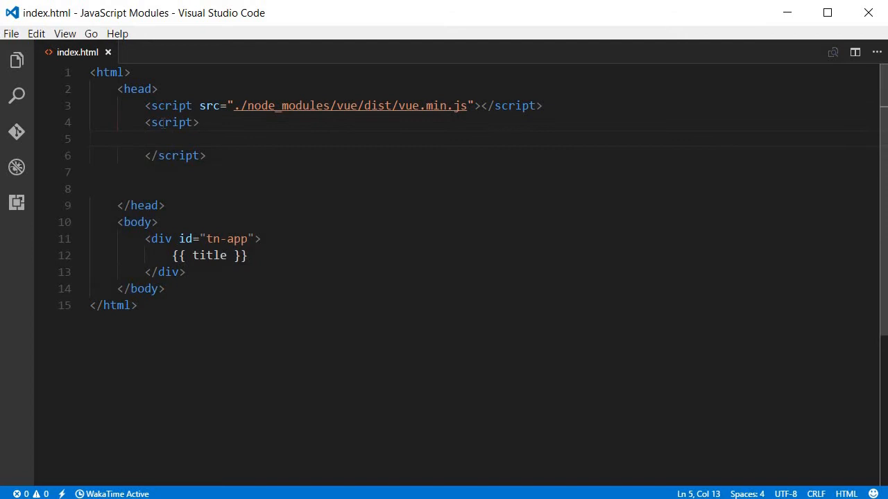
Write var app = new Vue({ el: '#tn-app' }) targeting the tn-app div
text(var ap)
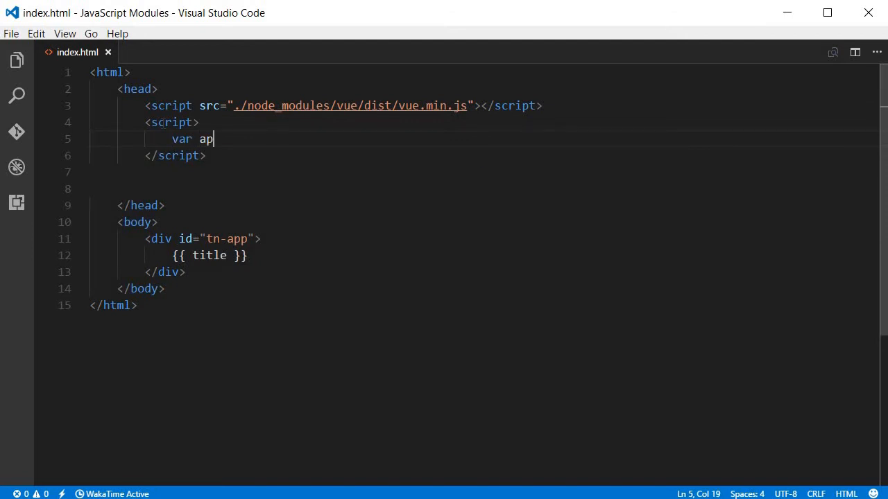
text(p =)
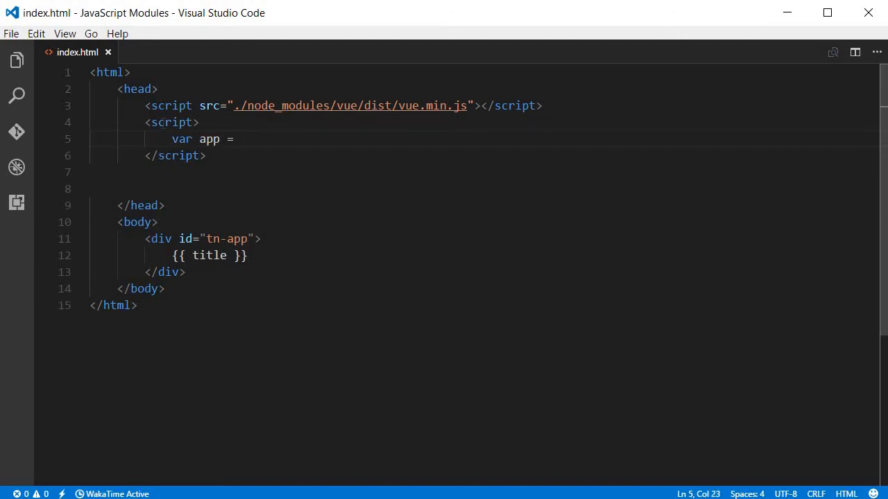
text(new Vue)
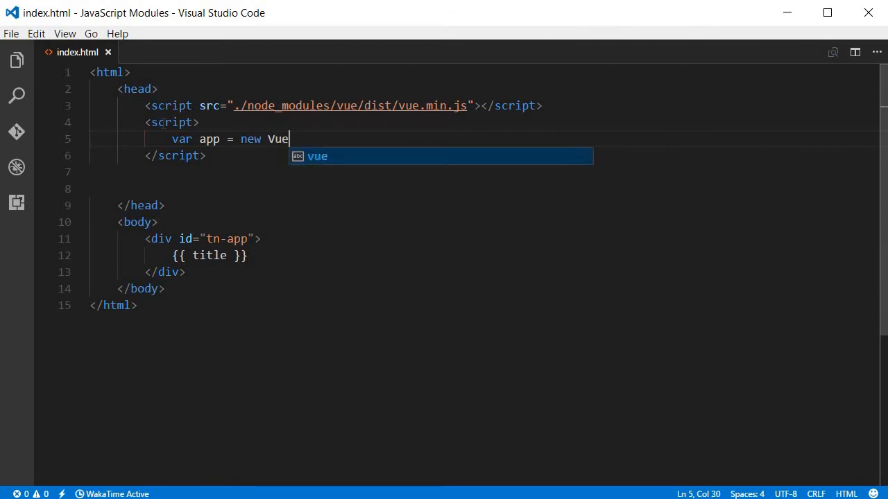
text(();)
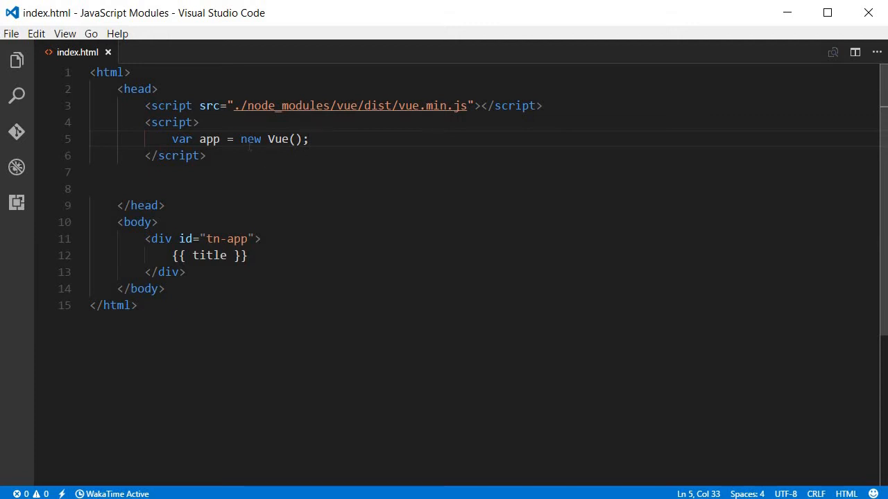
double_click(249, 139)
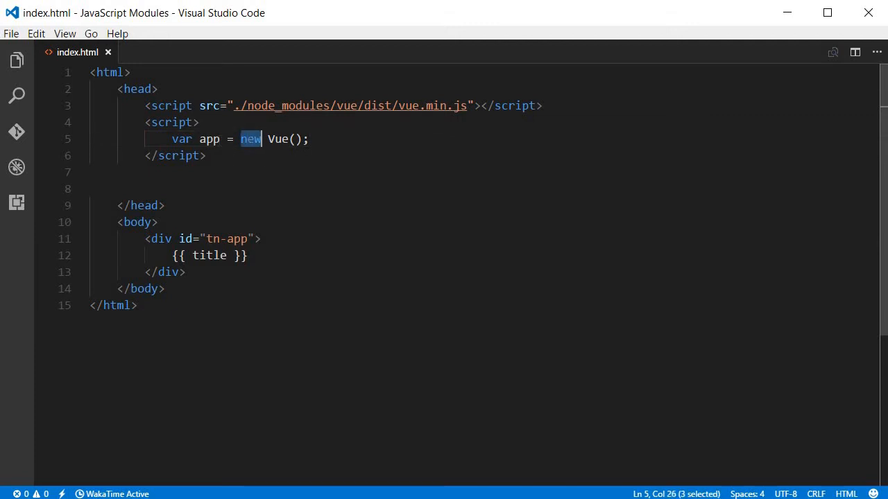
double_click(208, 138)
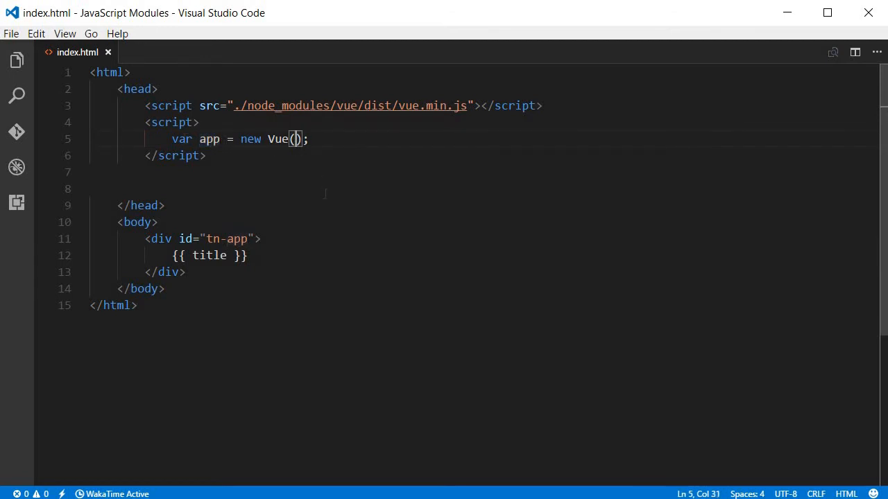
text({)
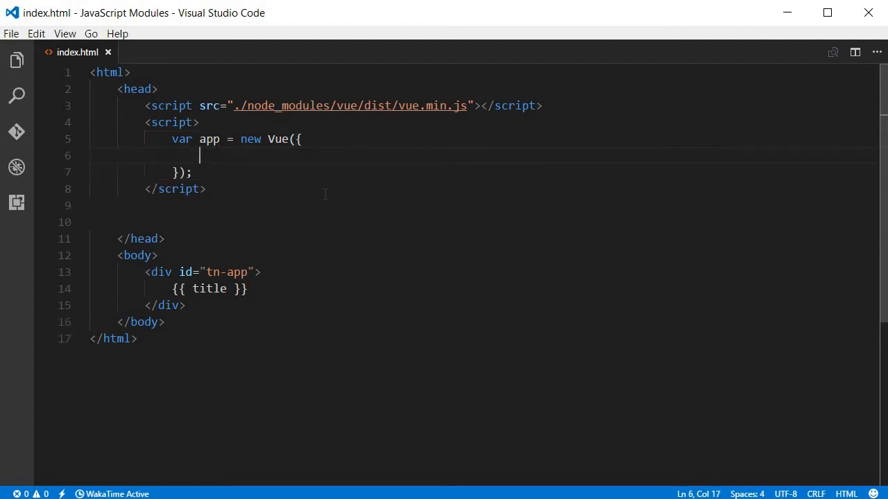
text(el:)
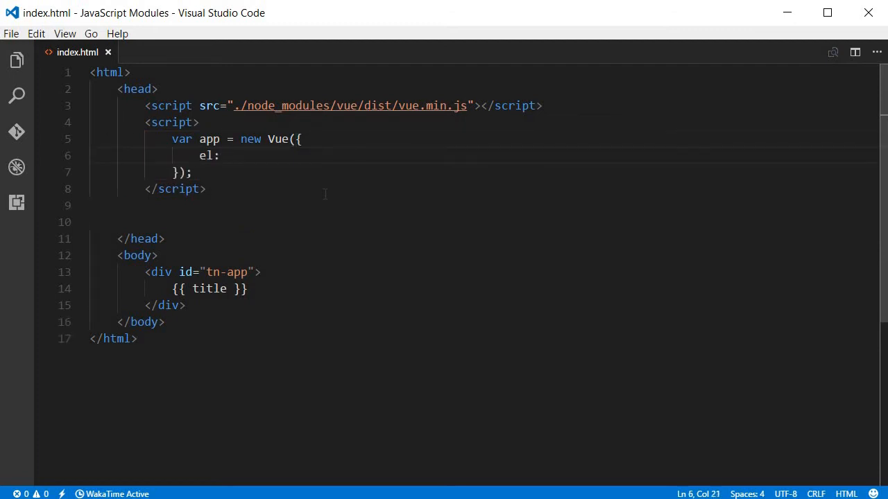
text('#)
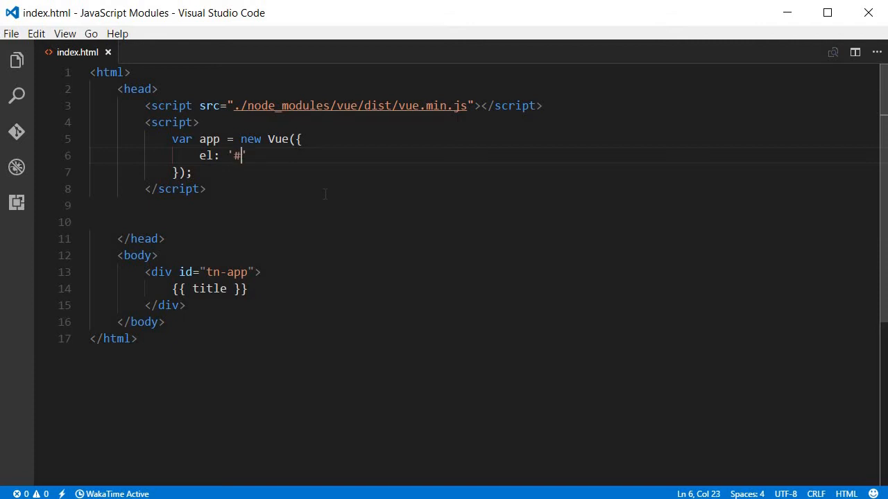
text(tn)
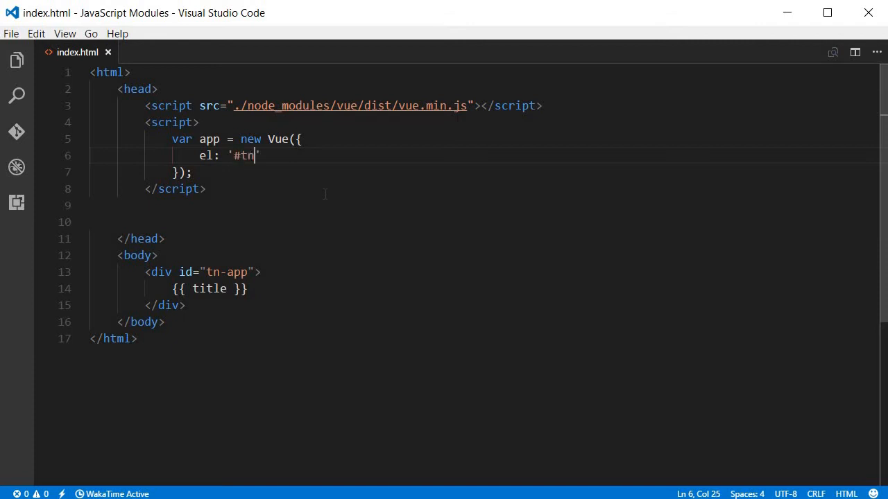
text(-app')
text(dat)
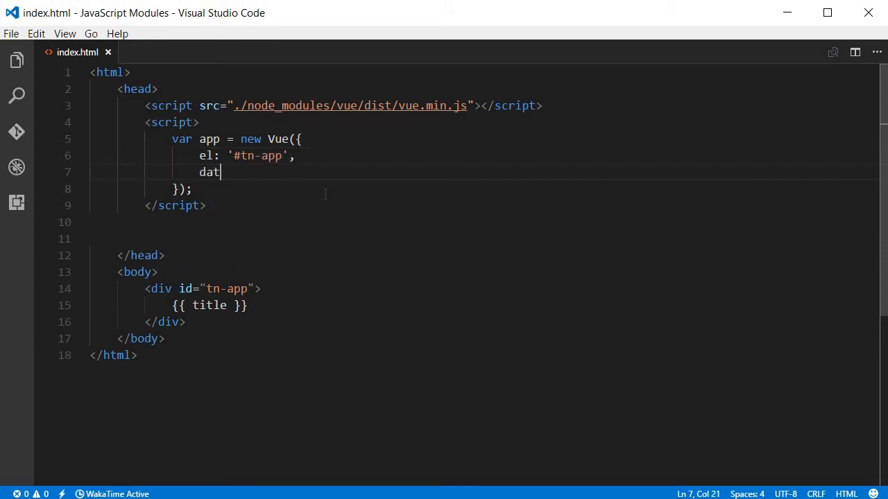
Give the Vue instance data with title 'Tech Noise Hello Vue.js'
text(a: {)
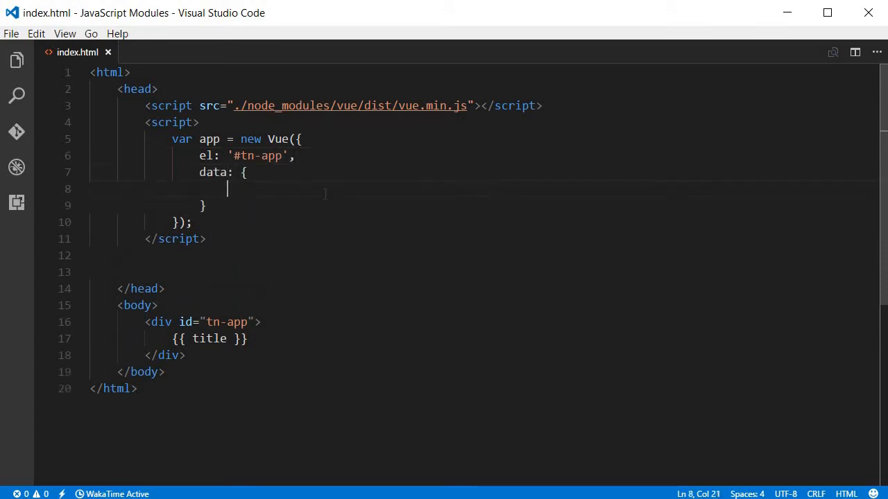
text(title)
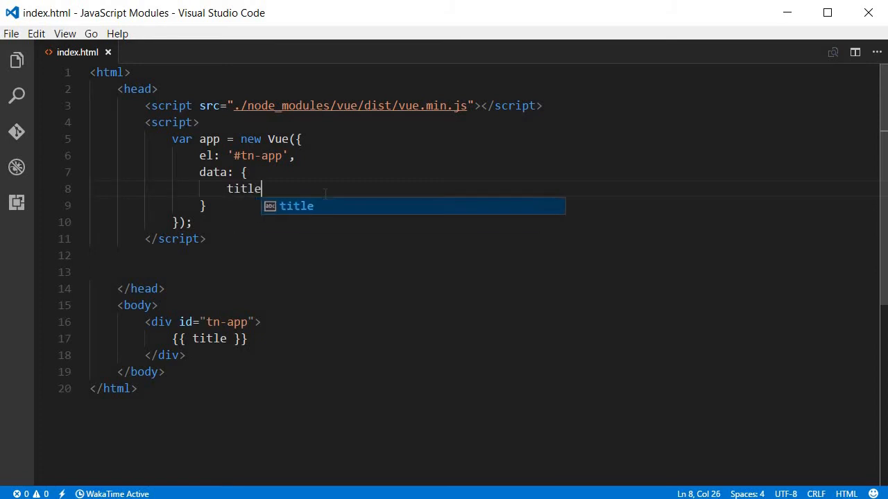
text(: 'Tech)
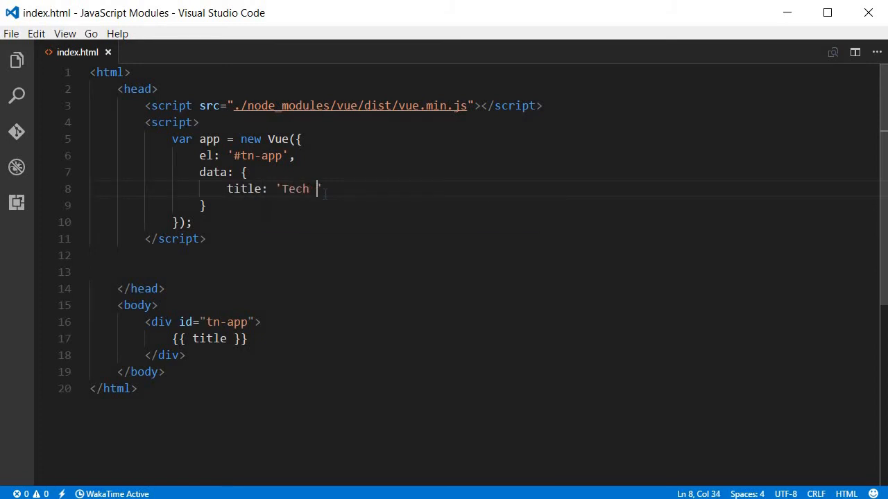
text(Noise Hello)
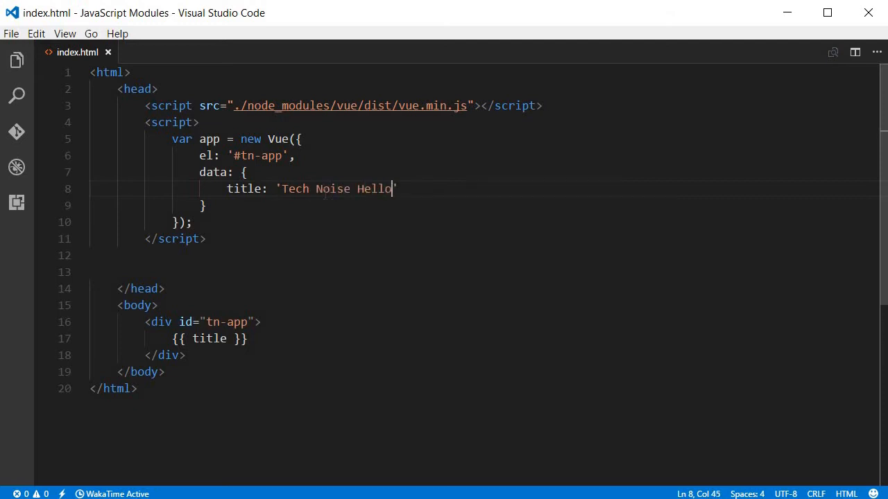
text(Vue.)
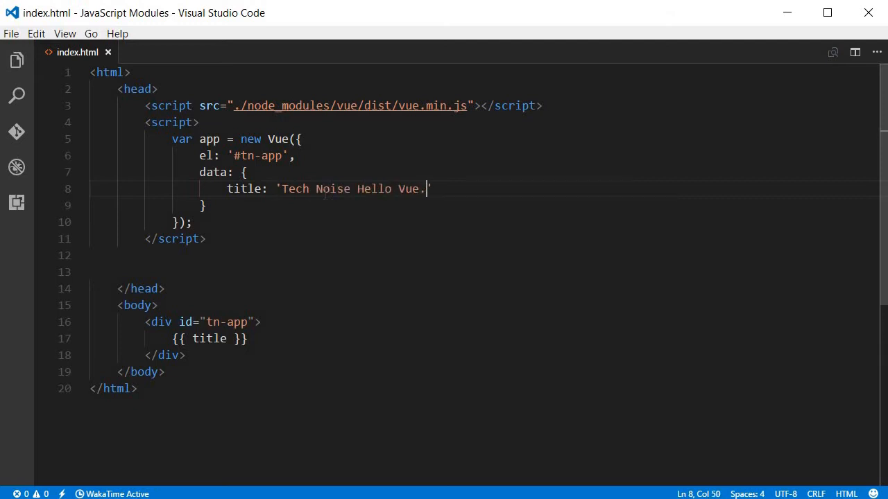
text(js)
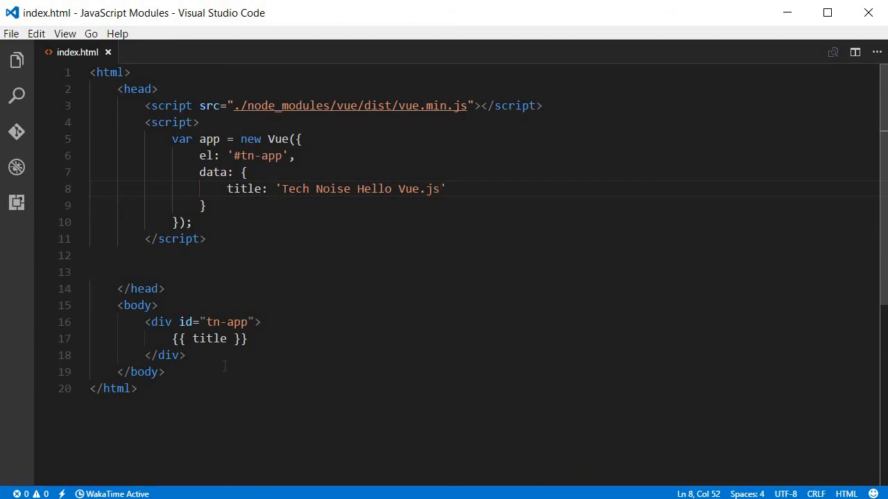
Remove the blank head lines and add onload="init()" to the body tag
click(138, 305)
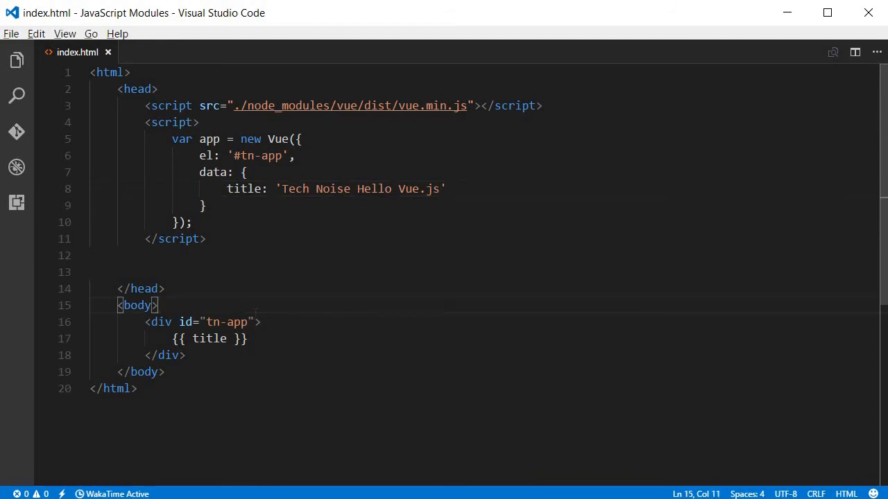
click(118, 255)
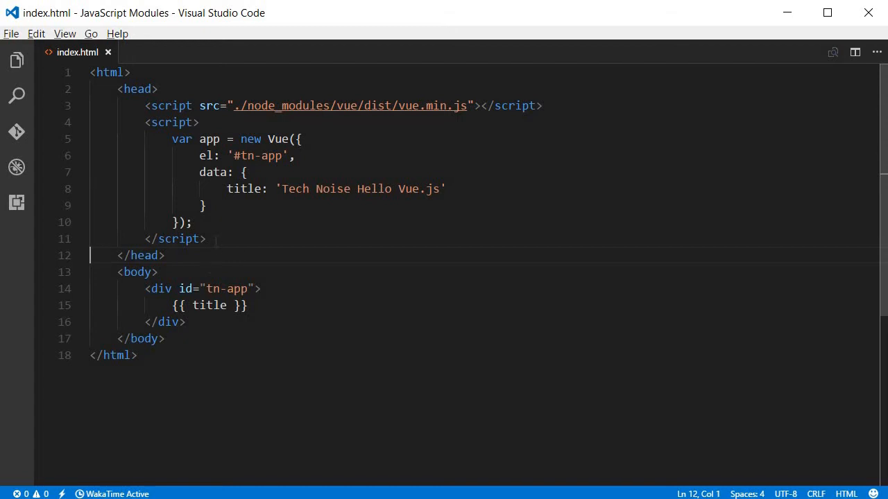
drag(145, 122, 206, 239)
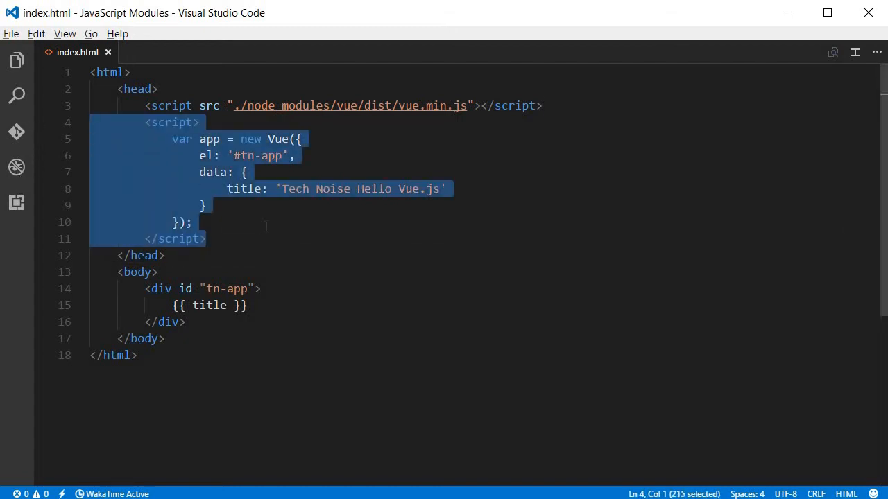
click(158, 272)
text( onload=")
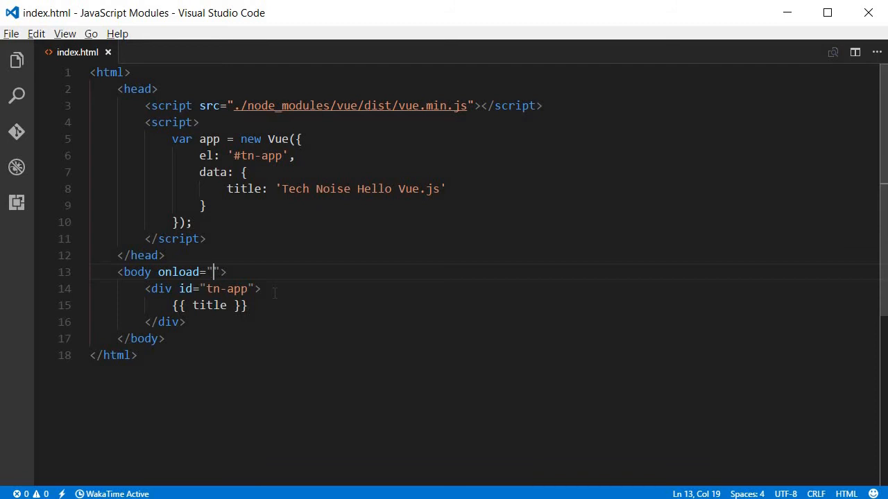
text(init())
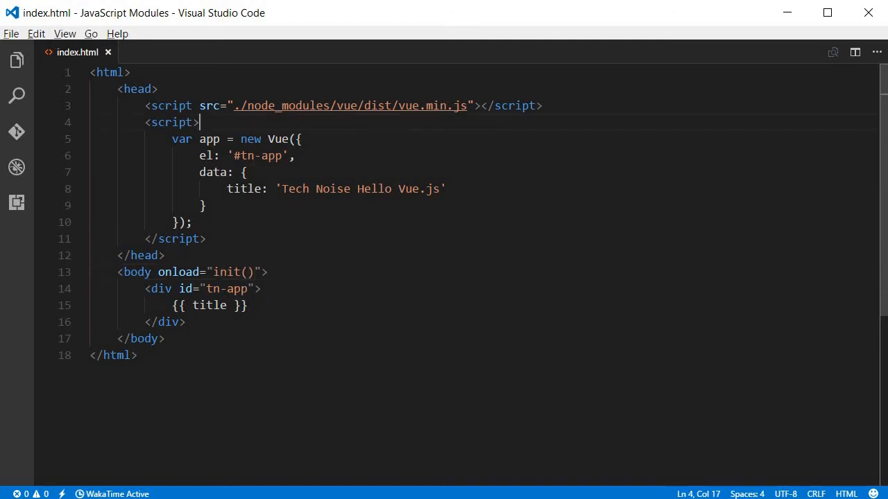
Wrap the Vue instance in a 'funcation init()' block and indent it inside
key(Enter)
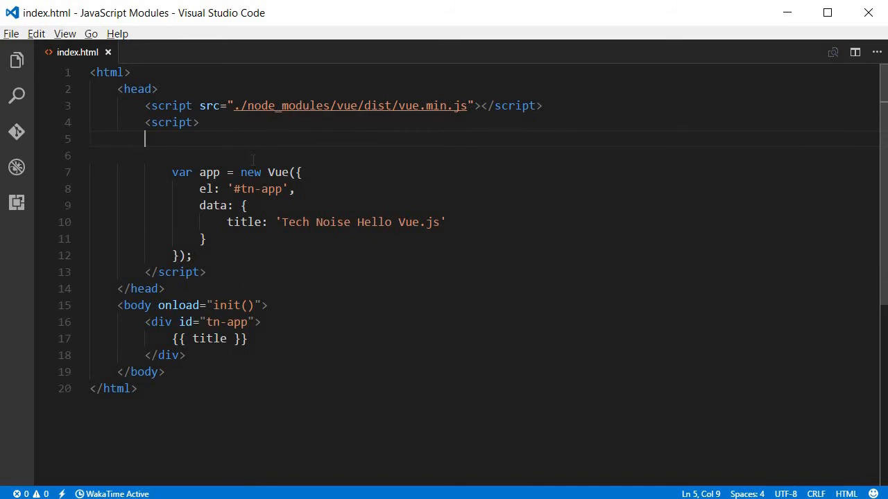
text(funcation i)
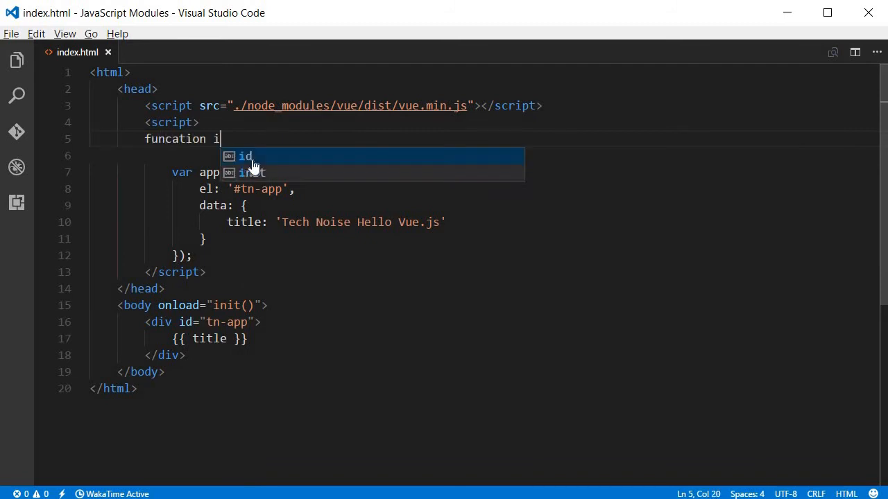
text(nit() {)
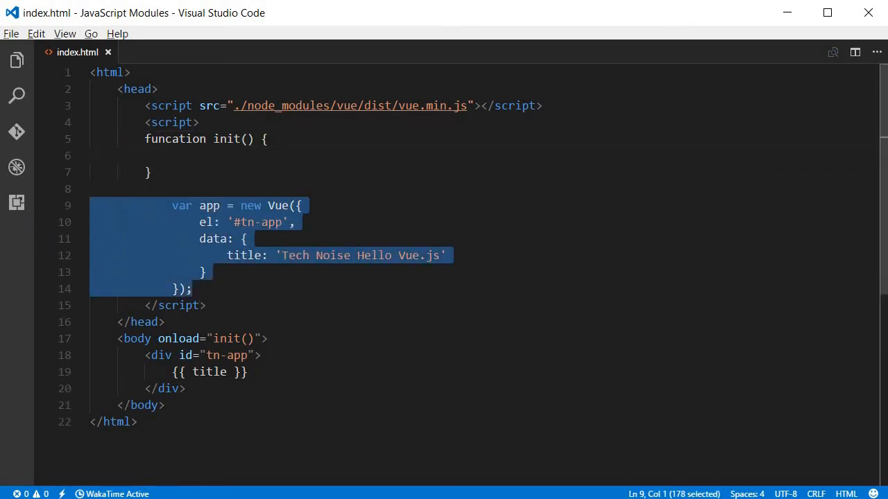
key(Delete)
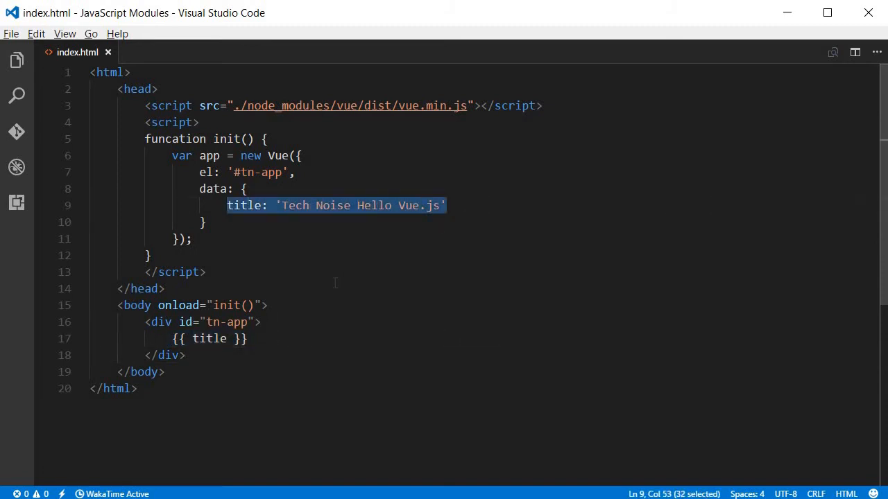
Reload the page in Chrome to see the raw {{ title }}, then fix 'funcation' to 'function'
click(159, 288)
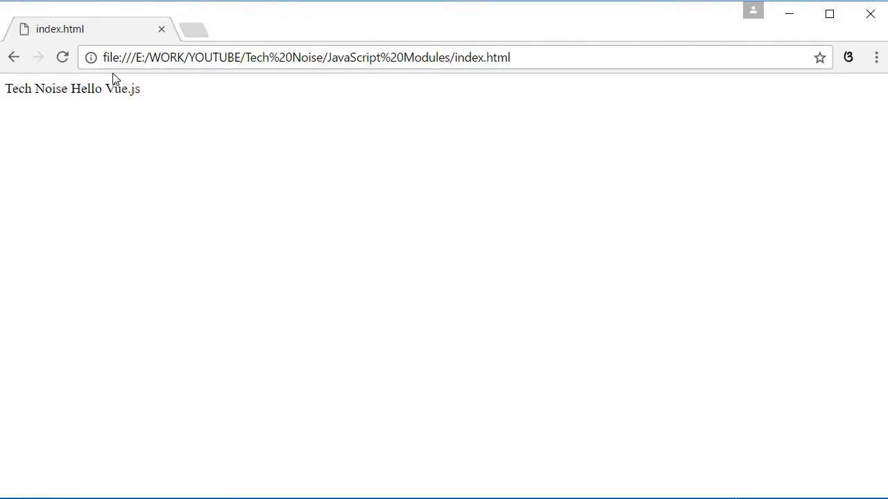
click(61, 56)
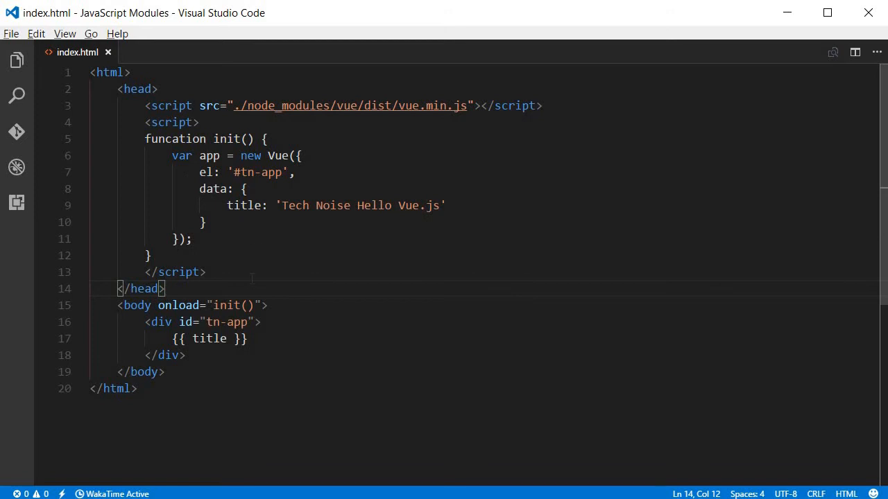
mouse_move(272, 330)
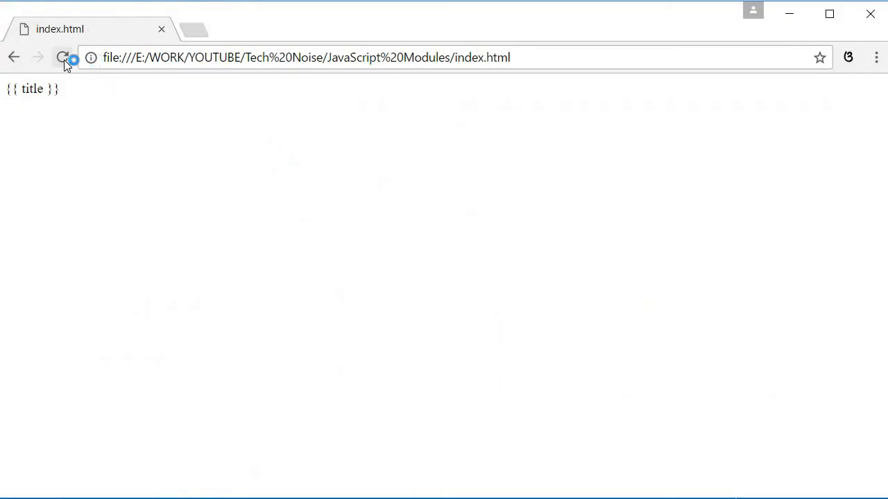
click(63, 58)
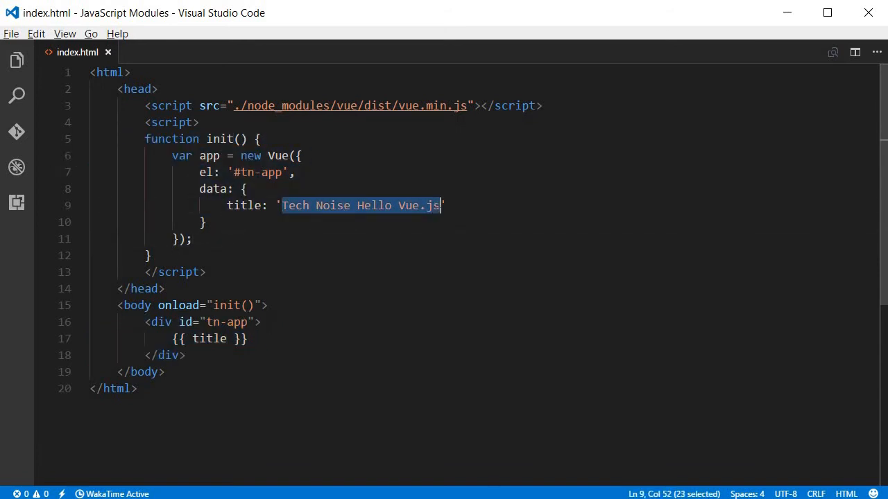
Change the title to 'Hello world' and start a new line below the tn-app div
text(Hello world')
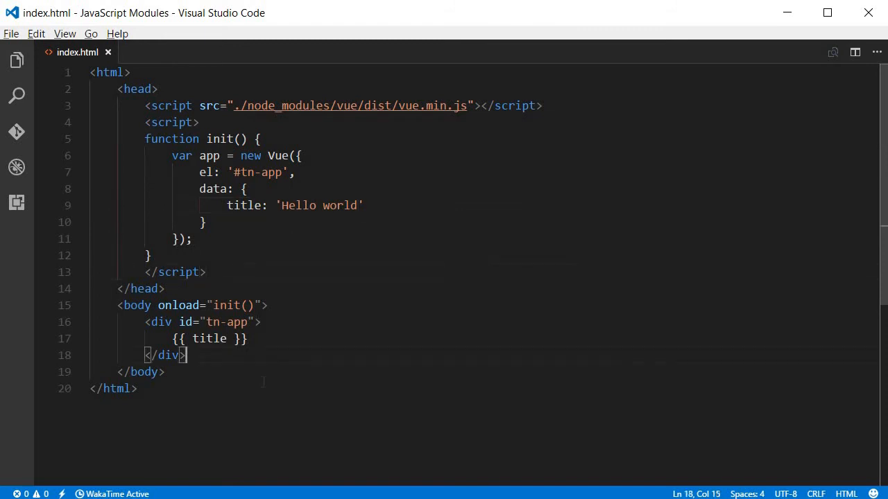
key(Enter)
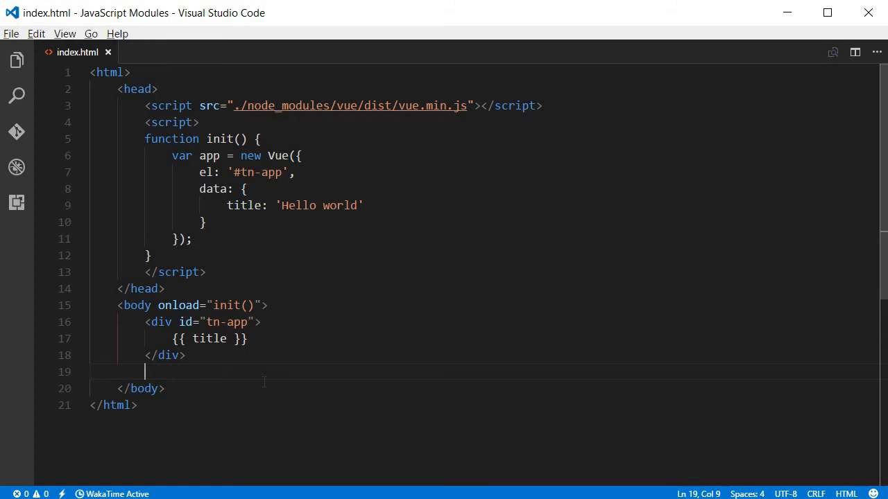
Add <p class="active">This is important</p> below the tn-app div
text(div)
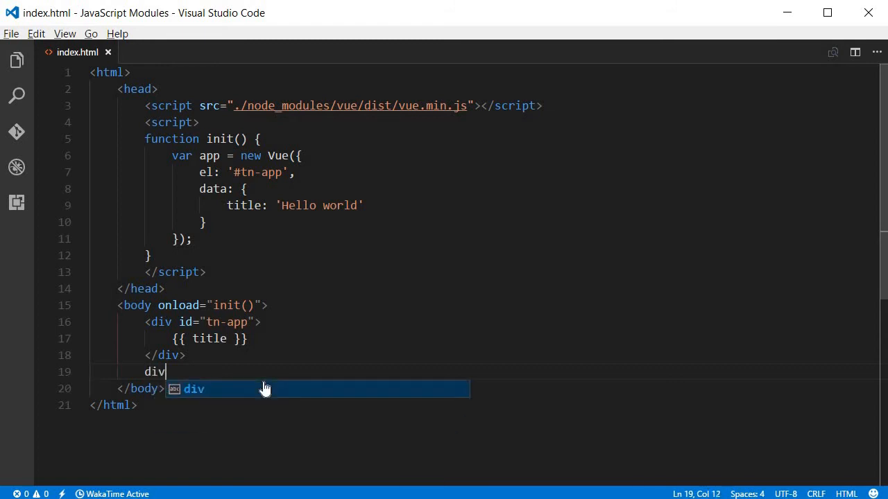
key(BackSpace)
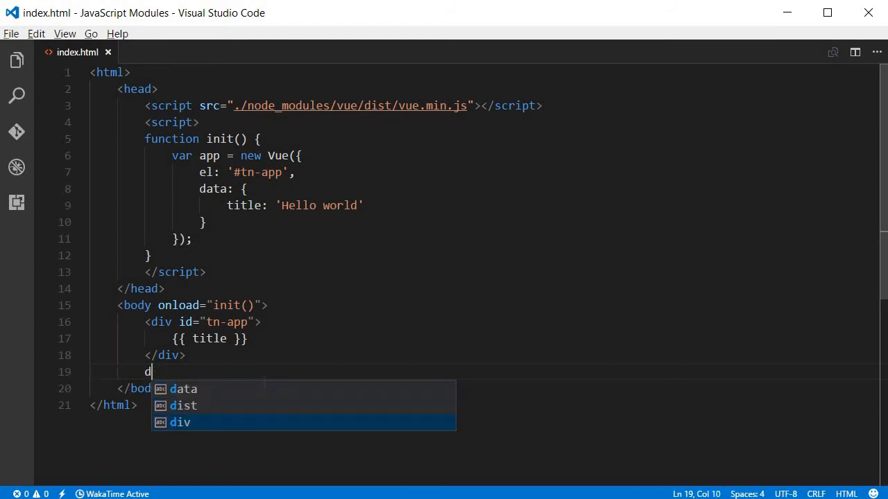
text(p></p>)
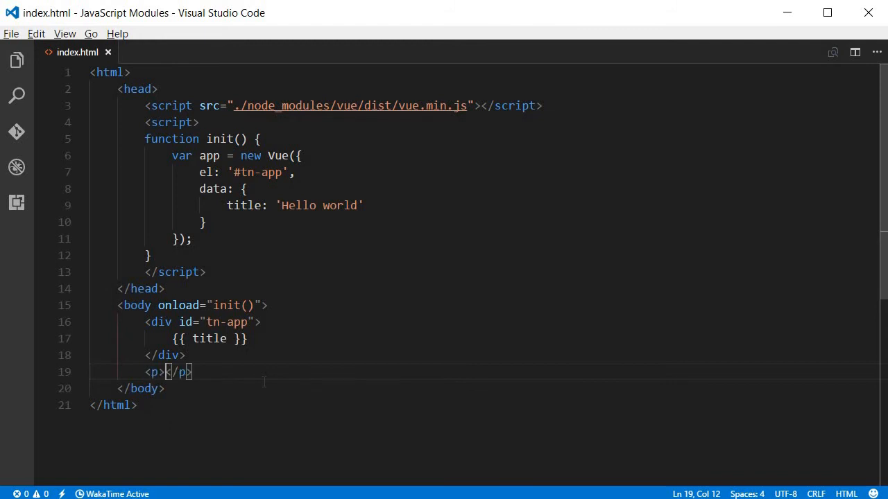
text(class=")
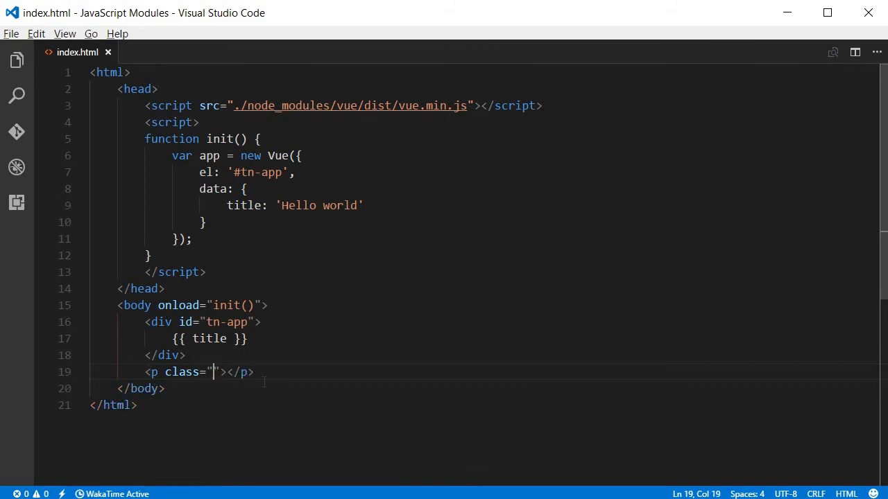
text(active)
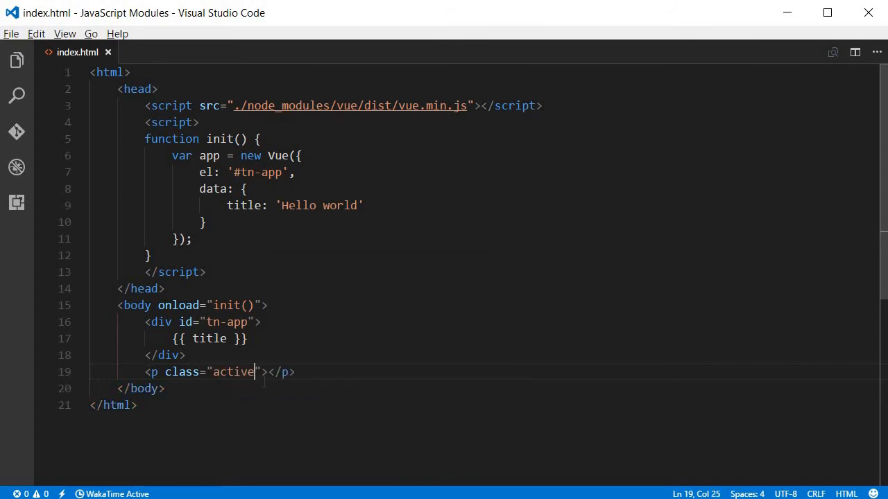
text(T)
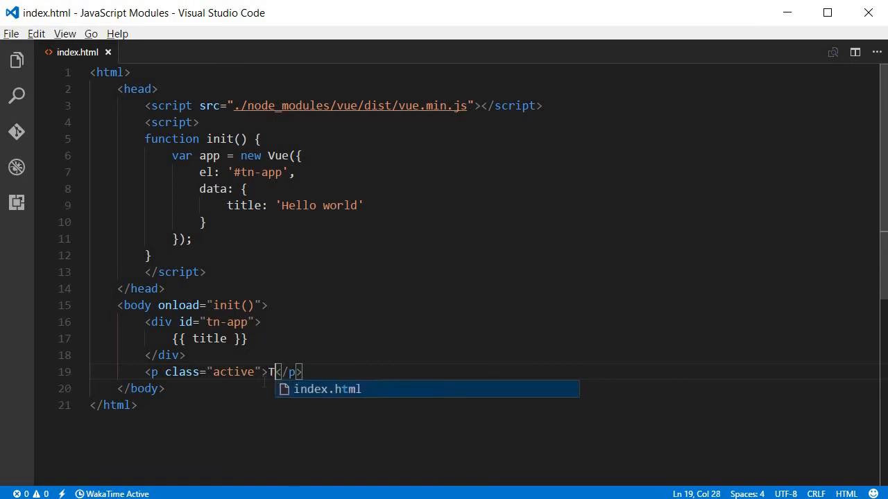
text(his is importa)
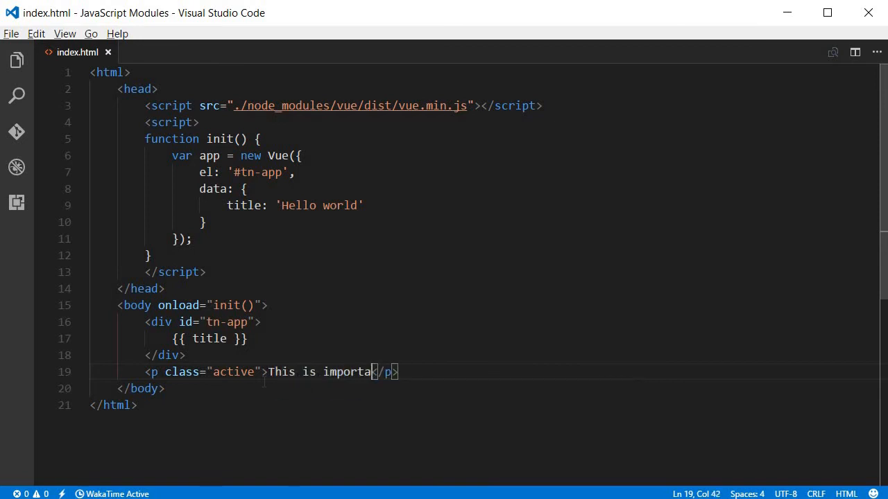
text(nt)
text(<)
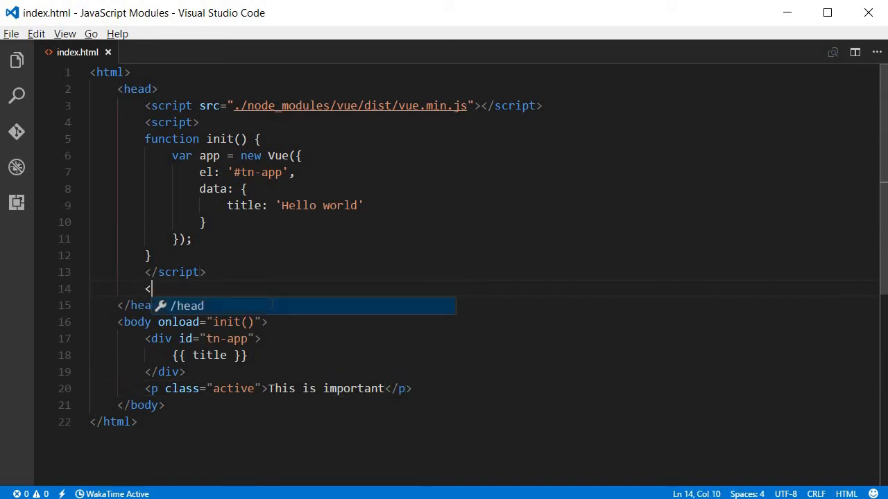
Add a head style block making .active red and .default black
text(style>.</style>)
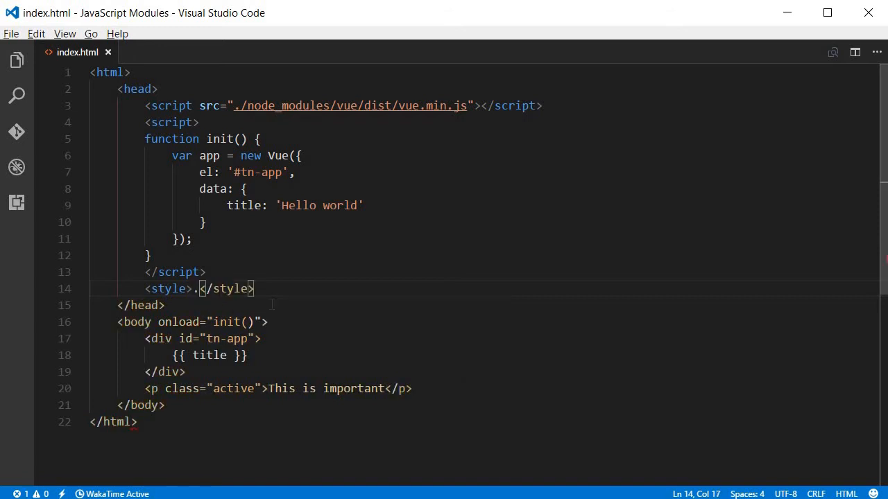
text(active { color: red;)
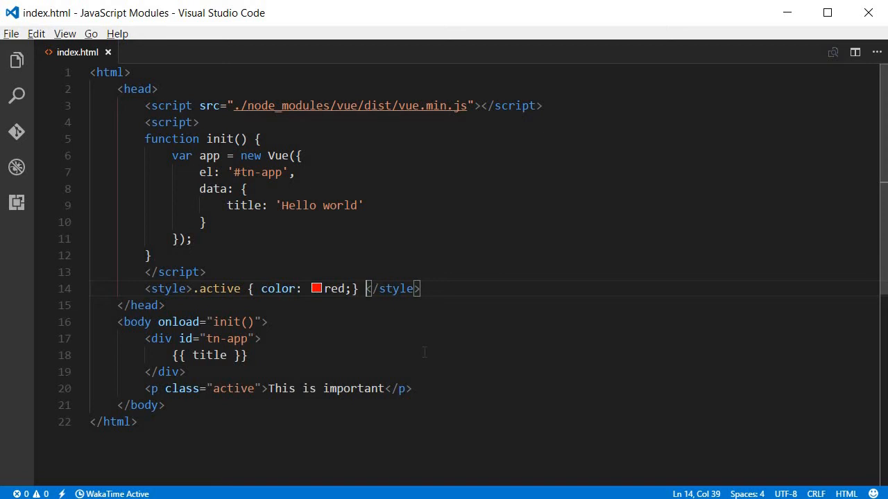
text(.default {)
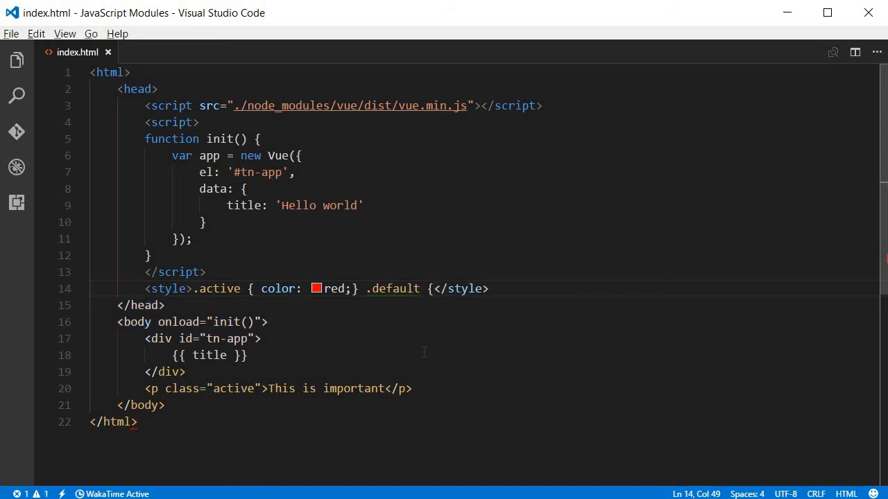
text(color: b)
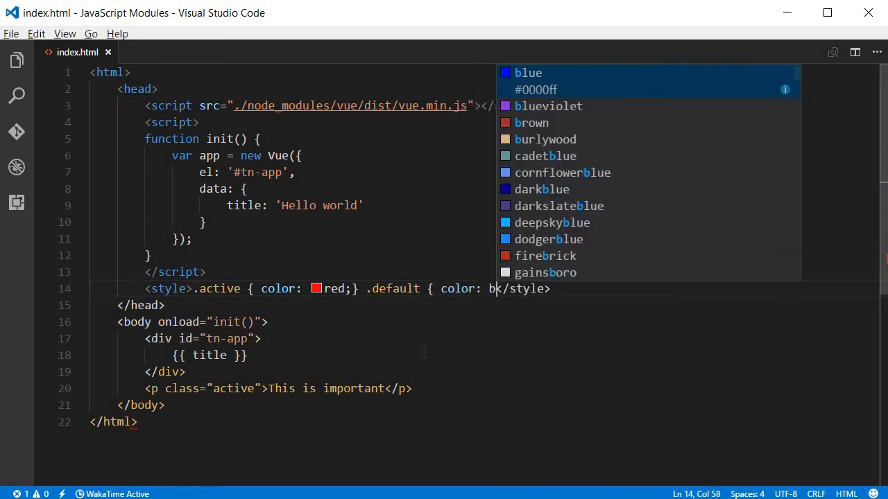
text(lack; })
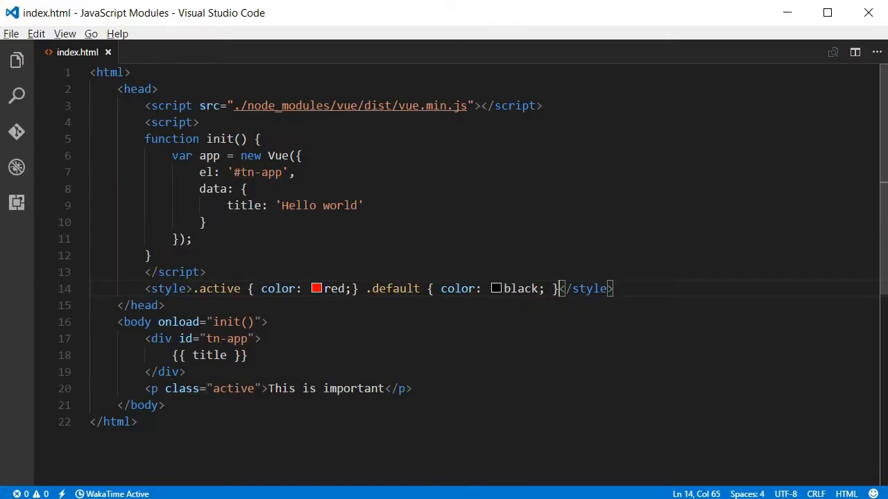
Switch the paragraph's class attribute to "default"
text(defa)
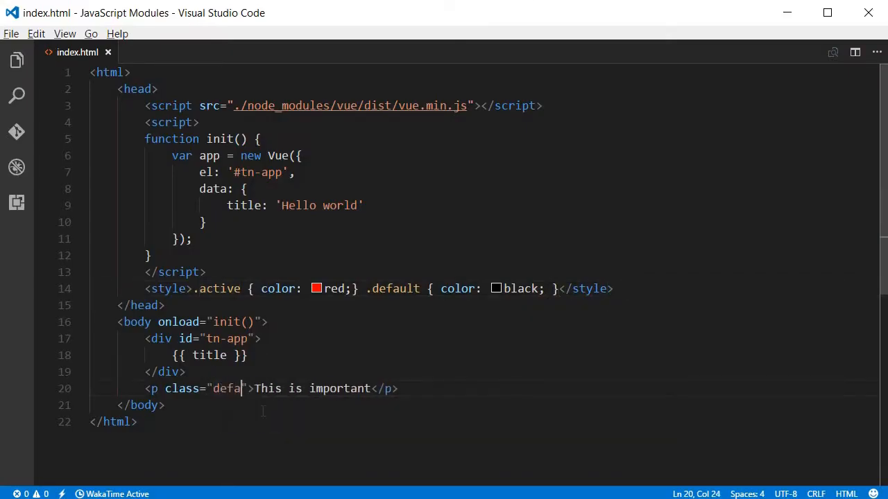
text(ult)
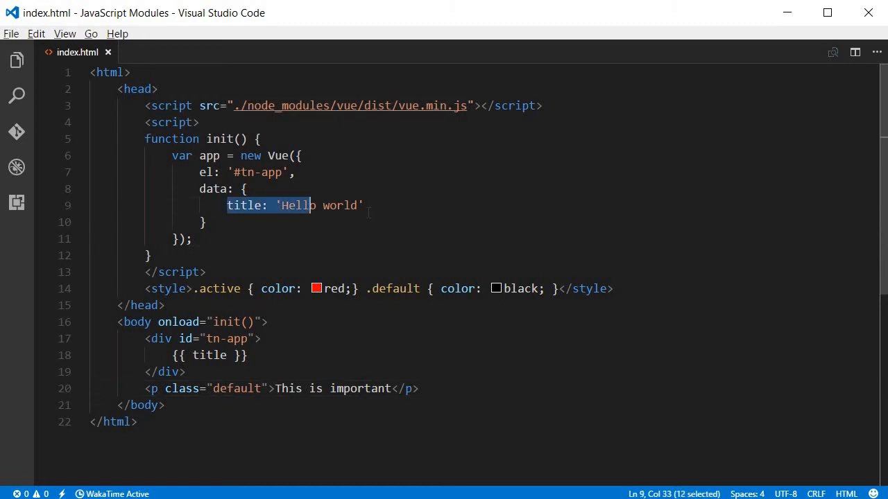
Add a className: 'active' property to the Vue data after title
drag(312, 205, 364, 205)
text(,)
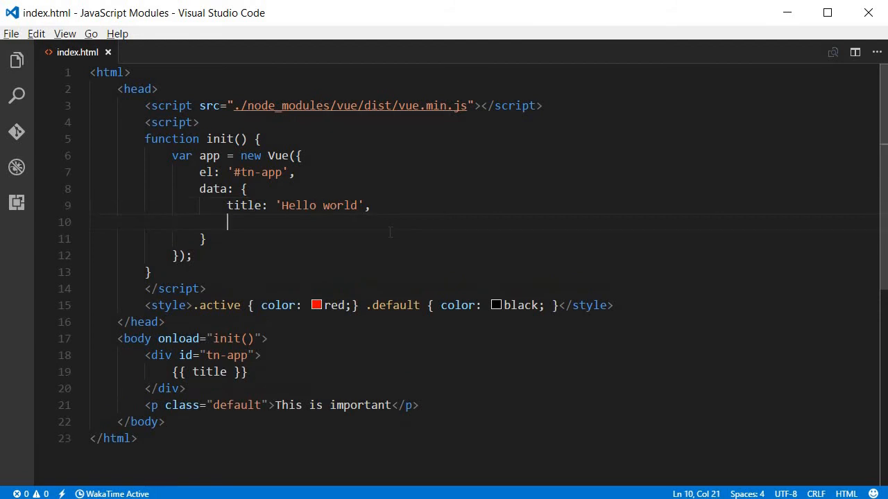
text(class)
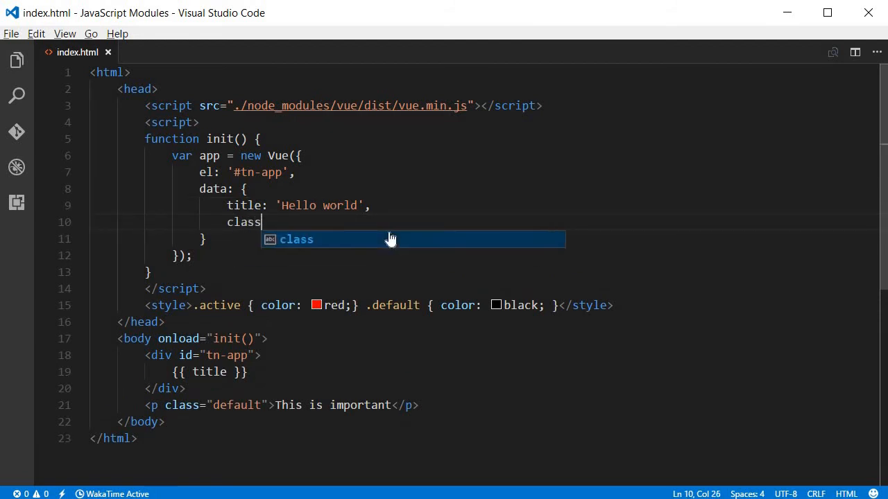
text(Name:)
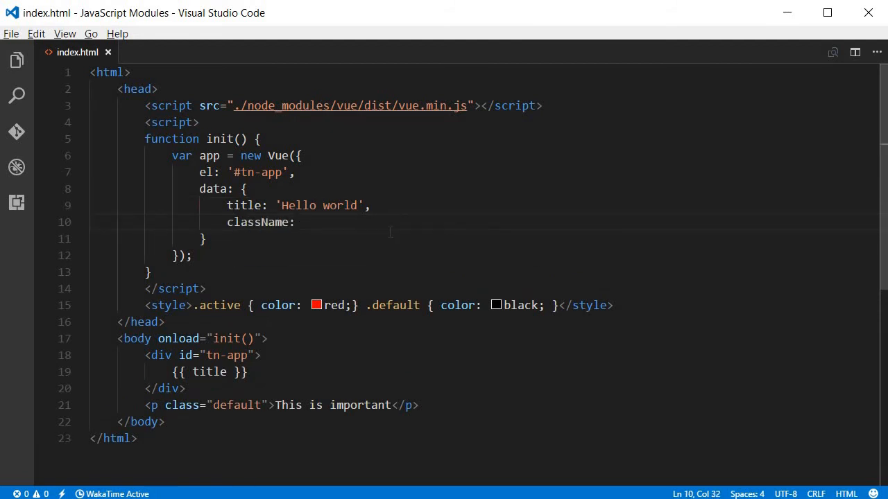
text(')
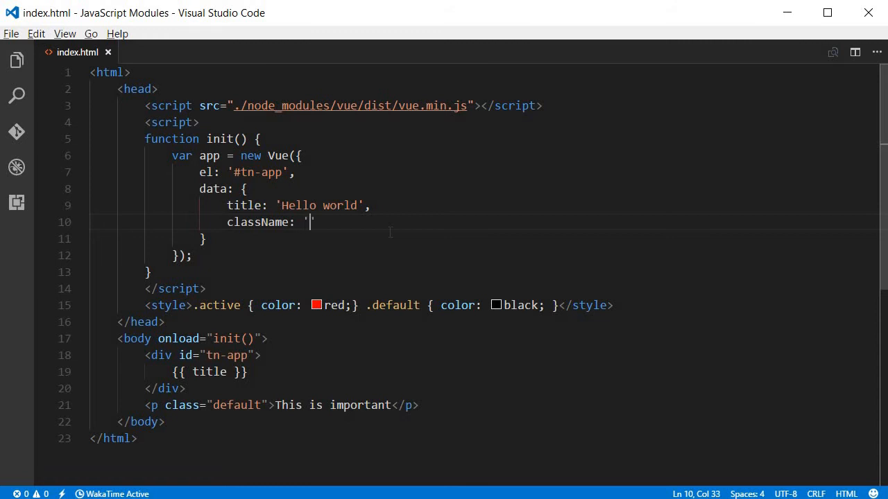
text(activ)
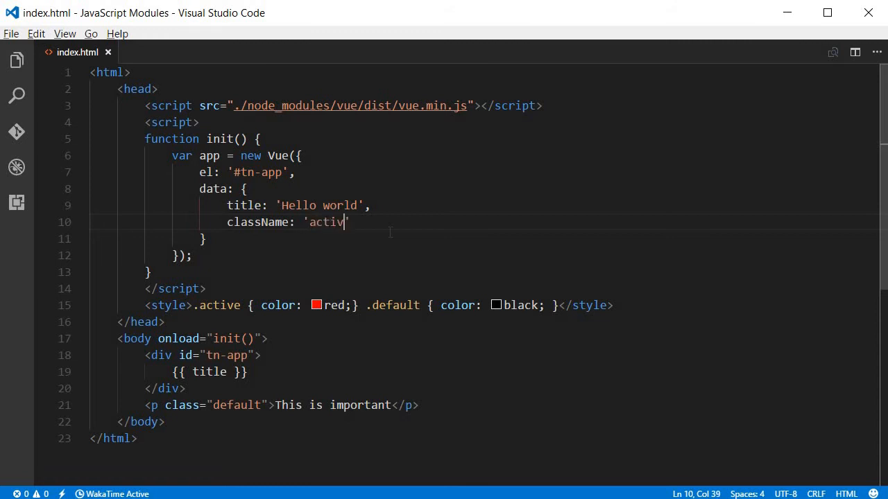
text(e)
click(257, 405)
text(v)
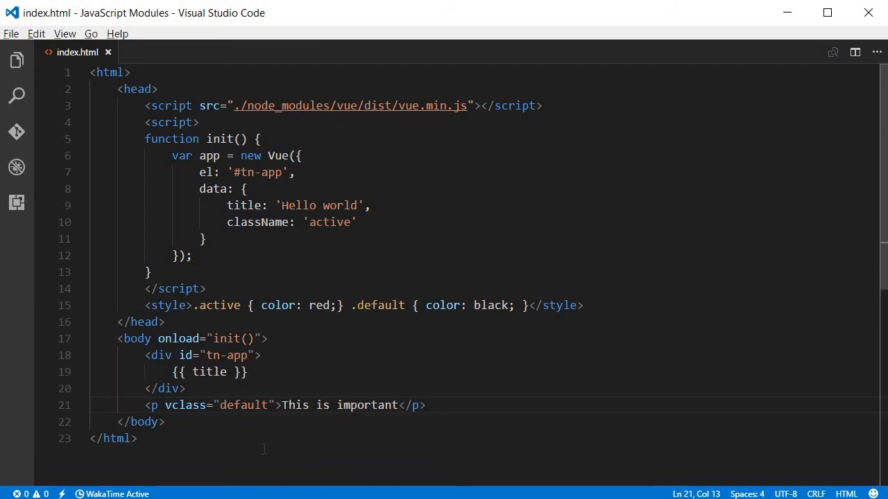
Change the paragraph's class attribute to v-bind:class and select className to reuse it
text(-)
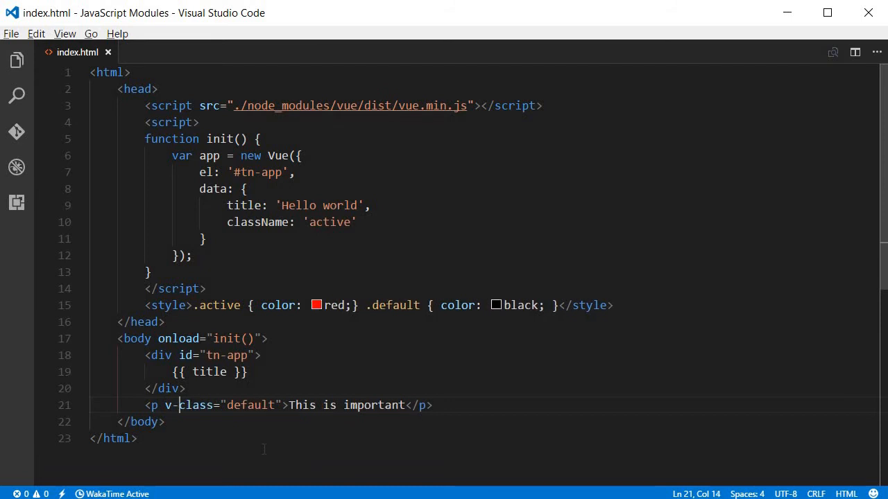
text(bind:)
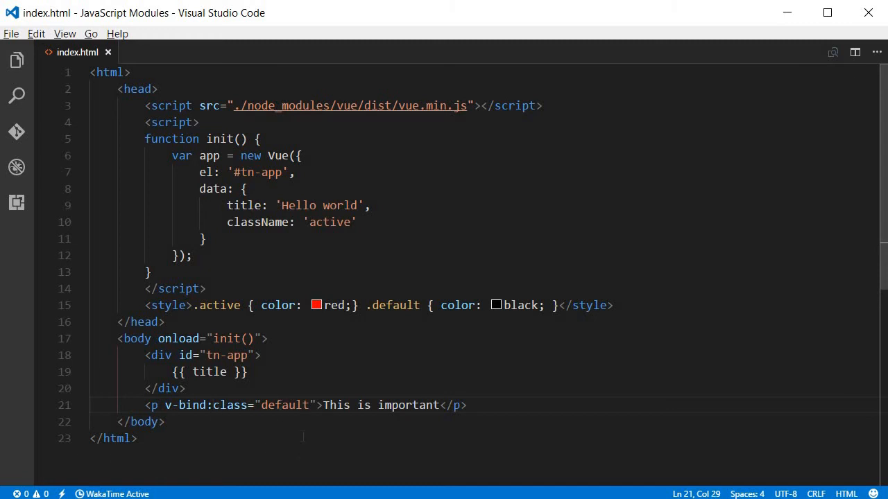
double_click(283, 405)
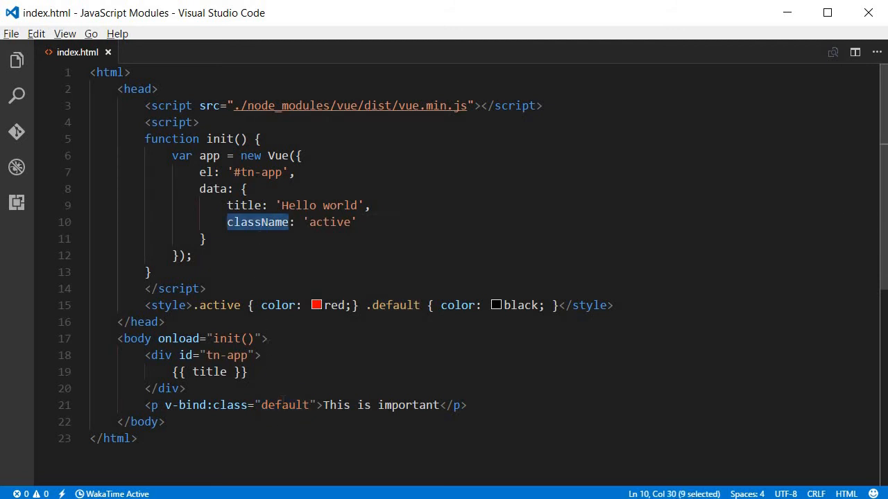
Move the 'This is important' paragraph inside the tn-app div
text(className)
click(280, 405)
text(titl)
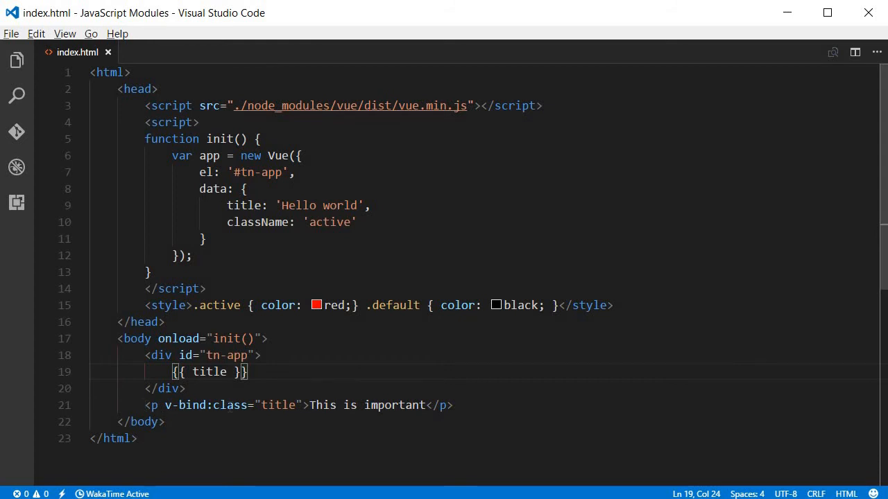
drag(146, 355, 185, 389)
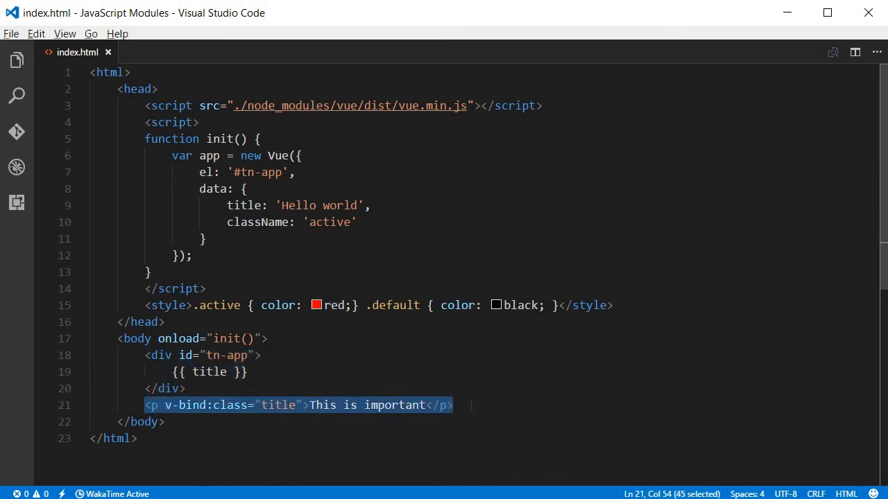
key(Delete)
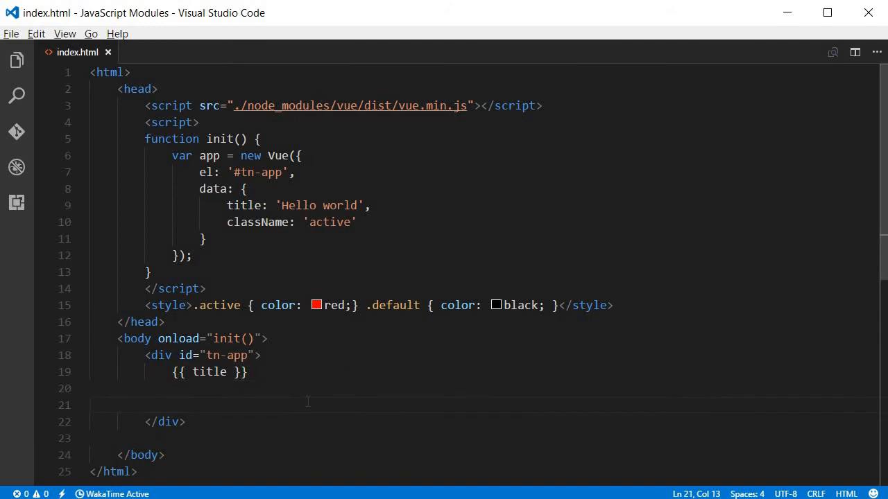
text(<p v-bind:class="title">This is important</p>)
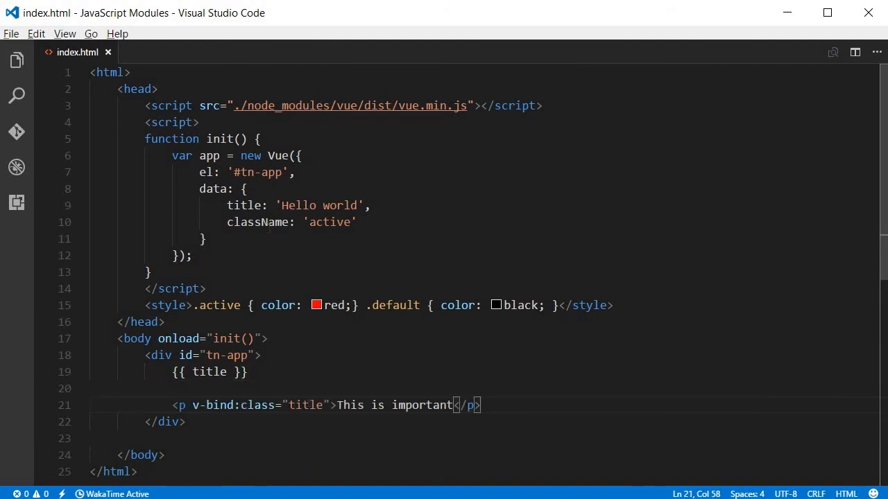
double_click(258, 222)
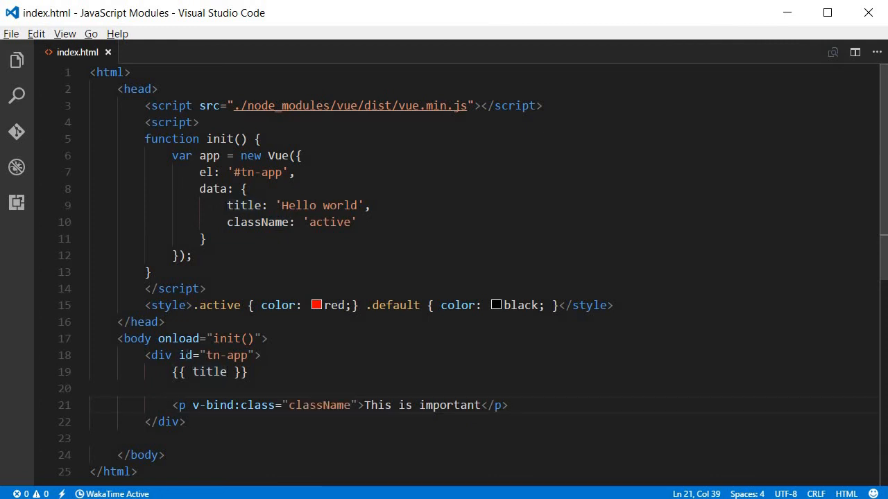
Bind the paragraph's class to className and set className to 'default'
drag(144, 355, 186, 421)
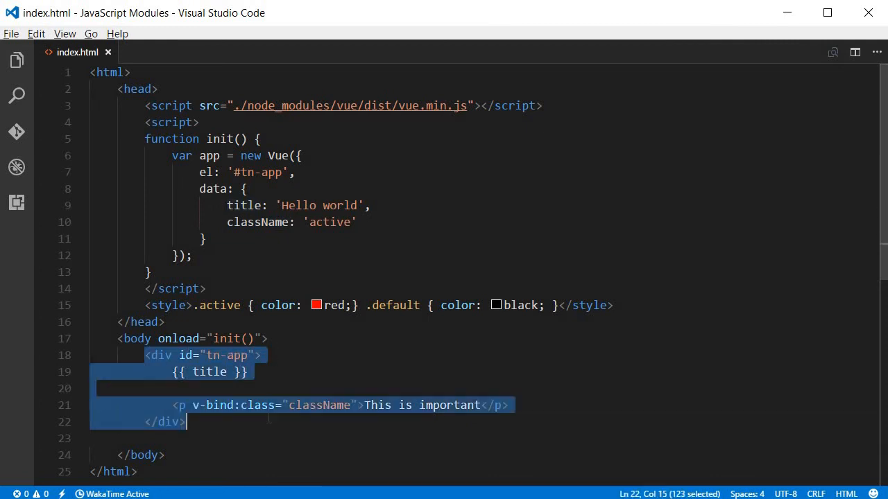
click(194, 172)
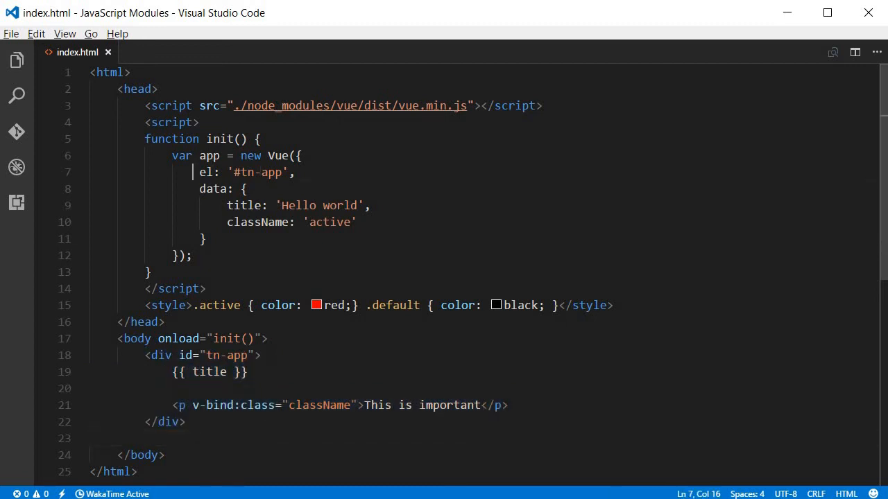
drag(197, 172, 294, 172)
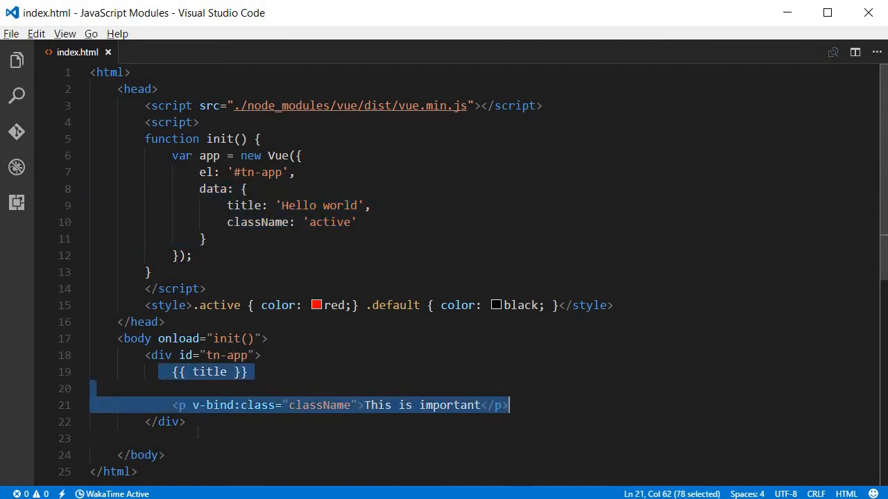
click(198, 438)
text(d)
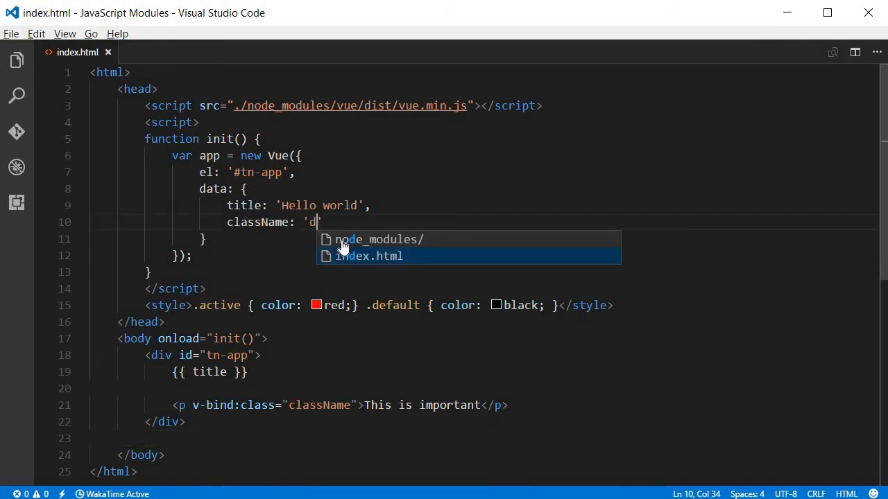
text(efault)
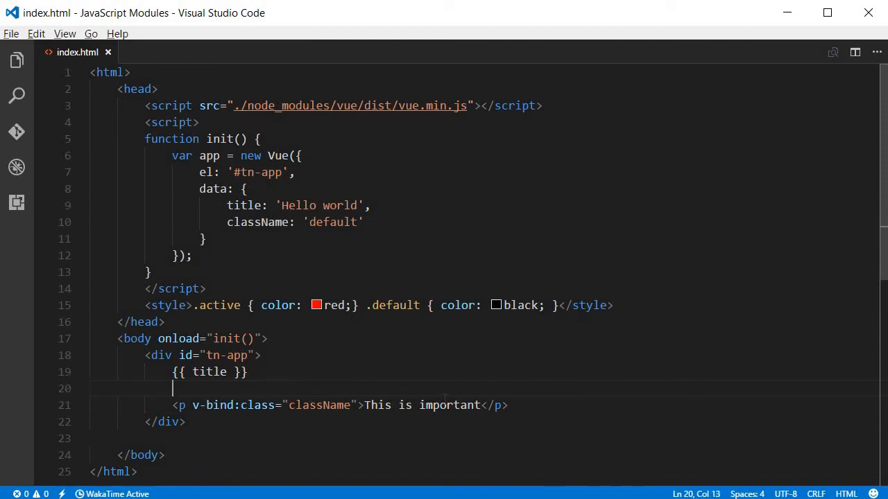
Add the paragraph 'Nothing important in life except how well you do your work.' below the title
text(p)
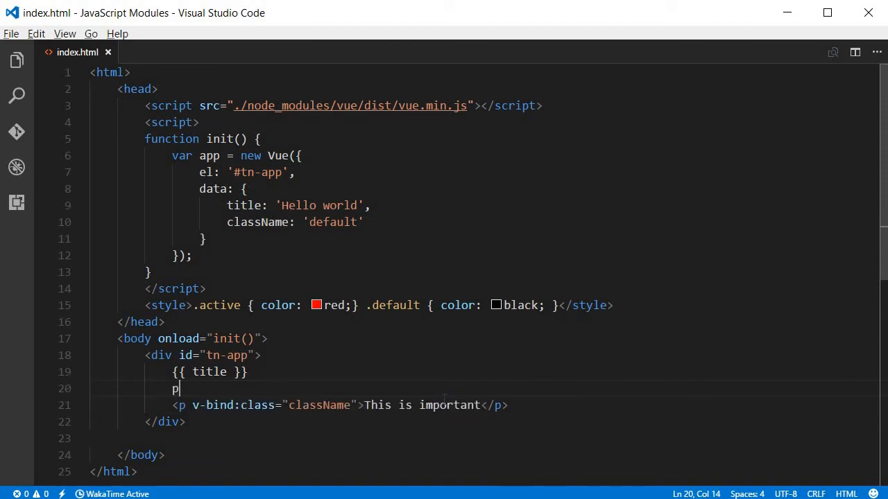
text(></p>)
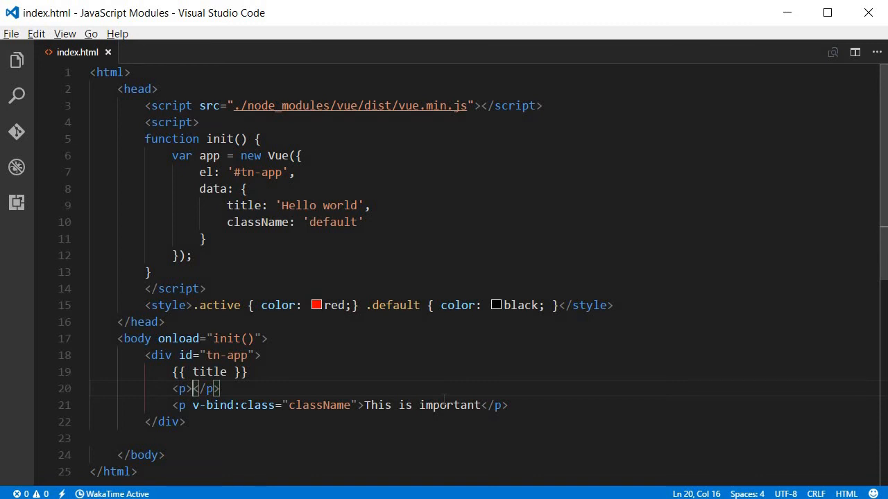
text(Not)
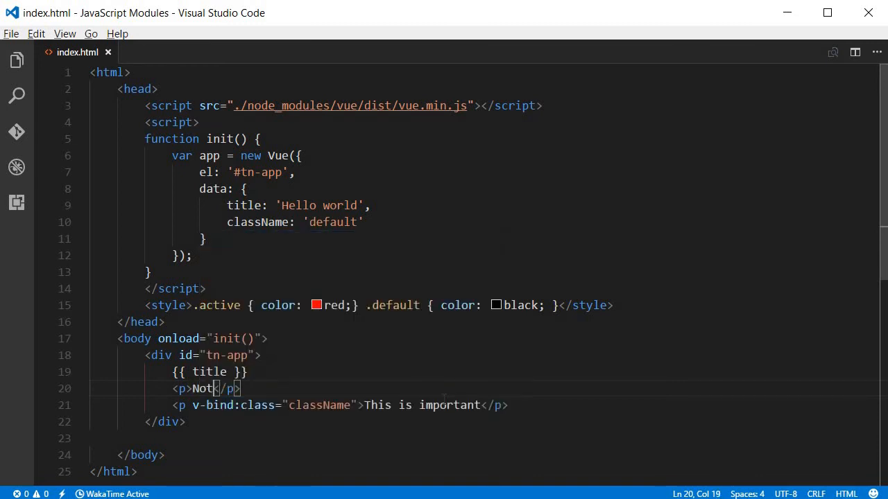
text(hing important in life except)
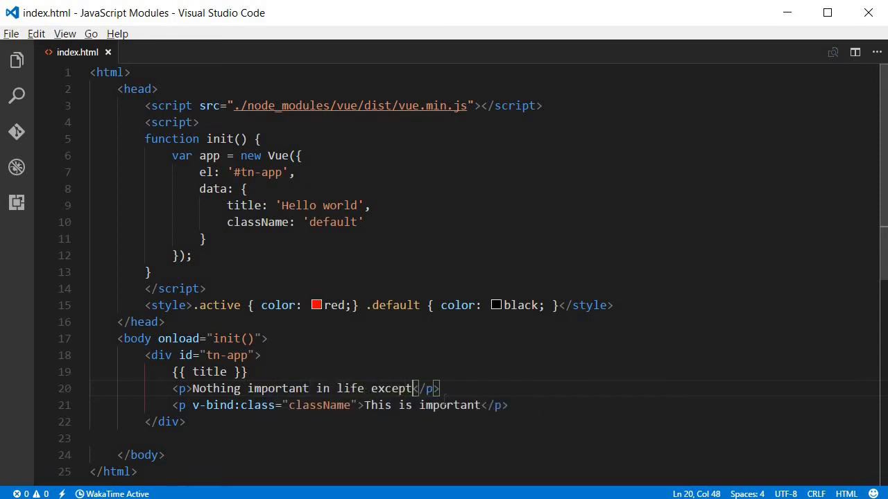
text(how)
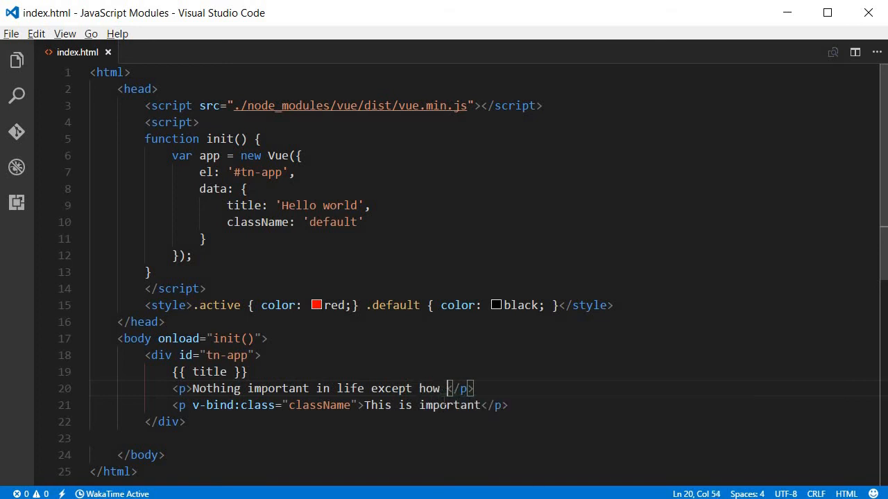
text(well you do)
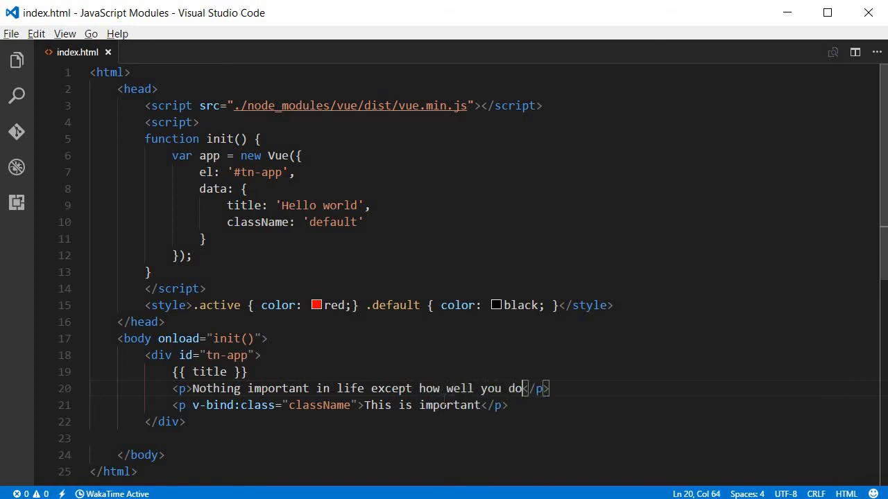
text(your work.)
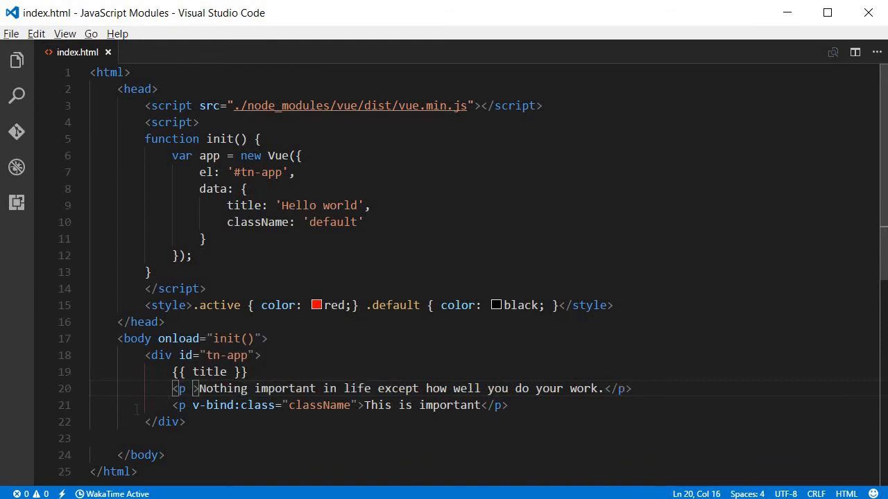
Give the quote paragraph v-if="isQuoteEnable"
text(n)
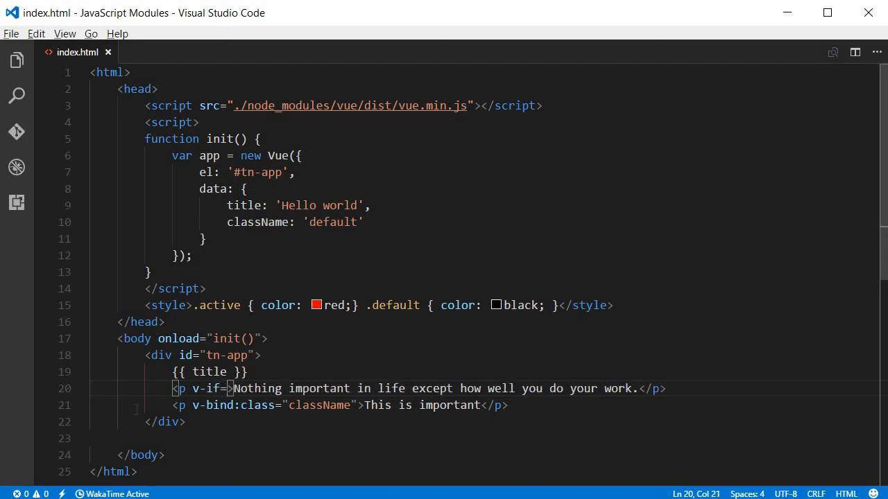
text("")
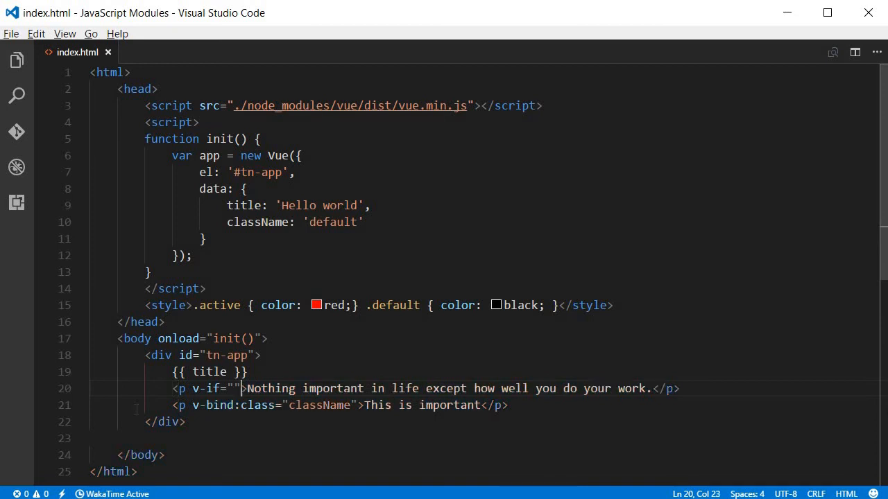
text(isQuoteE)
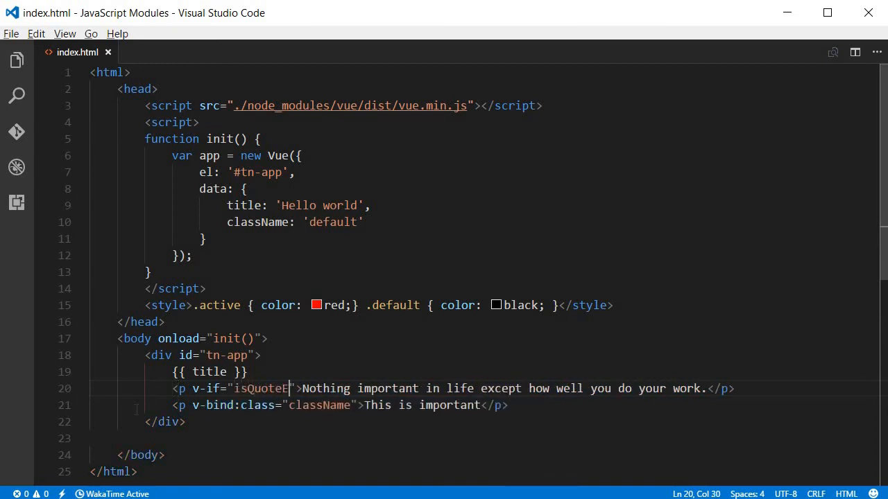
text(nable)
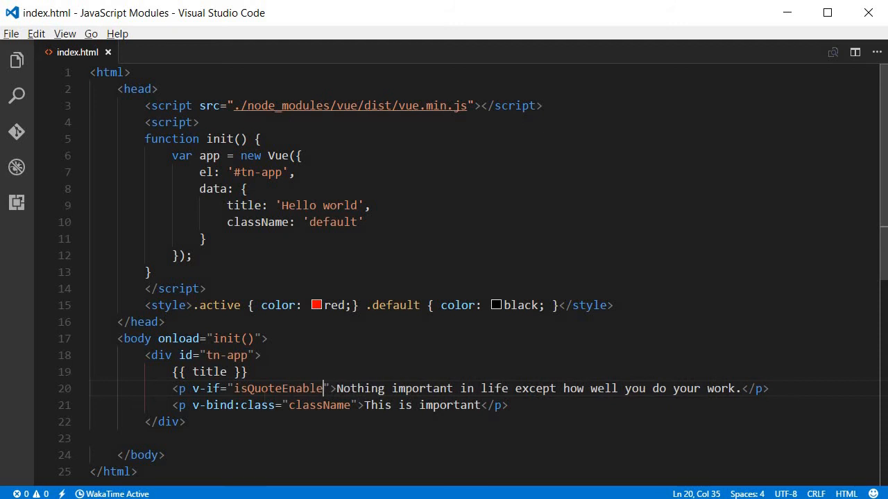
Add isQuoteEnable: true to the Vue data after className
double_click(277, 389)
text(,)
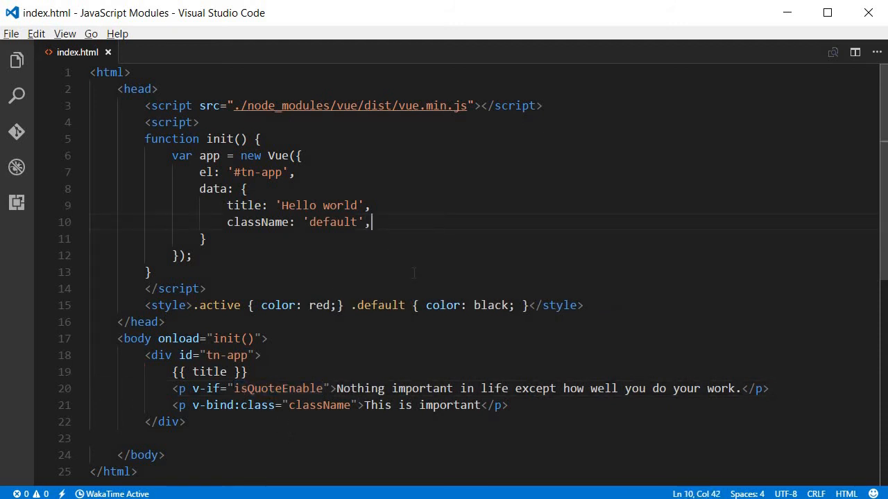
text(isQuoteEnable:)
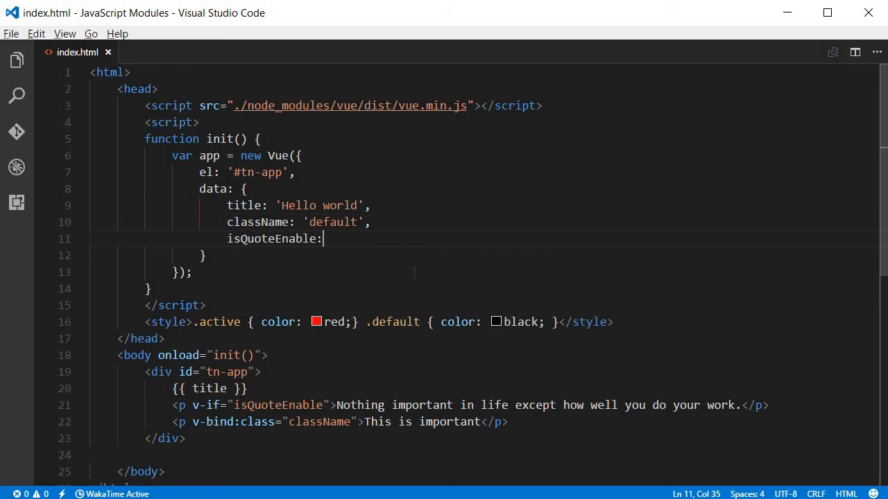
text(true;)
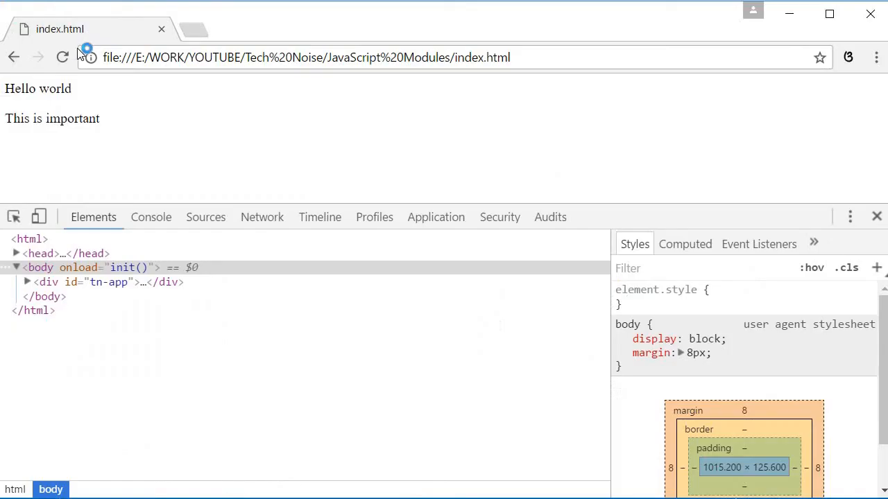
Remove the stray semicolon after true and reload to see the quote on the page
click(62, 56)
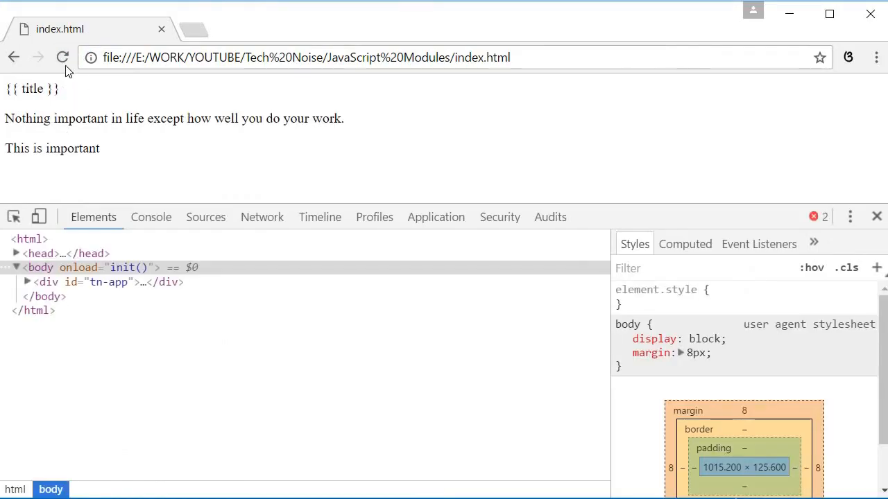
mouse_move(45, 296)
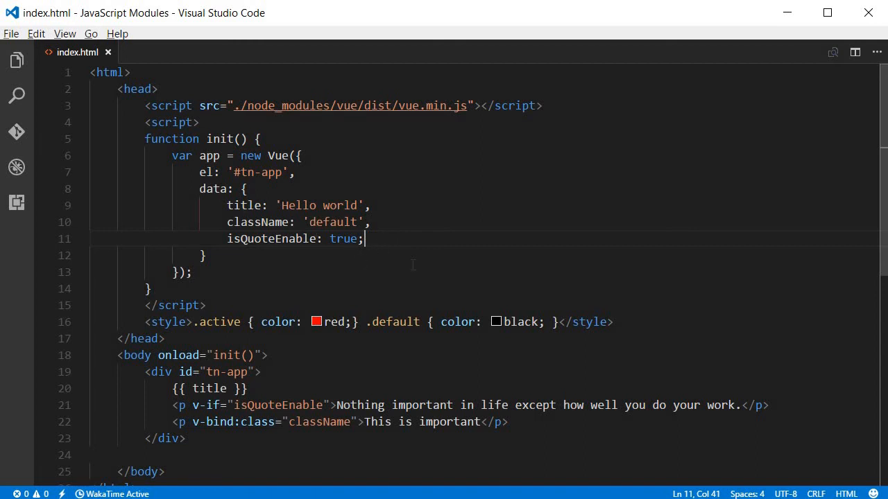
key(Backspace)
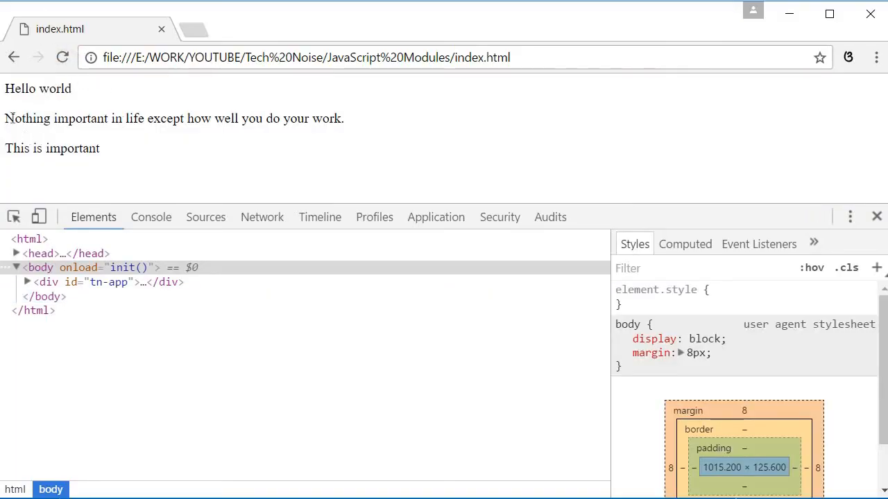
drag(5, 118, 343, 118)
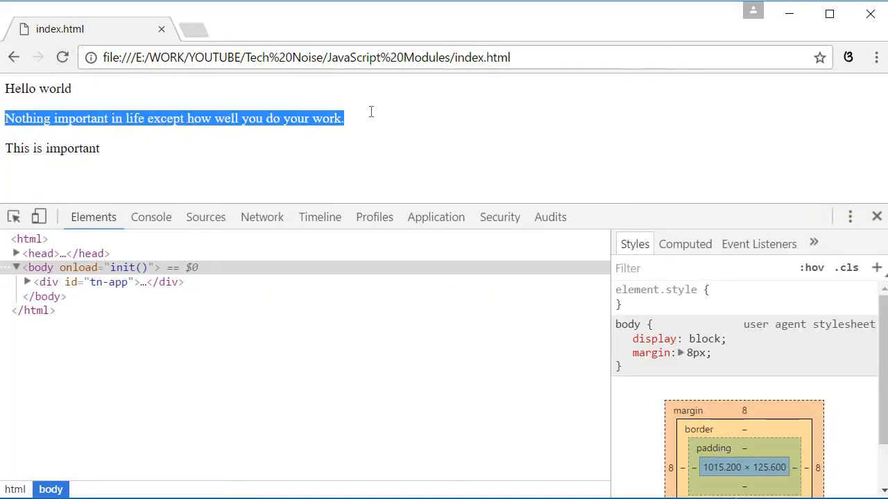
mouse_move(258, 170)
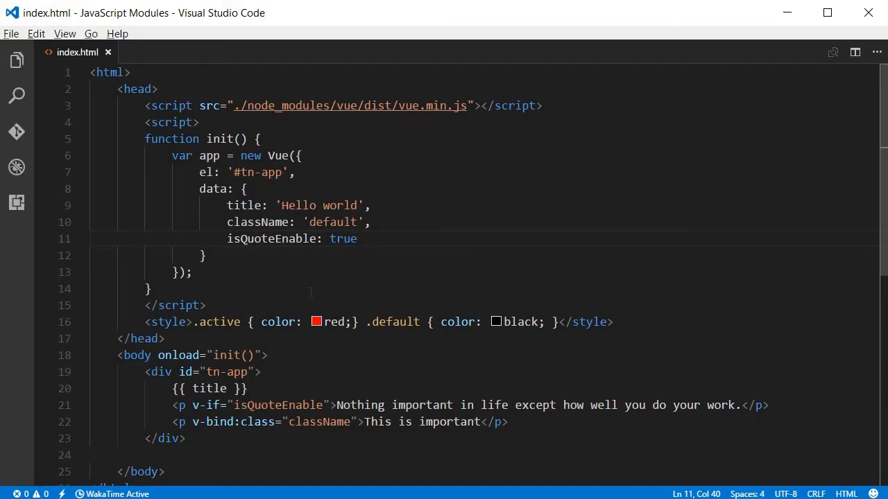
Change isQuoteEnable to false
text(f)
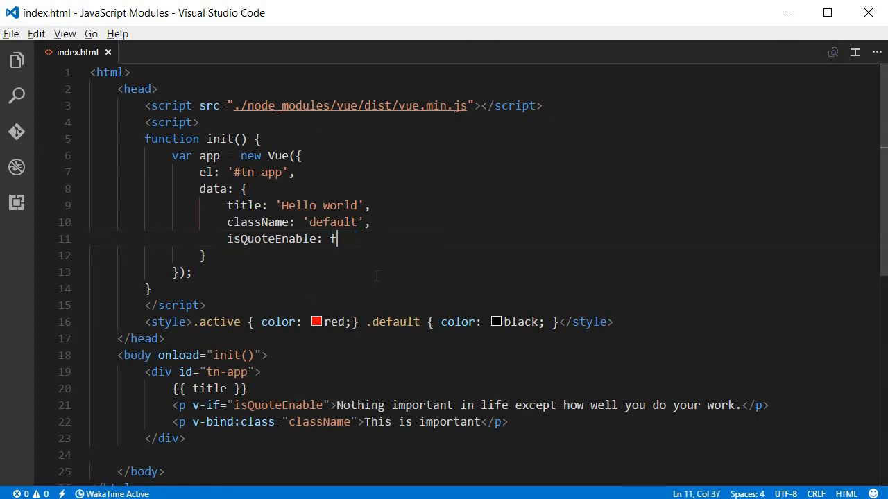
text(alse)
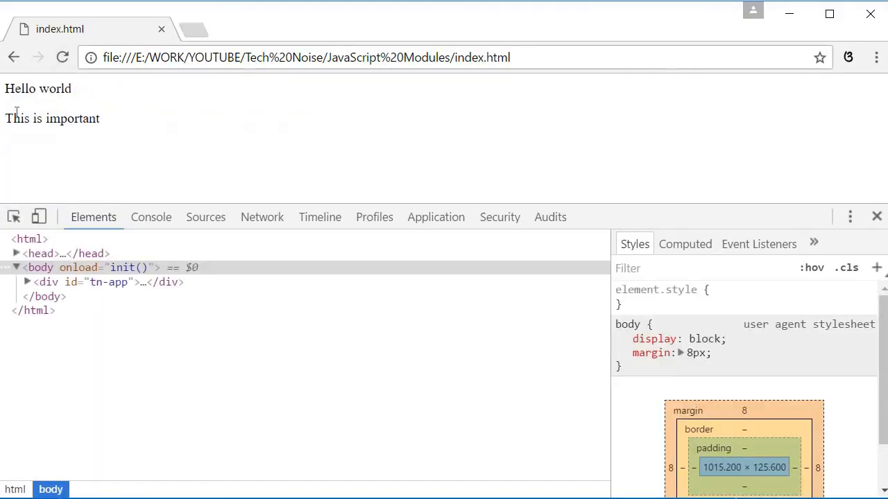
mouse_move(135, 108)
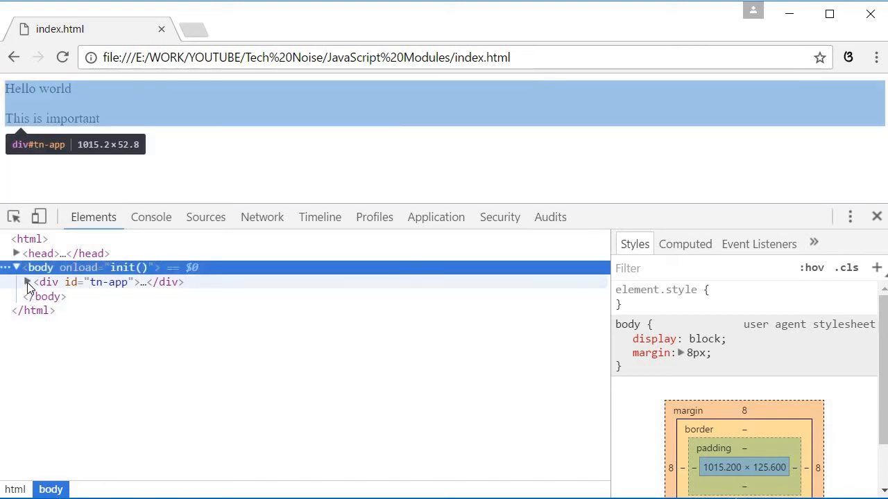
Expand the div#tn-app node in DevTools Elements to see the comment placeholder
click(27, 283)
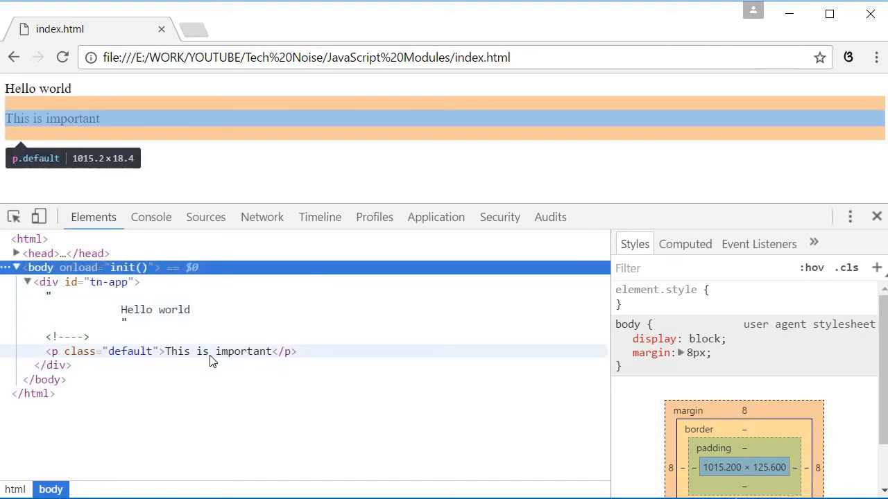
mouse_move(75, 355)
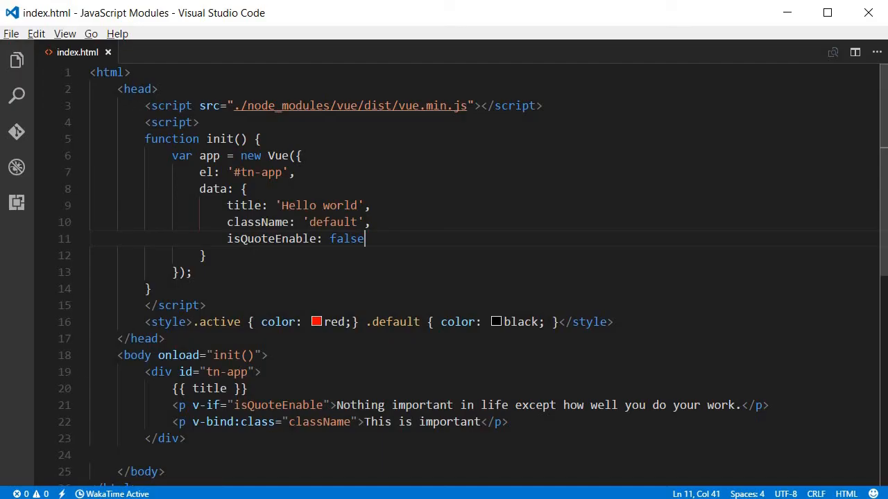
Add a cityList array to the data with a New York name entry
scroll(down, 3)
text(,)
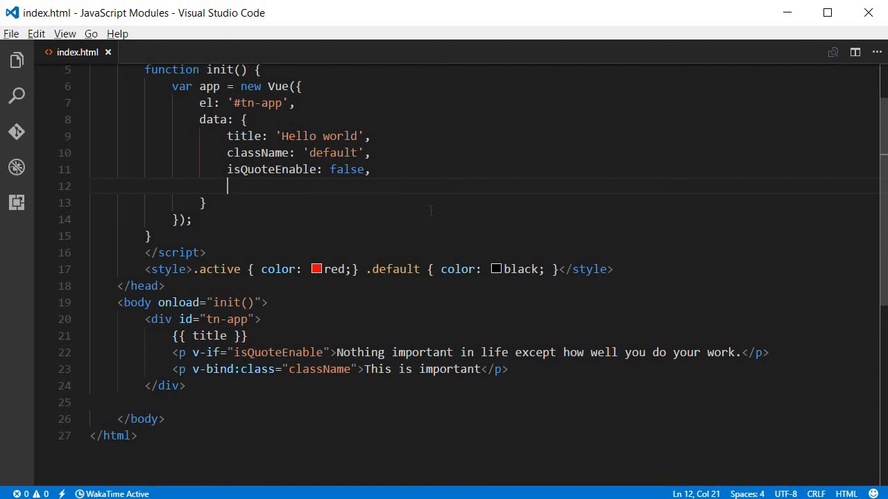
text(city)
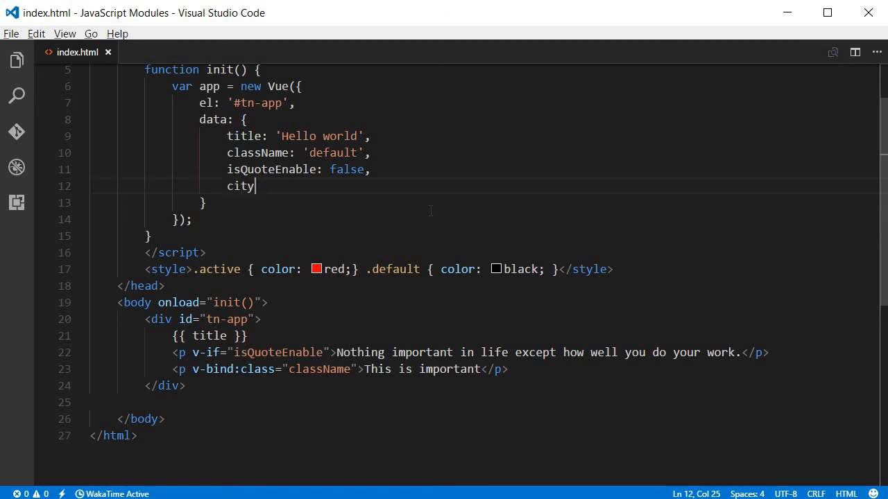
text(List : [)
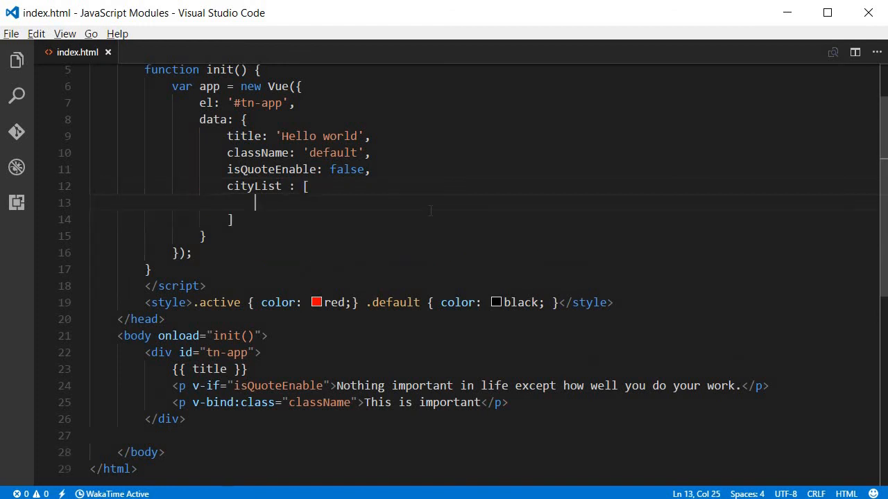
text({)
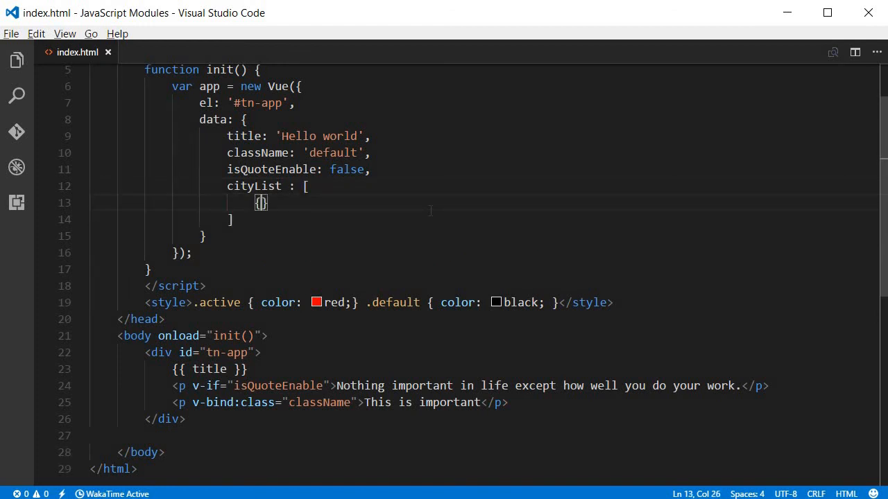
text(name: ')
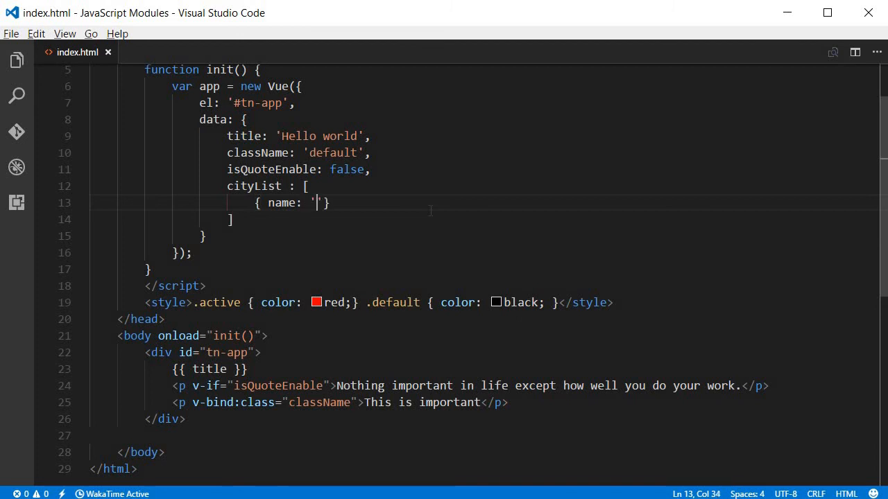
text(New Yo)
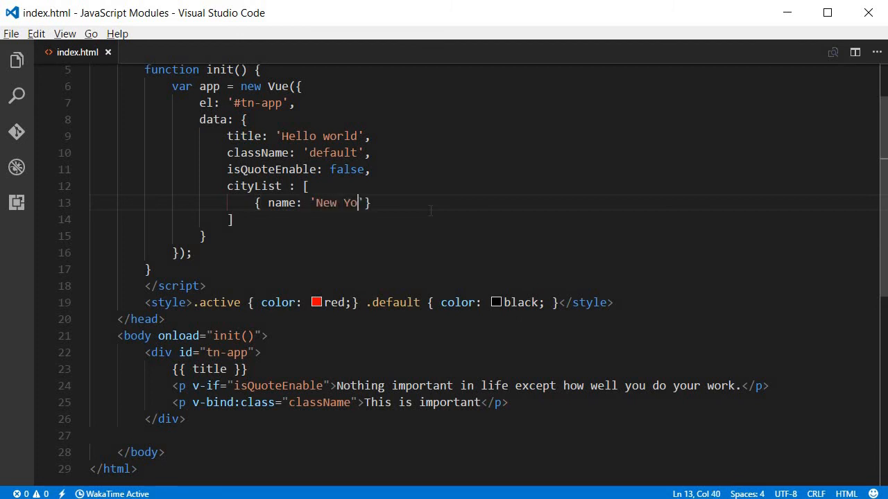
text(rk)
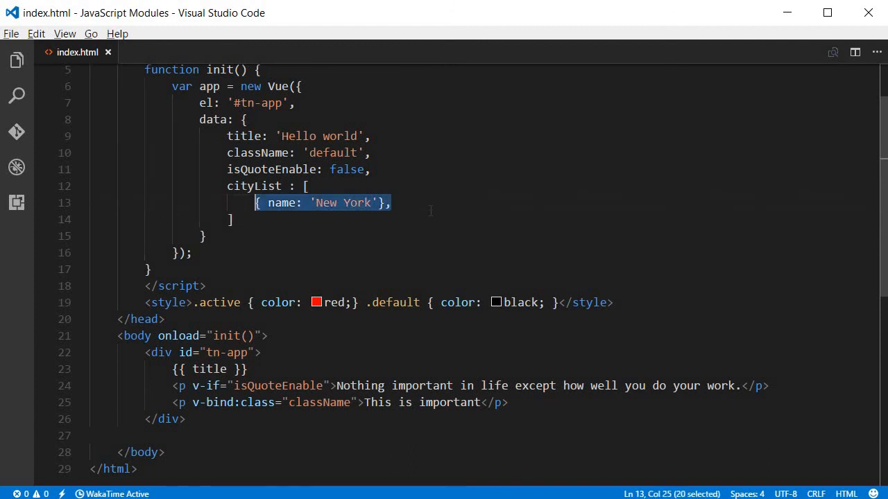
Add New Delhi and Chicago entries to cityList
click(391, 202)
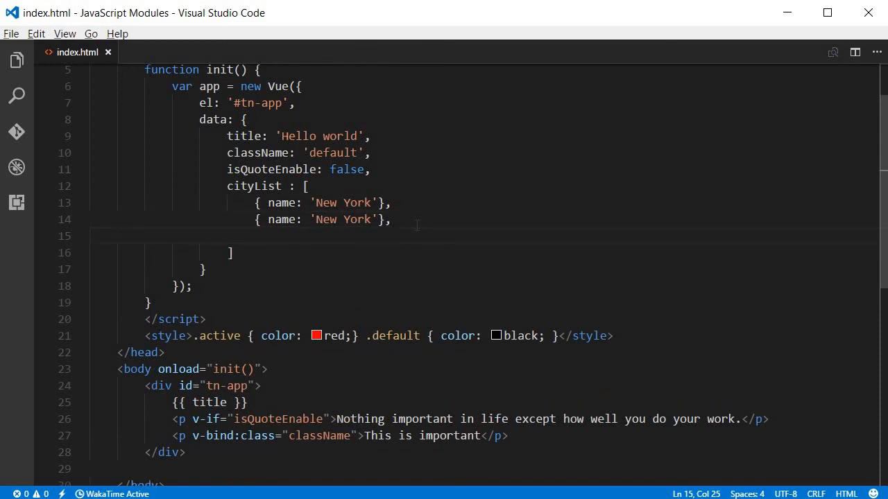
text({ name: 'New York'},)
click(323, 219)
text(Delhi)
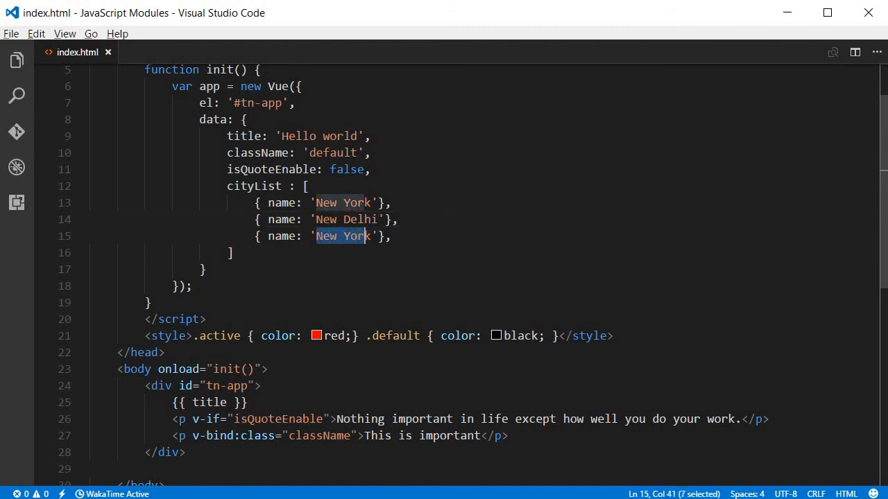
text(Chi)
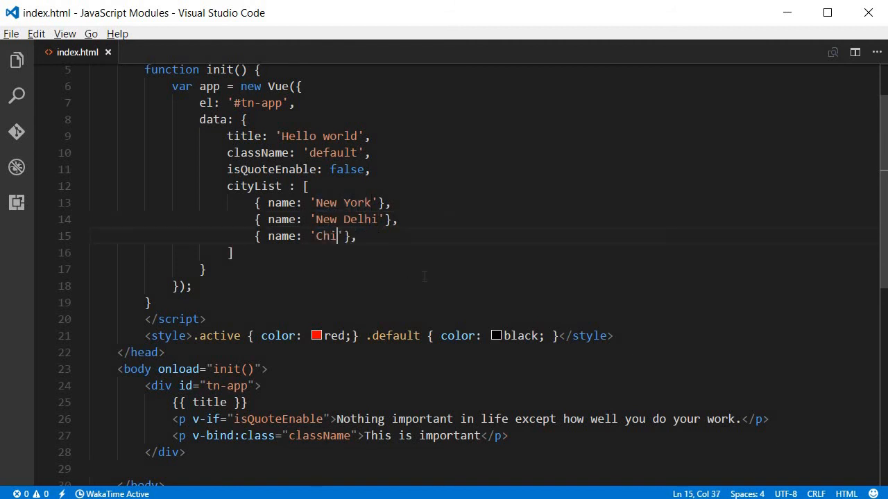
text(cago)
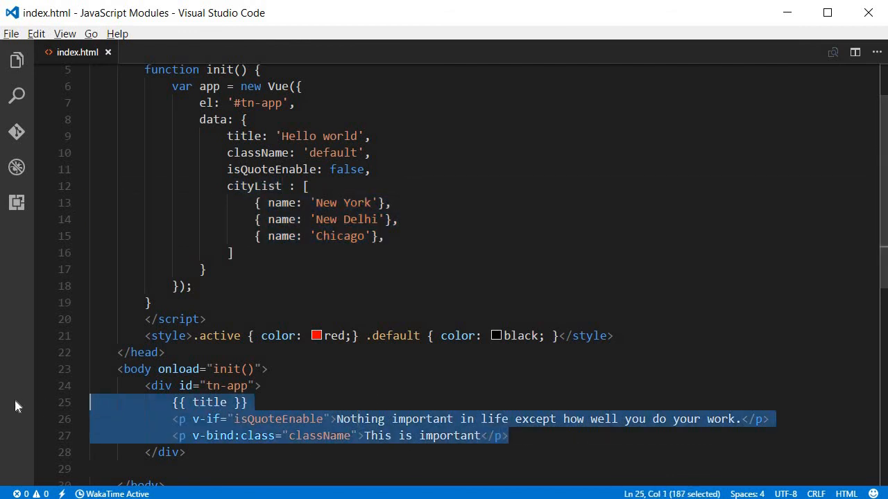
Replace the body content with a ul whose li renders {{ city.name }}
key(Delete)
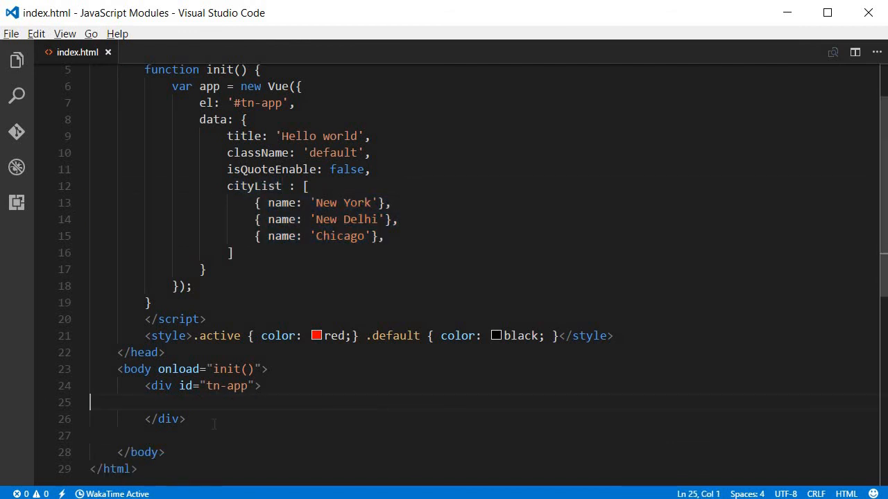
key(Enter)
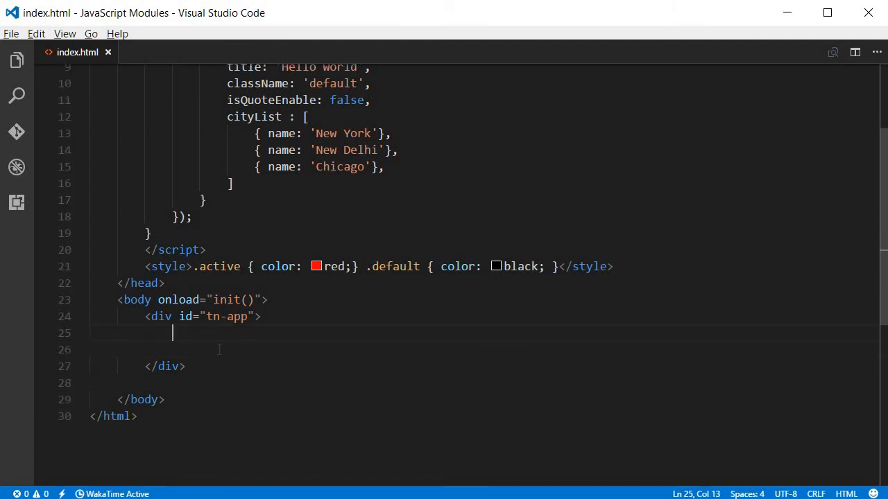
text(ul></ul>)
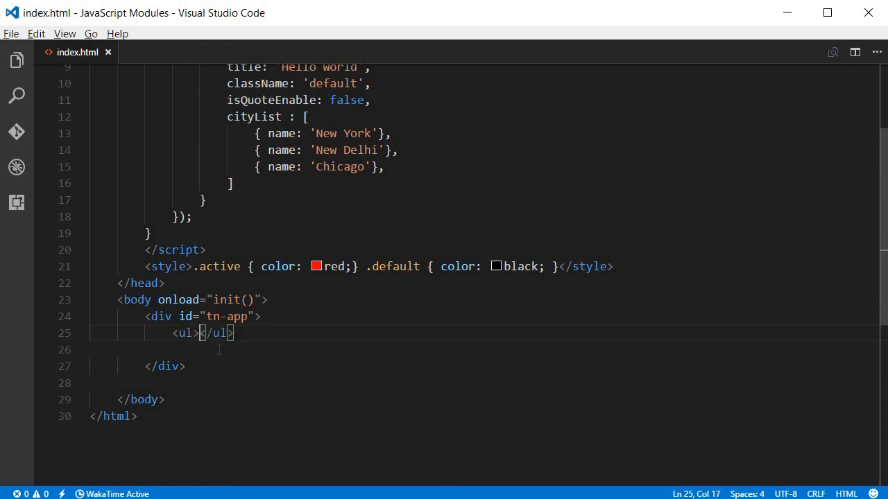
text(<li></li>)
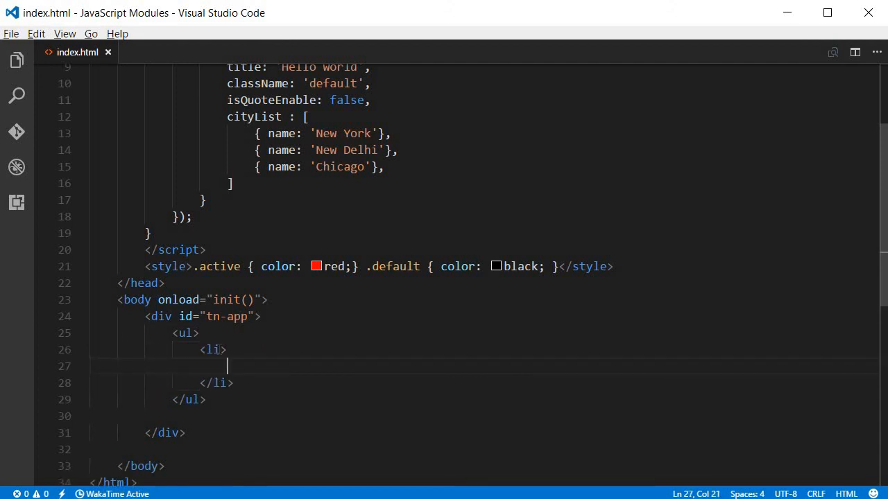
text({{ }})
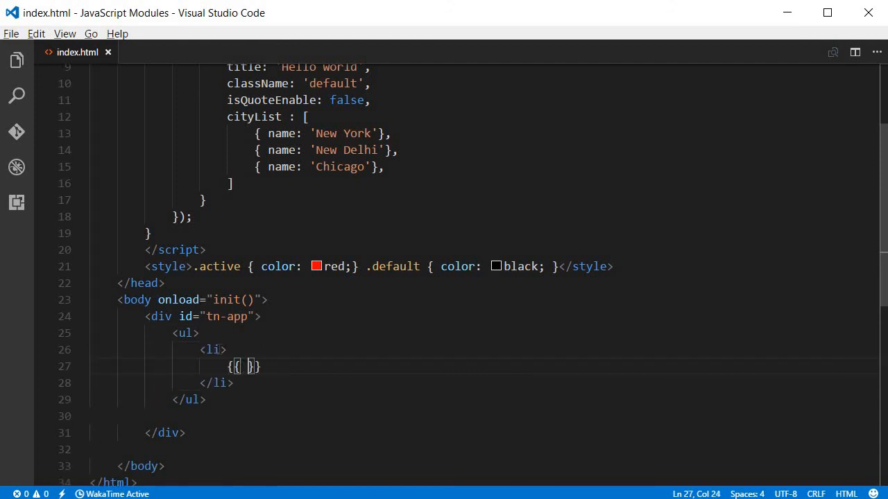
text(city)
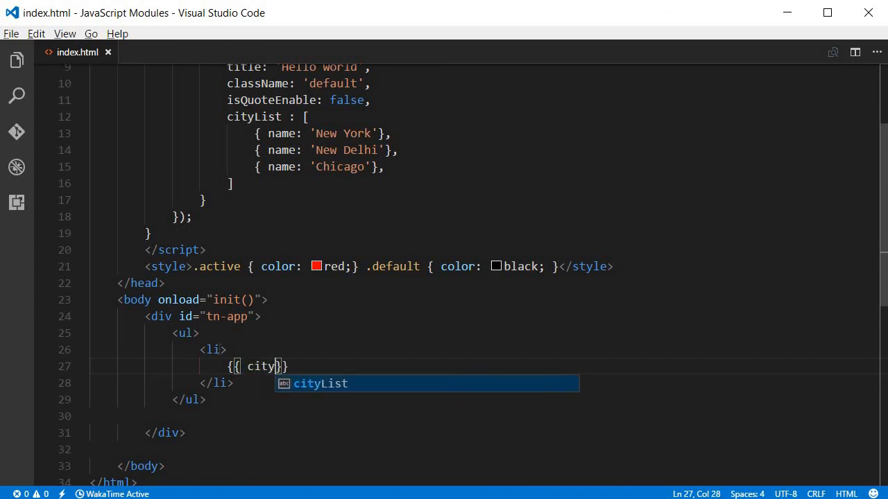
text(.name)
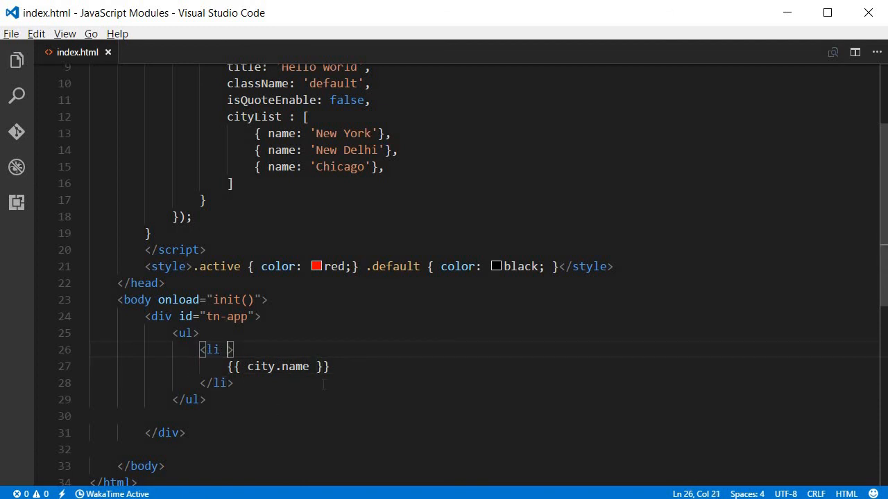
Add v-for="city in cityList" to the li tag
text(v-for)
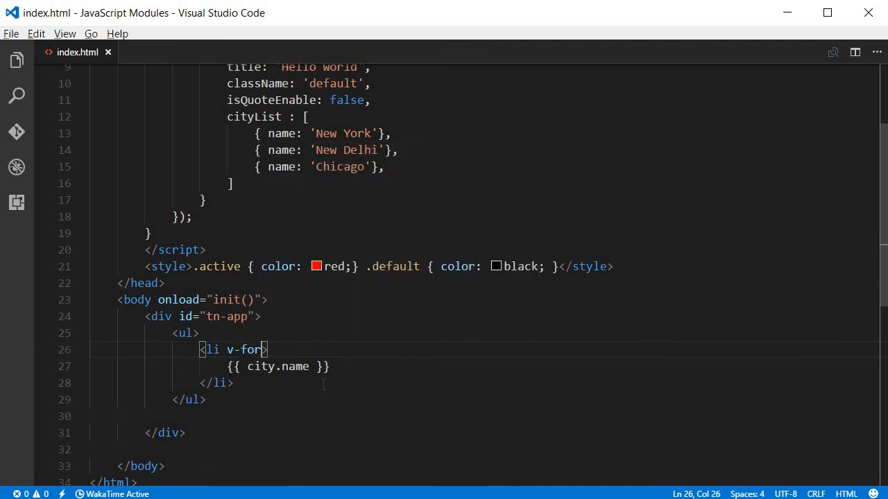
text(="city in city)
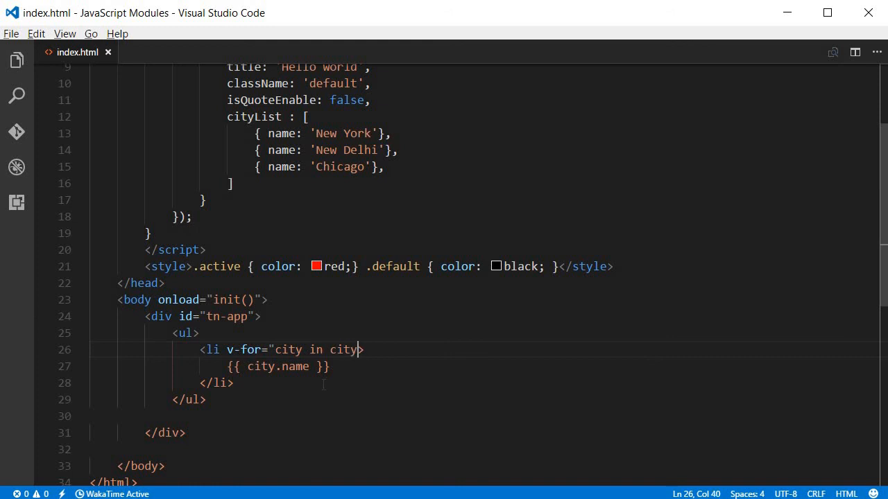
text(List)
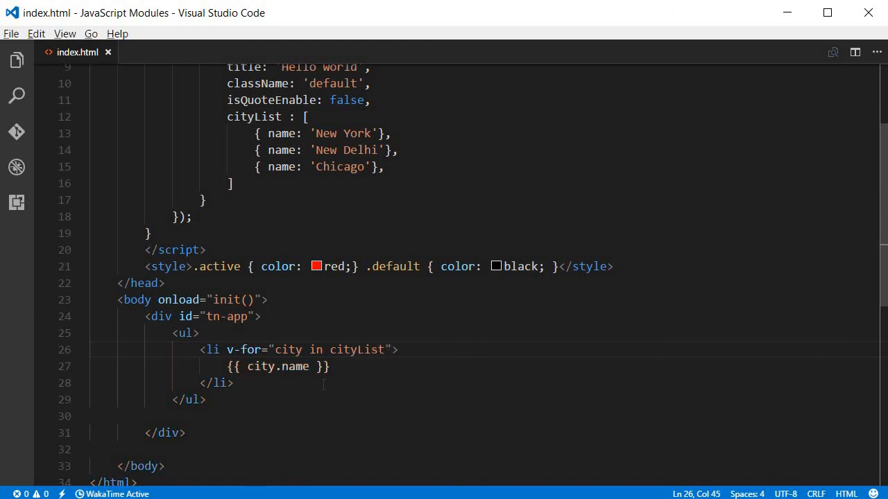
click(227, 116)
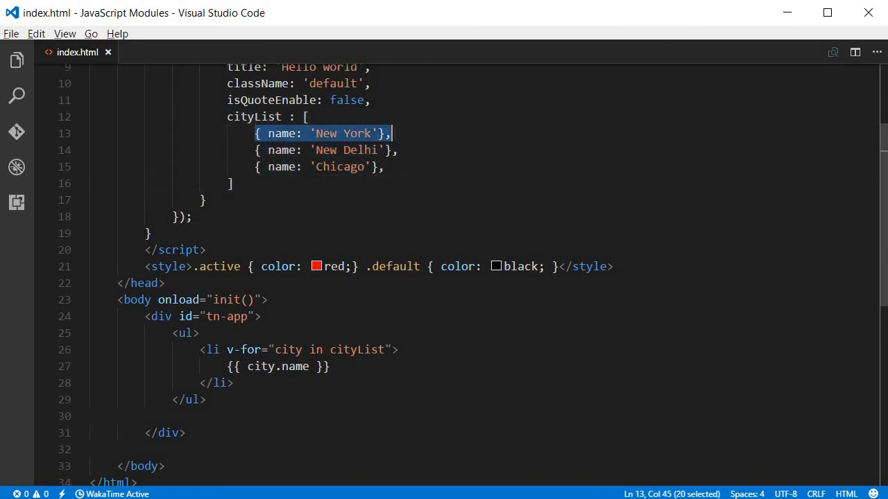
double_click(287, 349)
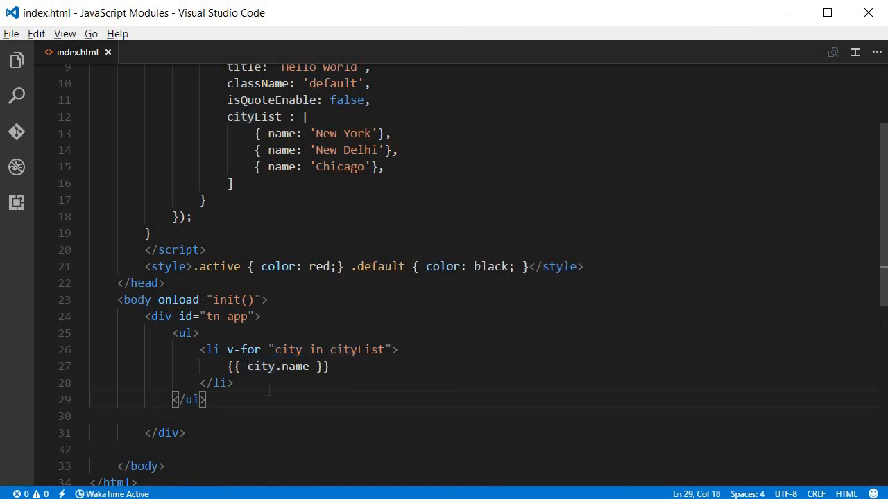
Reload index.html in Chrome to show New York, New Delhi and Chicago as bullets
key(alt+tab)
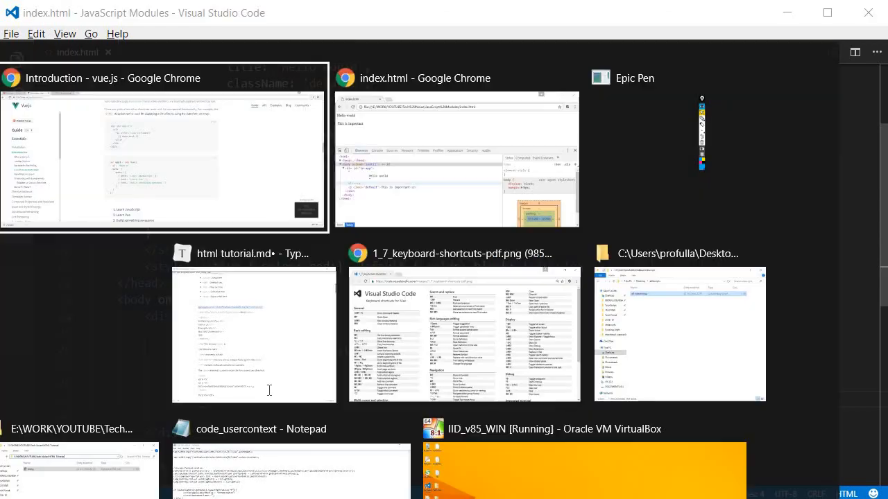
click(457, 78)
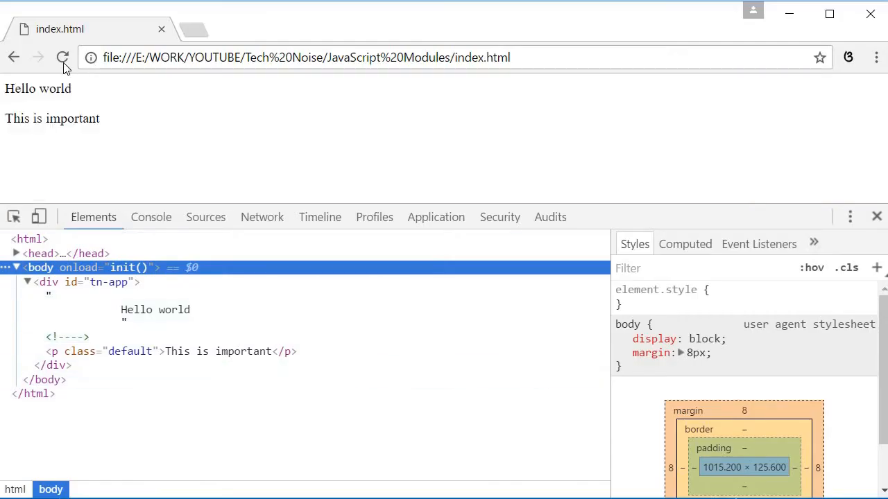
click(62, 58)
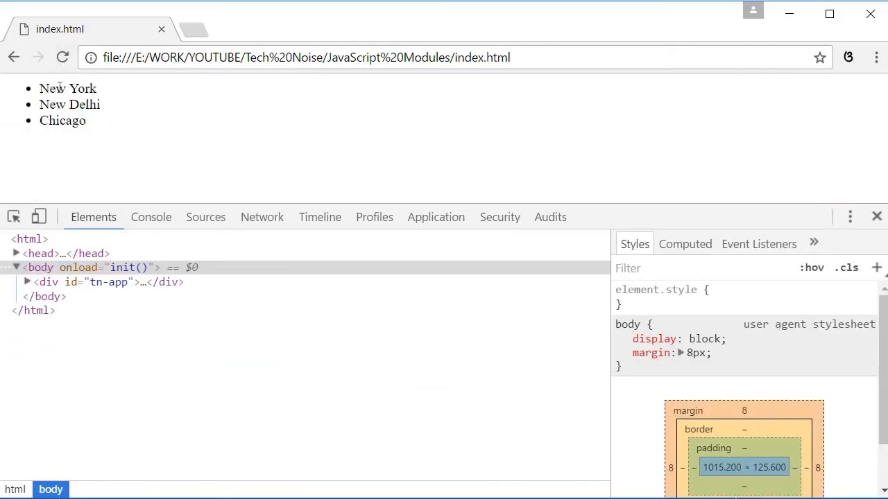
mouse_move(136, 180)
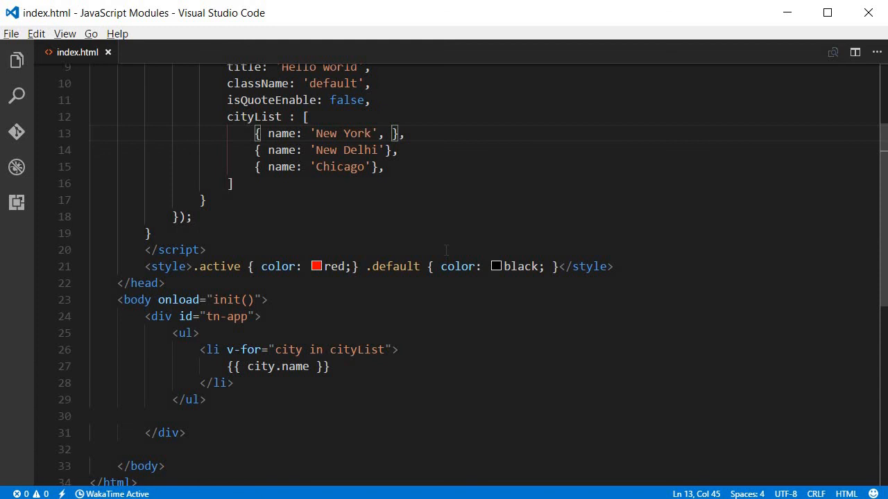
Give New York, New Delhi and Chicago populations of 23, 10 and 45
text(popul)
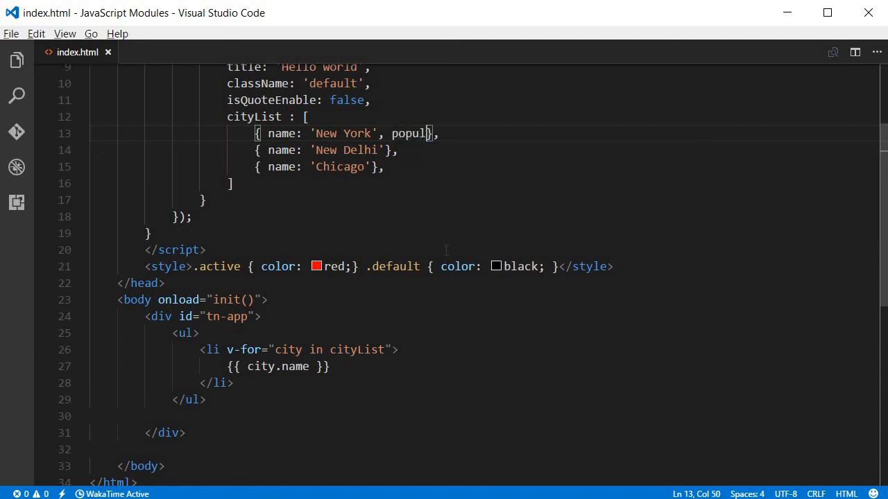
text(ation:)
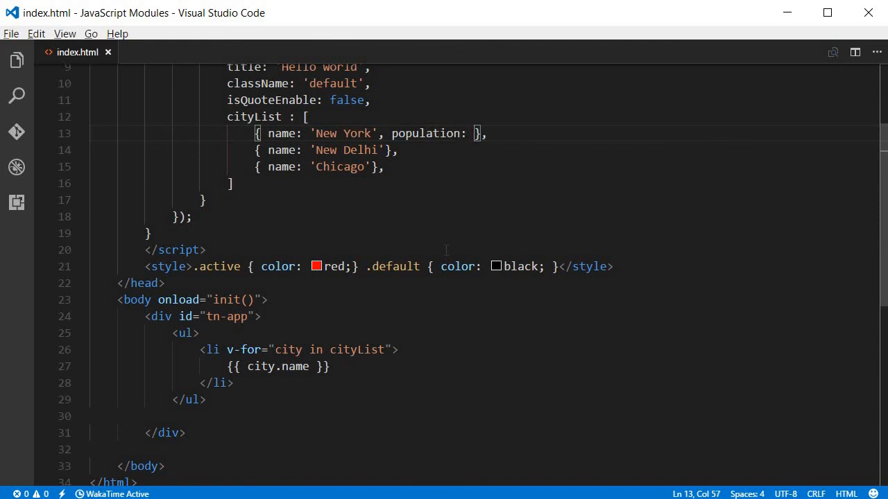
text(23)
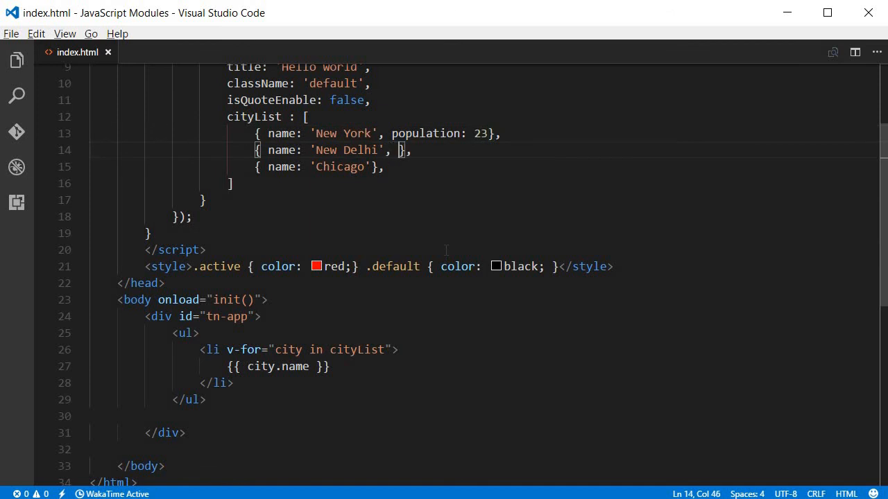
text(population)
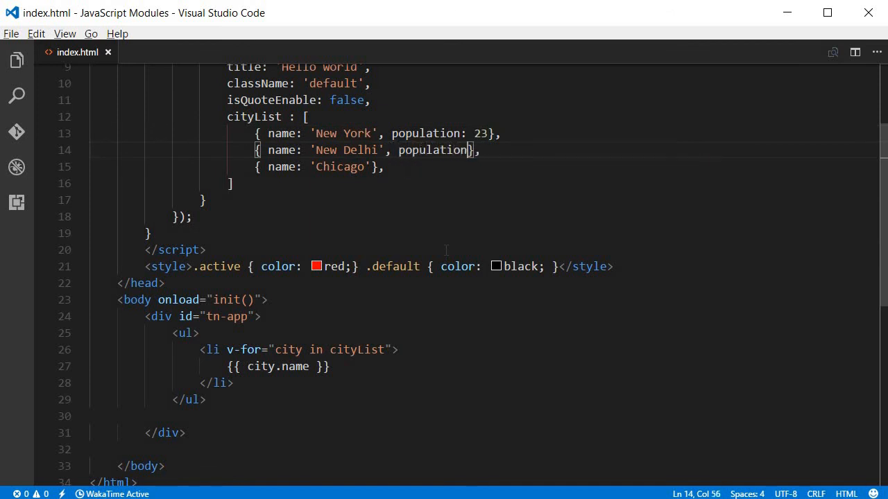
text(: 10)
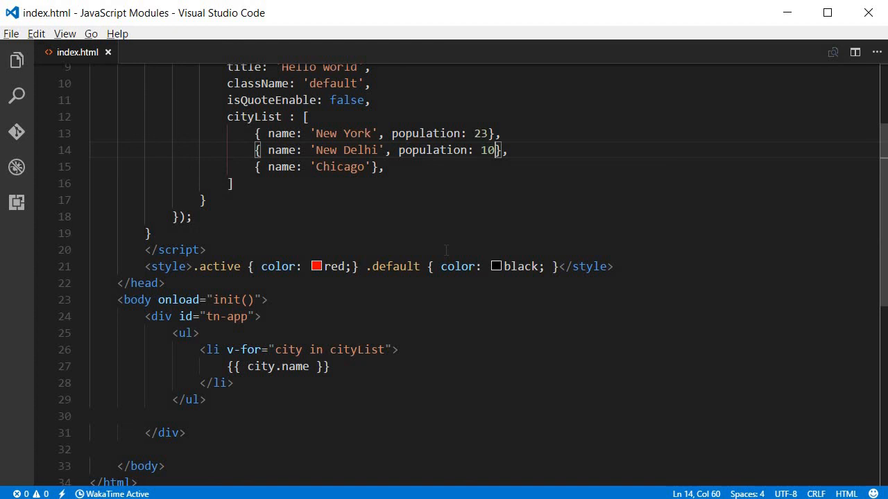
text(,)
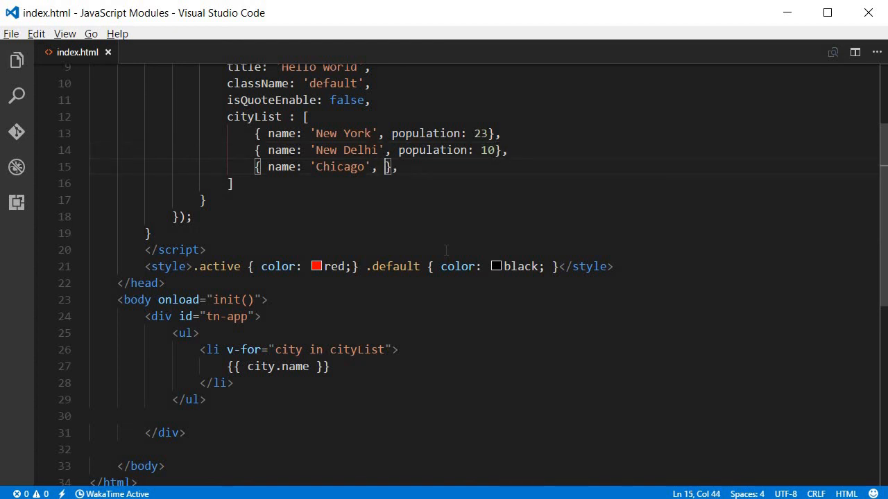
text(population:)
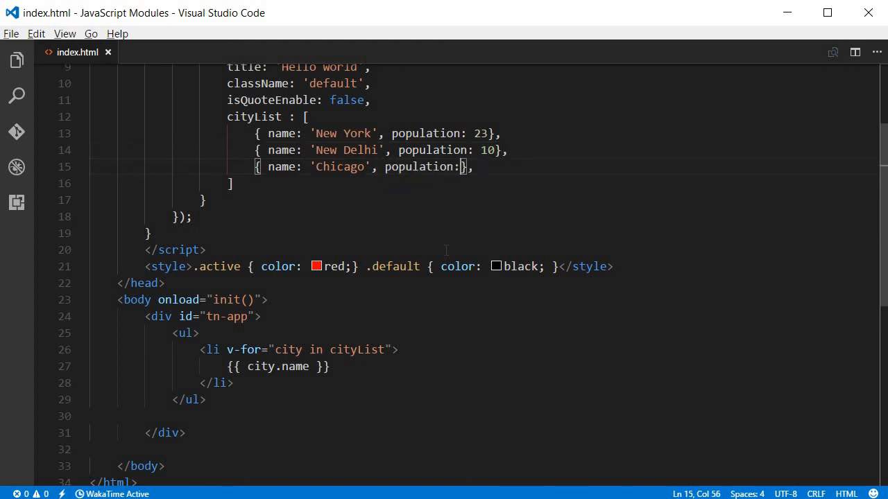
text(" ")
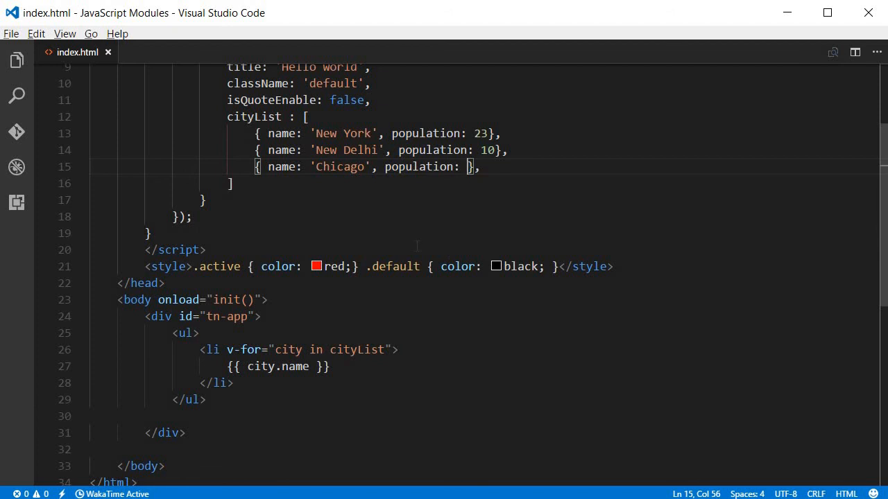
text(45)
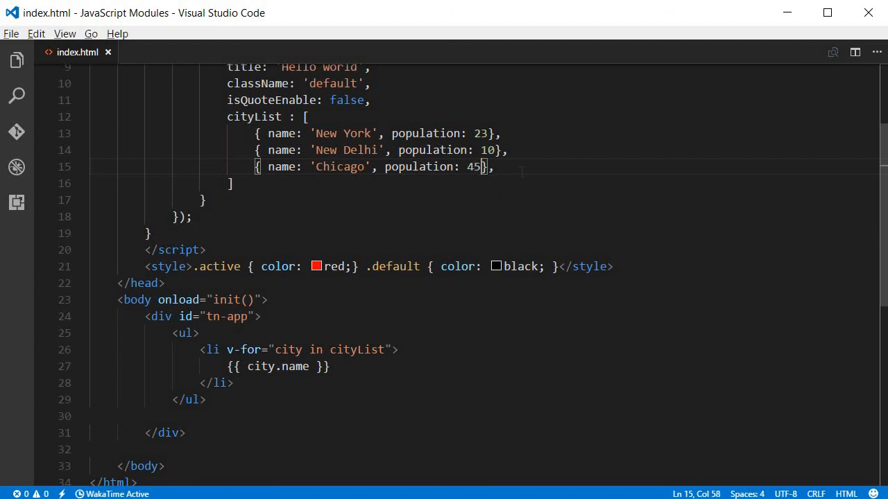
Show 'has {{ city.population }} million people' after each city name
click(326, 366)
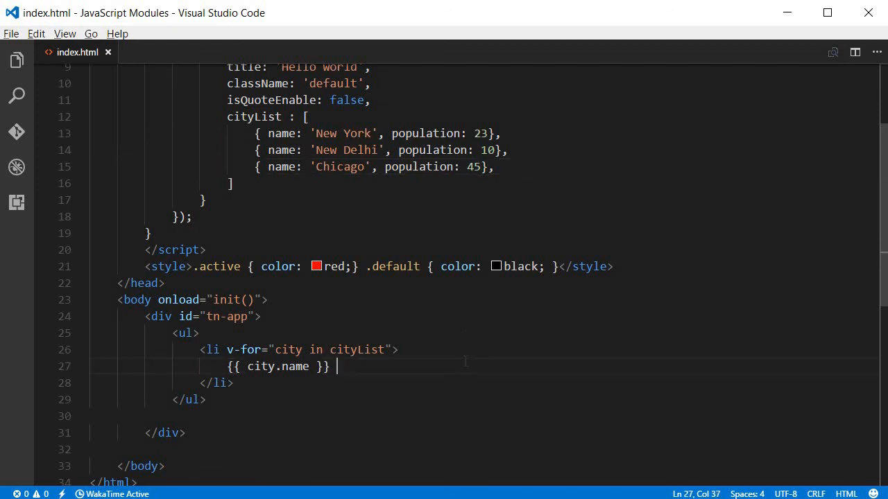
text(has)
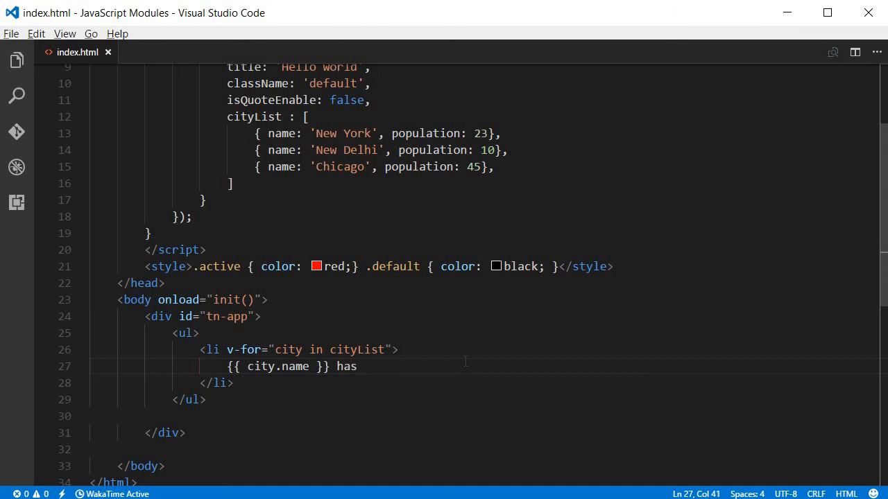
text({{ city.}})
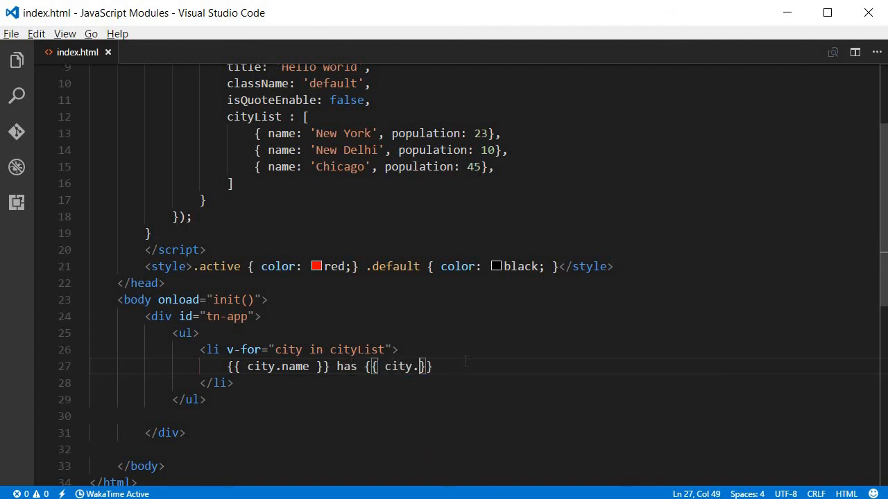
text(population)
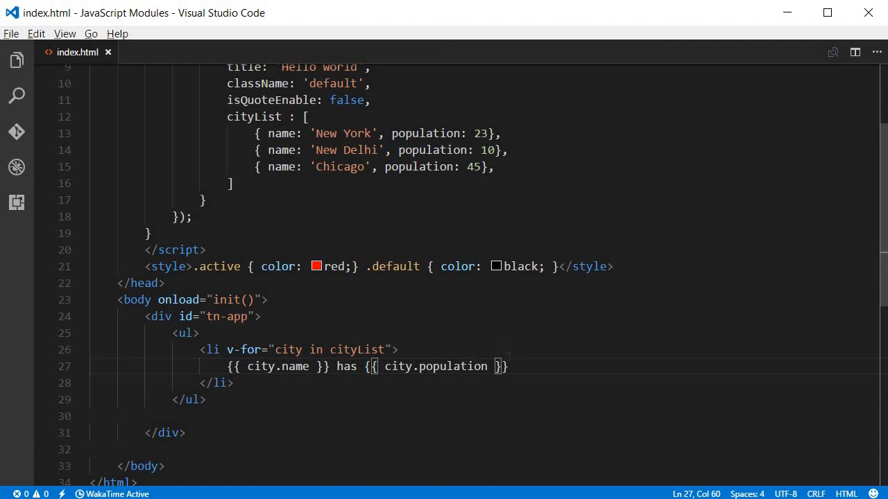
text(mi)
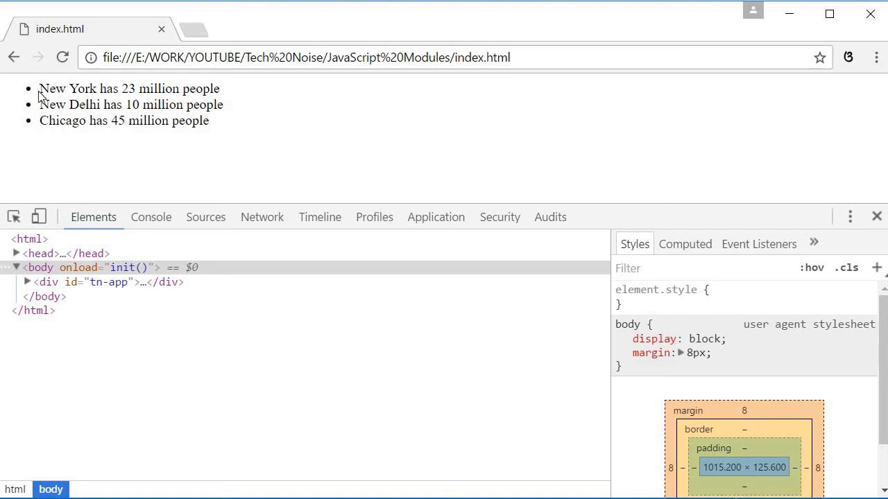
mouse_move(256, 141)
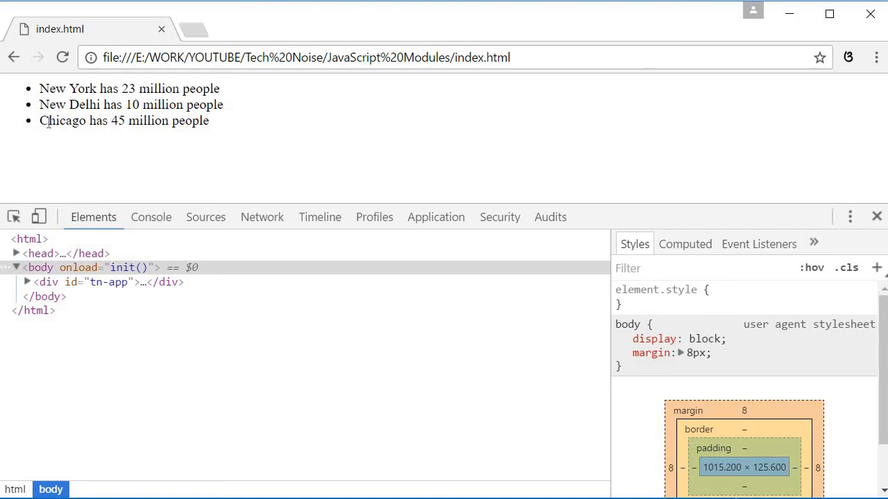
mouse_move(534, 188)
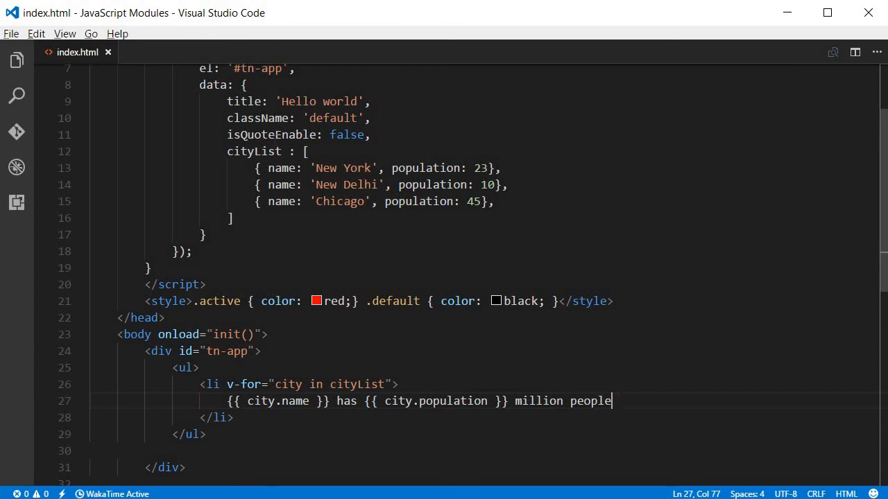
Scroll back to the top of index.html with the Vue data and city list template
scroll(up, 3)
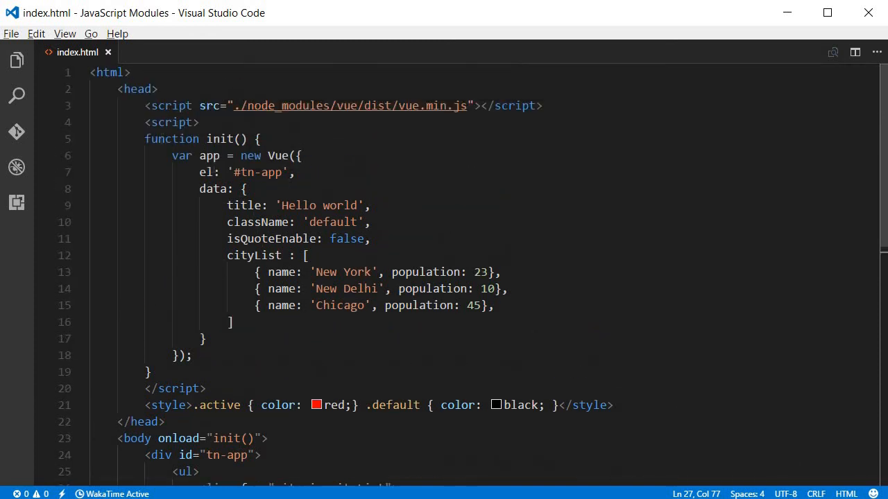